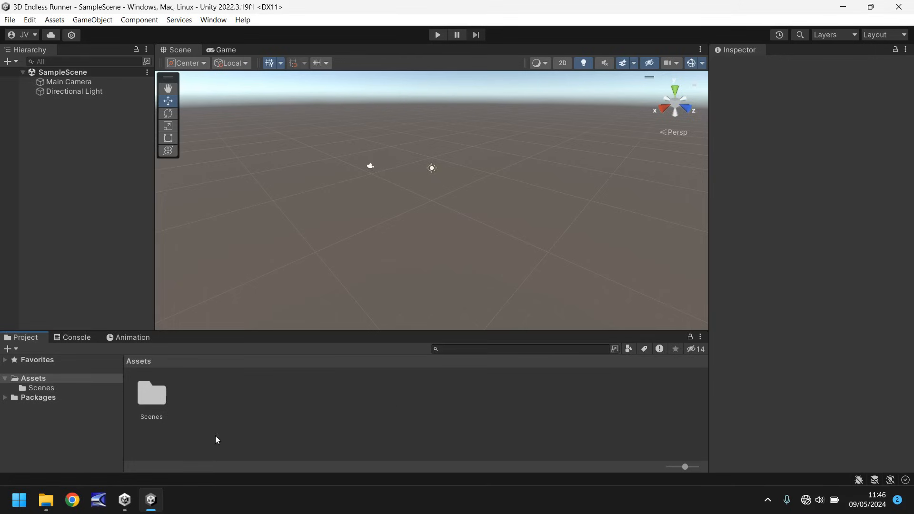
- Bring up Unity Hub's Projects list showing the 3D Endless Runner project
{"action": "left_click", "coordinate": [124, 500]}
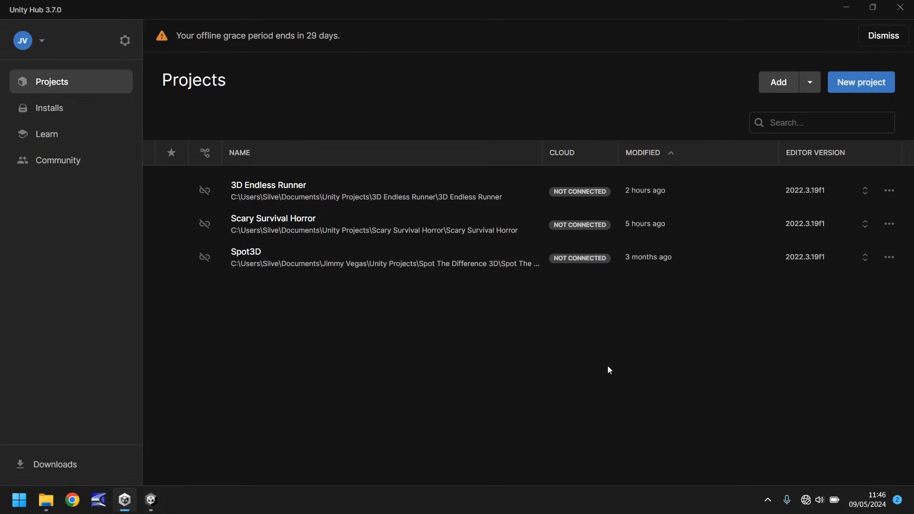
{"action": "mouse_move", "coordinate": [389, 339]}
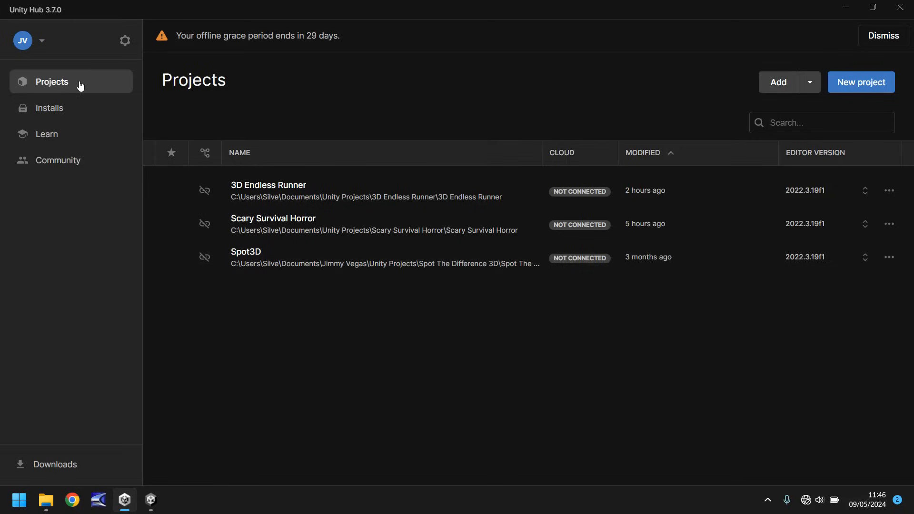
- Open the Installs page listing editor 2022.3.19f1 LTS
{"action": "left_click", "coordinate": [49, 108]}
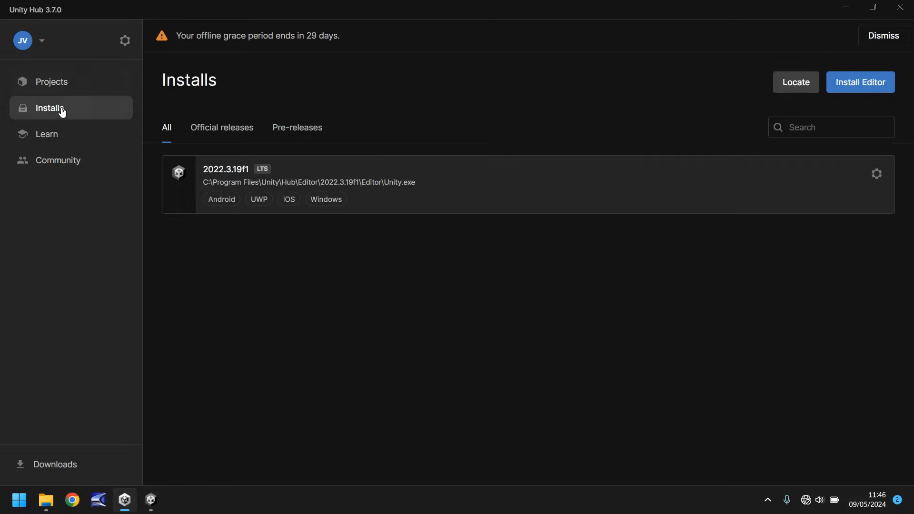
{"action": "mouse_move", "coordinate": [447, 302]}
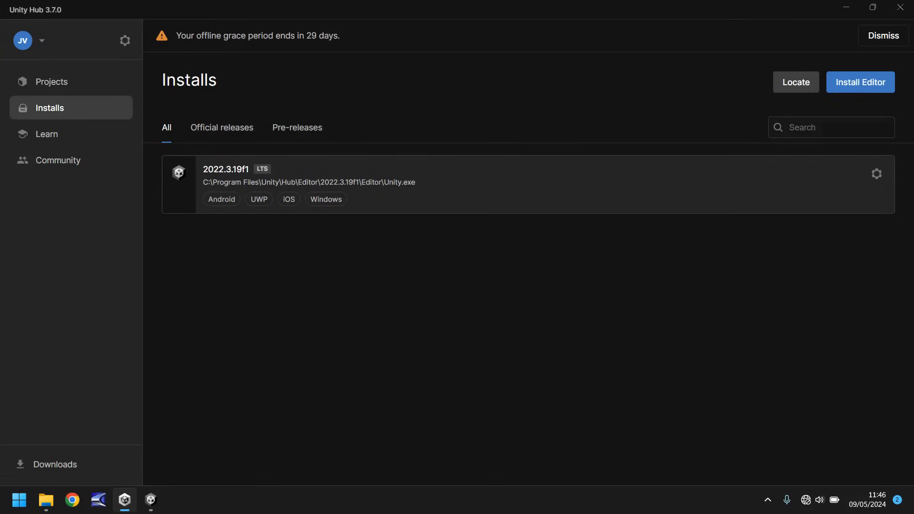
{"action": "mouse_move", "coordinate": [438, 295]}
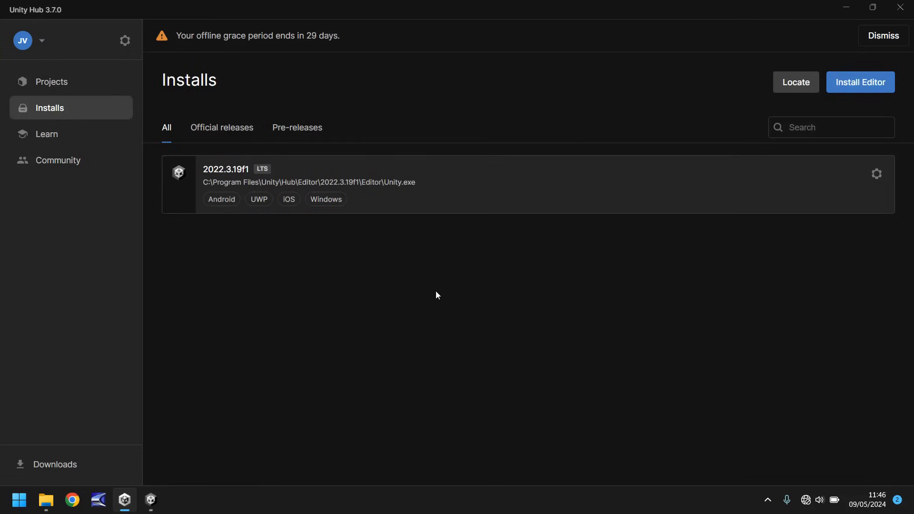
{"action": "mouse_move", "coordinate": [415, 298]}
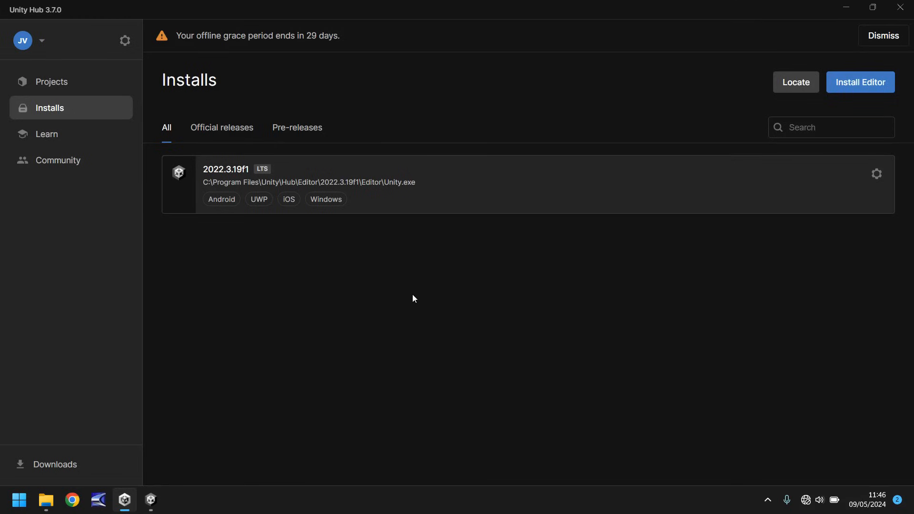
{"action": "mouse_move", "coordinate": [383, 291]}
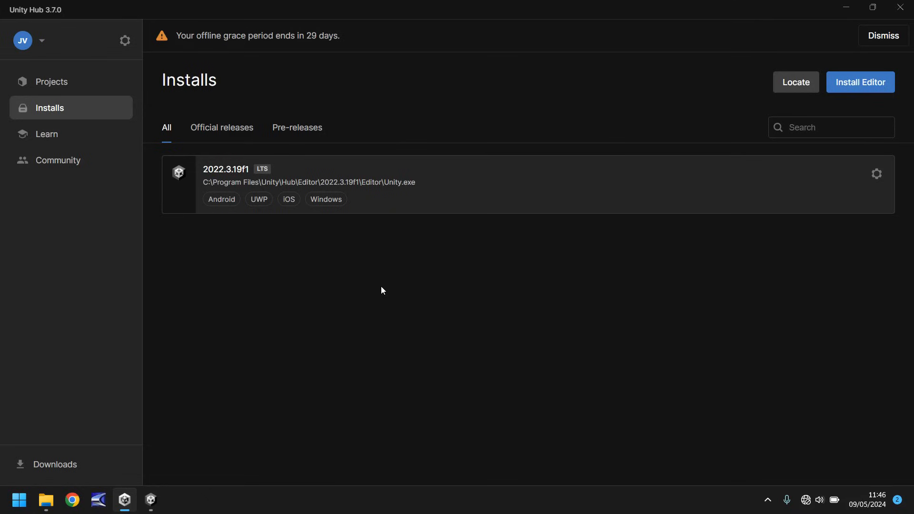
{"action": "mouse_move", "coordinate": [403, 290]}
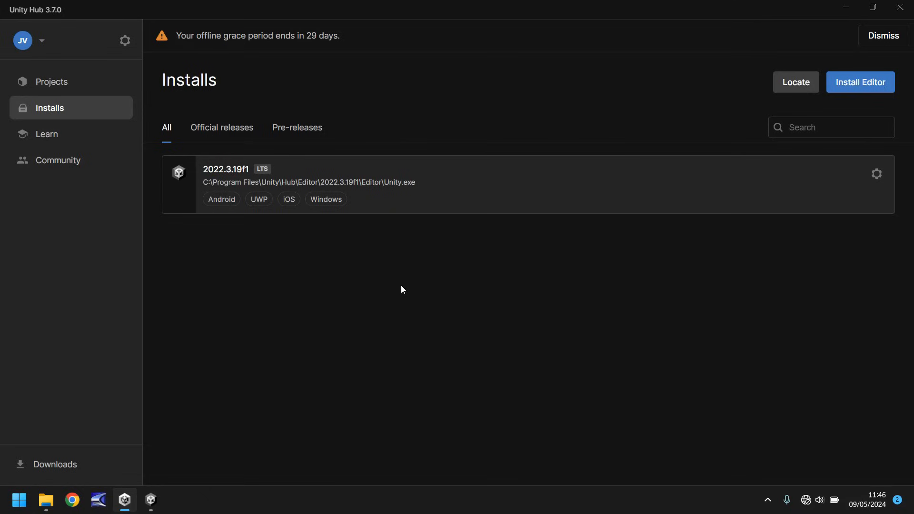
{"action": "mouse_move", "coordinate": [517, 333]}
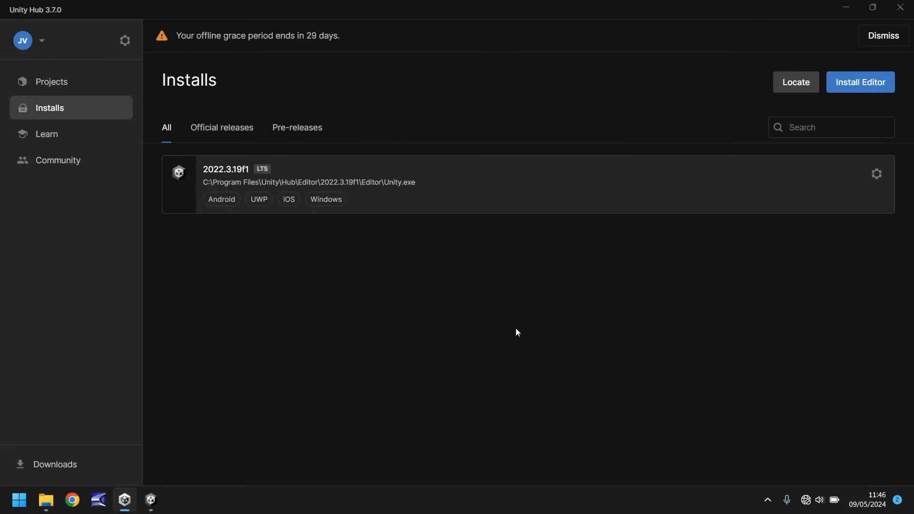
{"action": "mouse_move", "coordinate": [472, 332]}
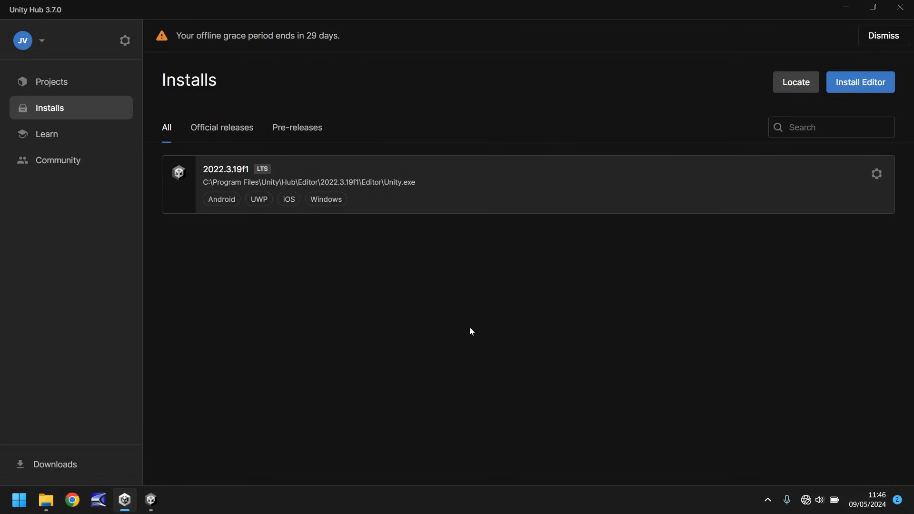
{"action": "mouse_move", "coordinate": [417, 300]}
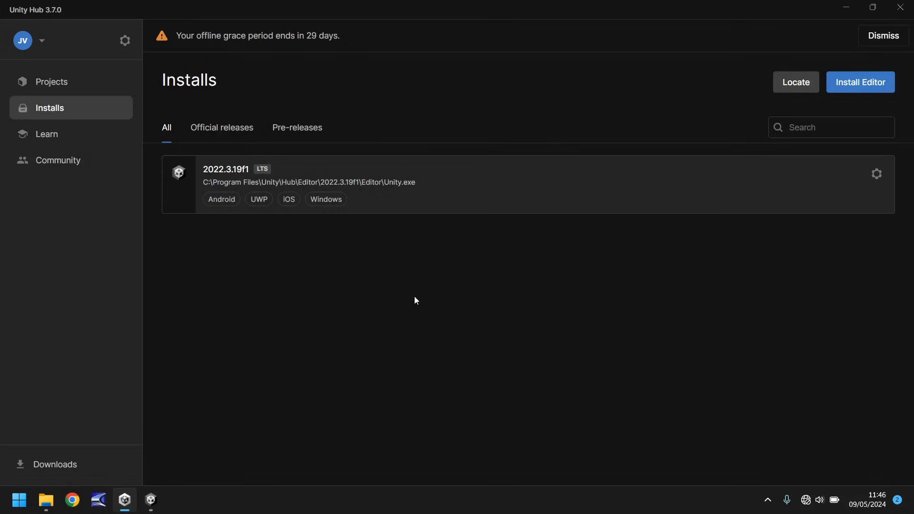
- Return to Projects and start a new project with the 3D (Built-In Render Pipeline) template
{"action": "left_click", "coordinate": [51, 81]}
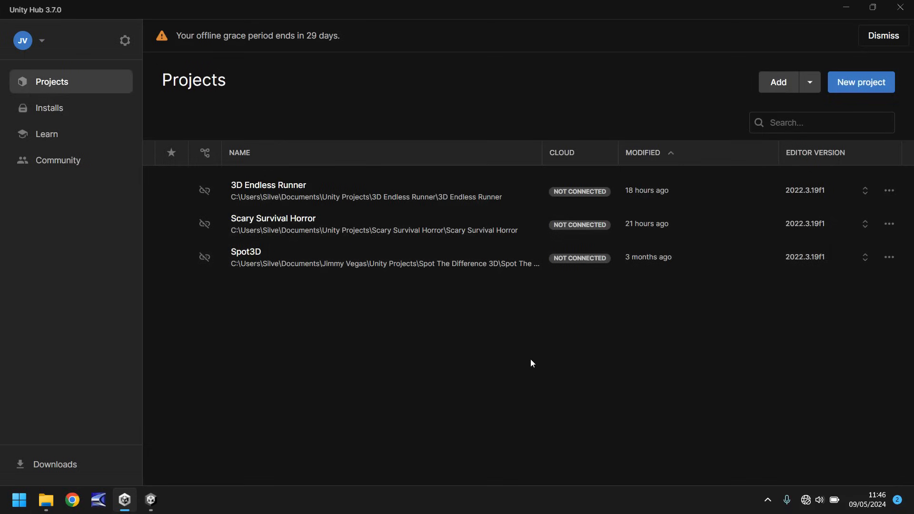
{"action": "mouse_move", "coordinate": [529, 372]}
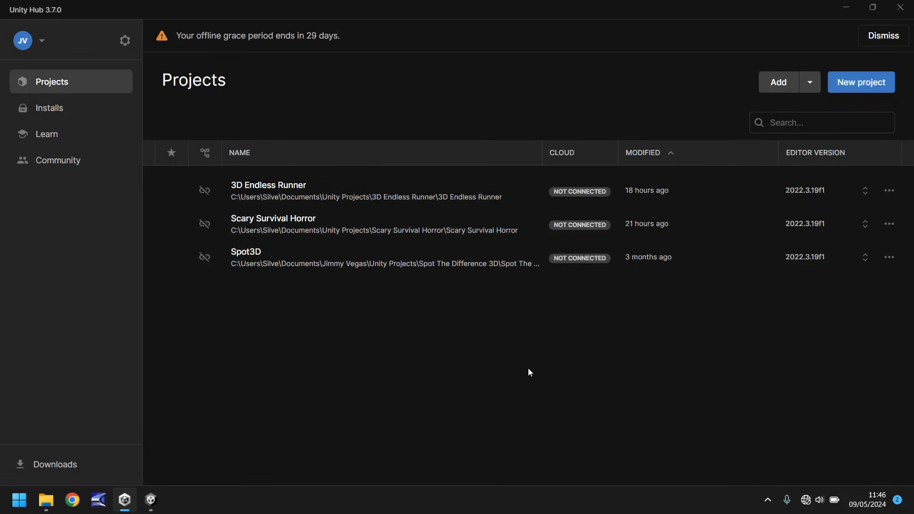
{"action": "mouse_move", "coordinate": [845, 84]}
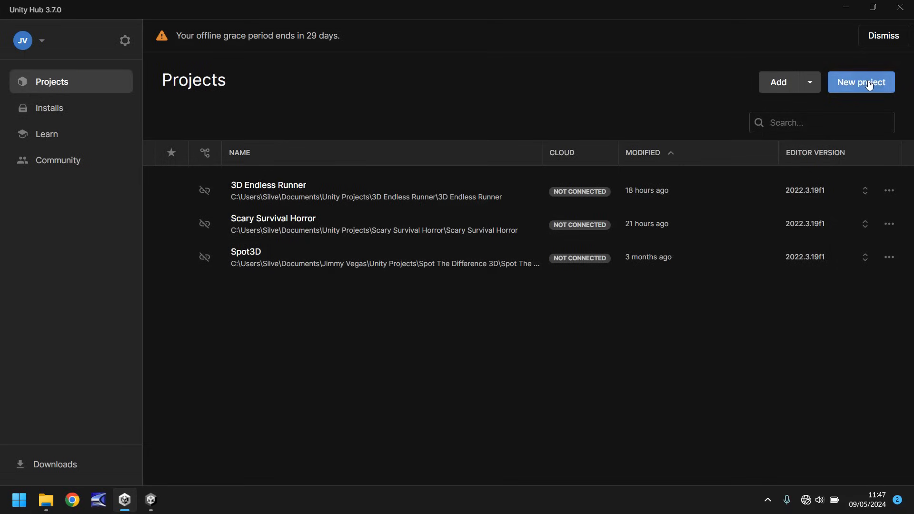
{"action": "left_click", "coordinate": [861, 82]}
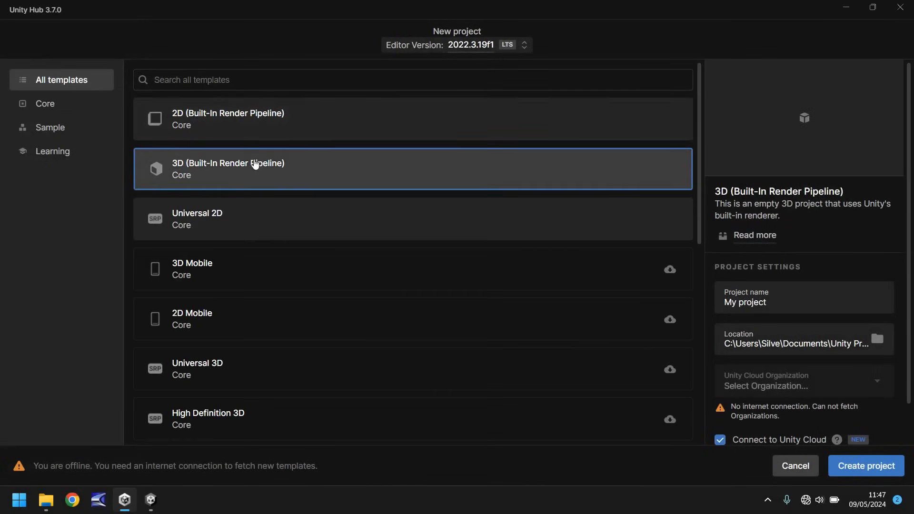
{"action": "mouse_move", "coordinate": [256, 169]}
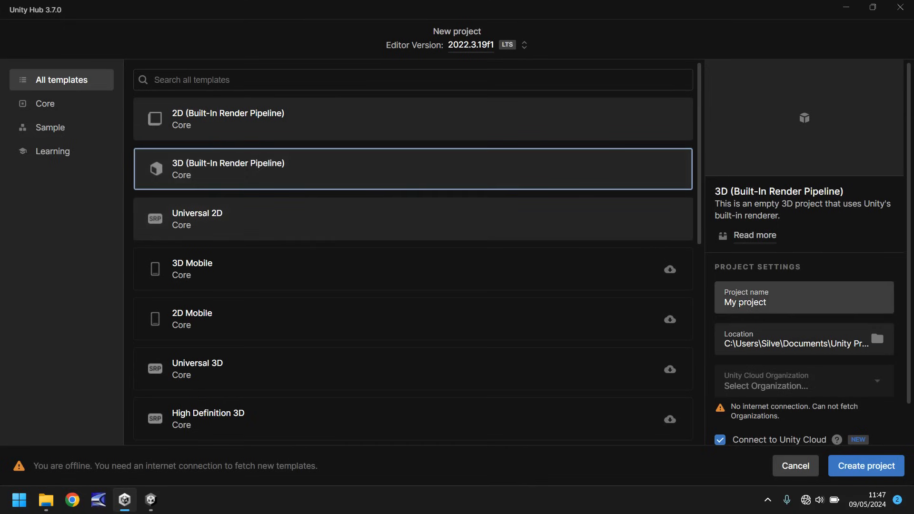
- Untick Connect to Unity Cloud in the new project's settings panel
{"action": "left_click", "coordinate": [781, 302]}
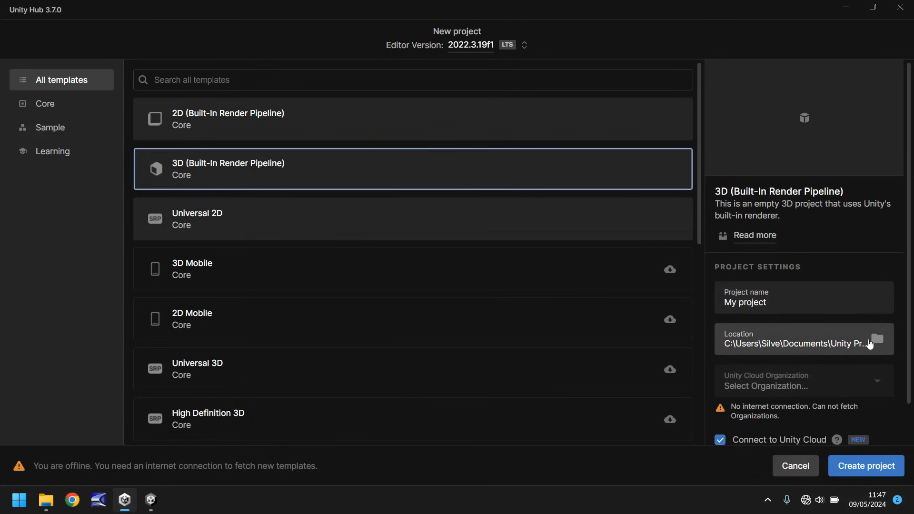
{"action": "mouse_move", "coordinate": [870, 343]}
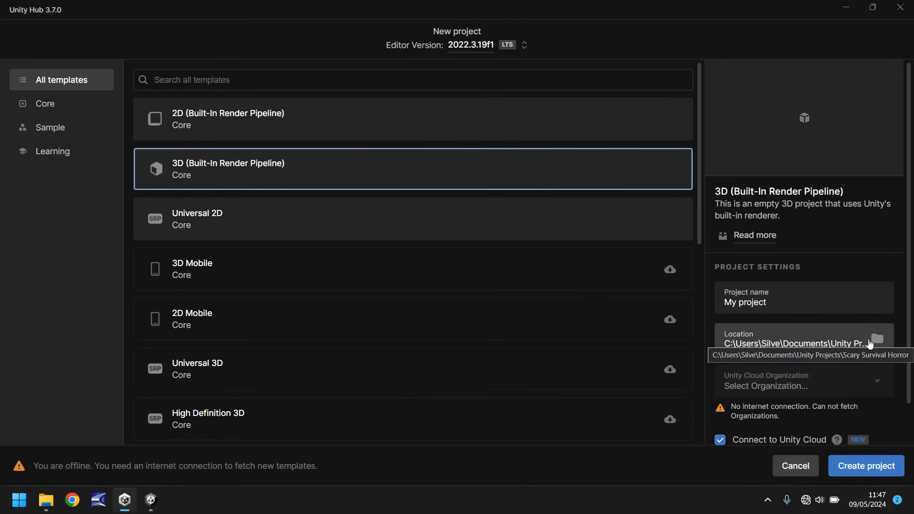
{"action": "mouse_move", "coordinate": [837, 234]}
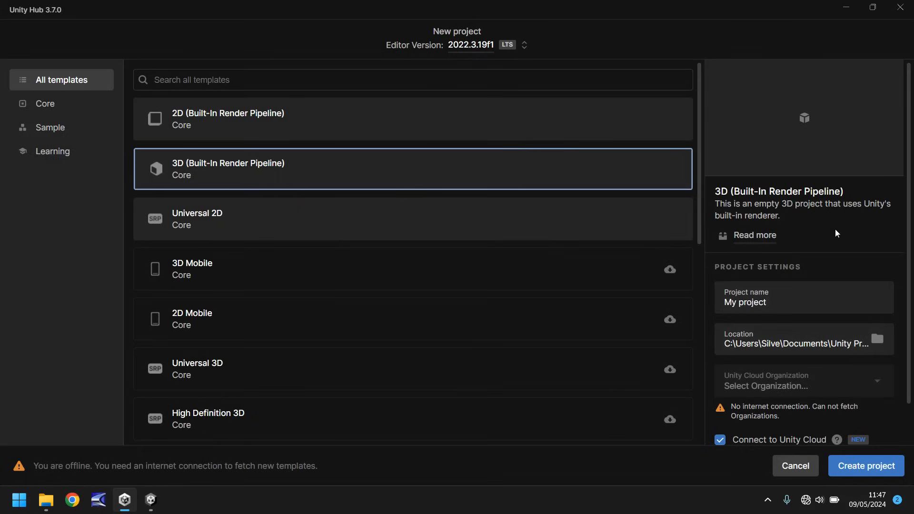
{"action": "mouse_move", "coordinate": [777, 383]}
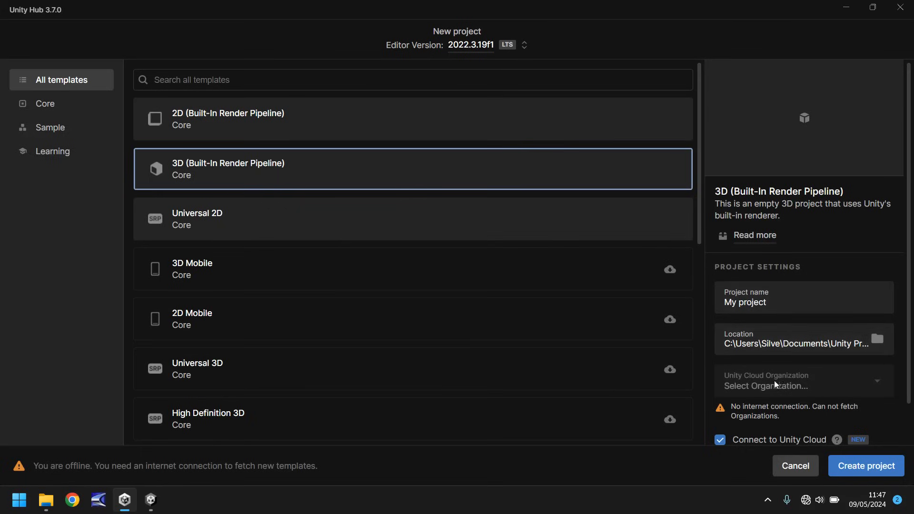
{"action": "mouse_move", "coordinate": [827, 237]}
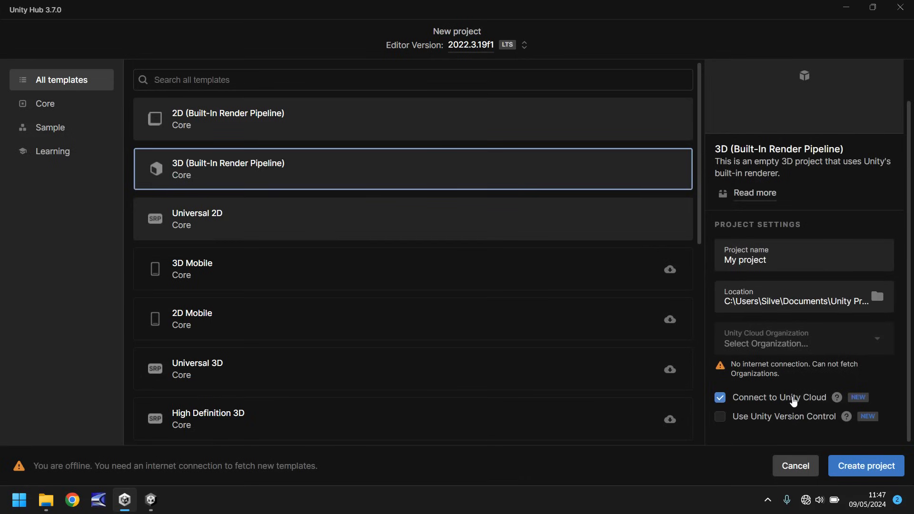
{"action": "mouse_move", "coordinate": [797, 389]}
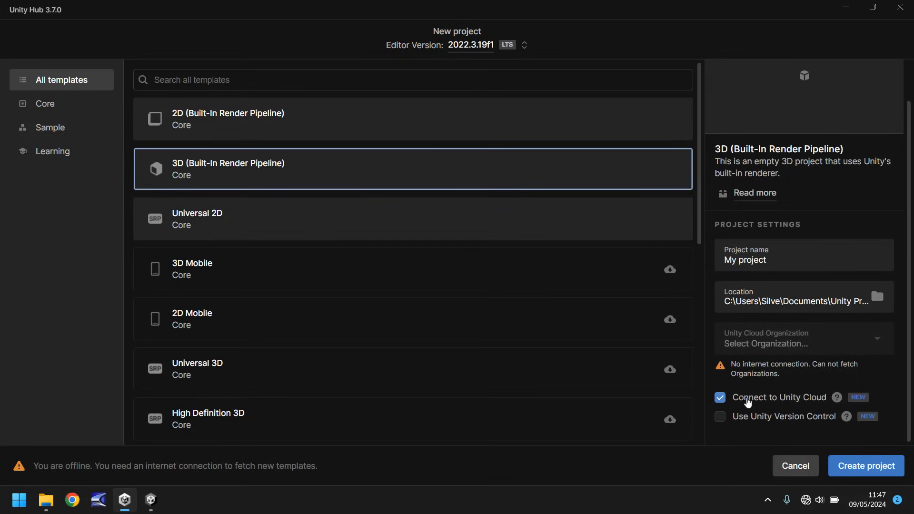
{"action": "left_click", "coordinate": [720, 397]}
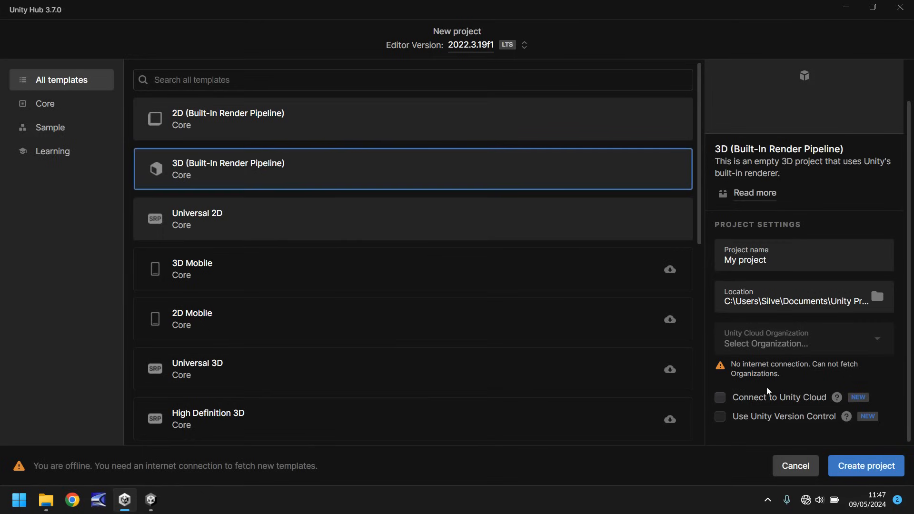
{"action": "mouse_move", "coordinate": [781, 408]}
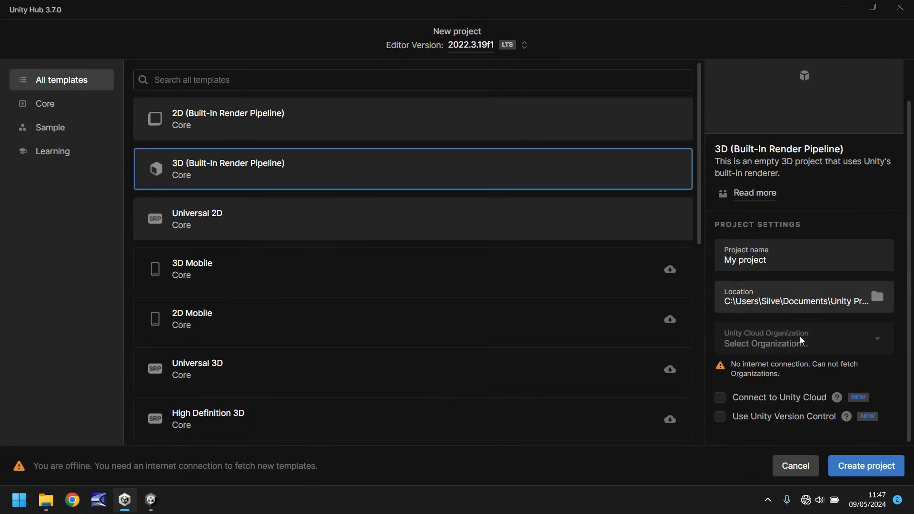
{"action": "mouse_move", "coordinate": [788, 382]}
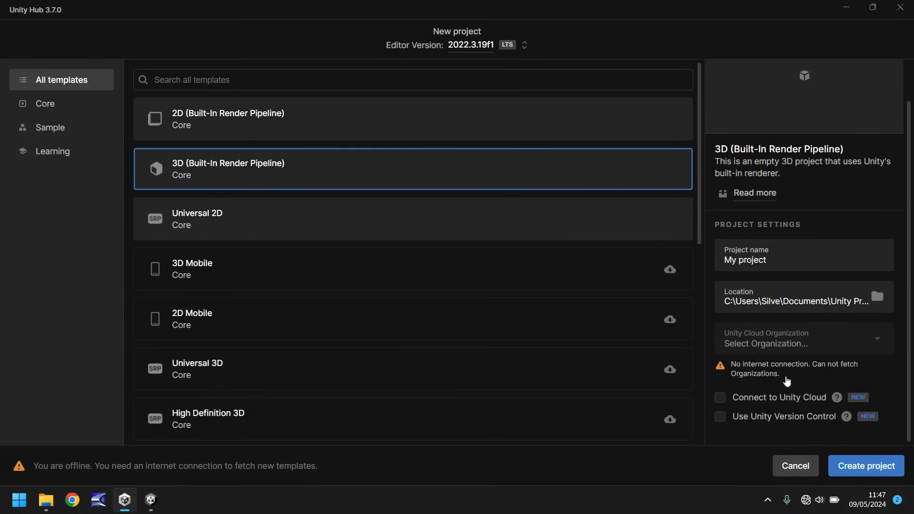
{"action": "mouse_move", "coordinate": [195, 430]}
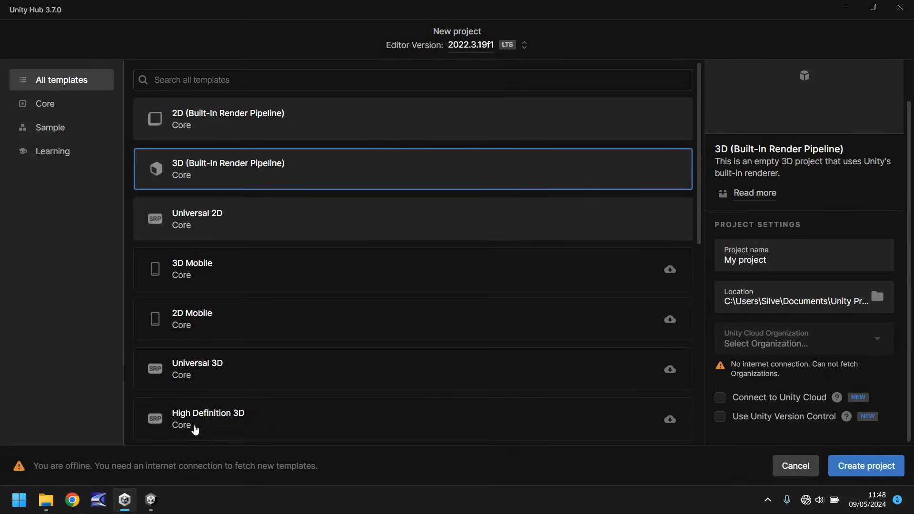
- Launch 3D Endless Runner in the editor, opening SampleScene with a camera and light
{"action": "left_click", "coordinate": [866, 466]}
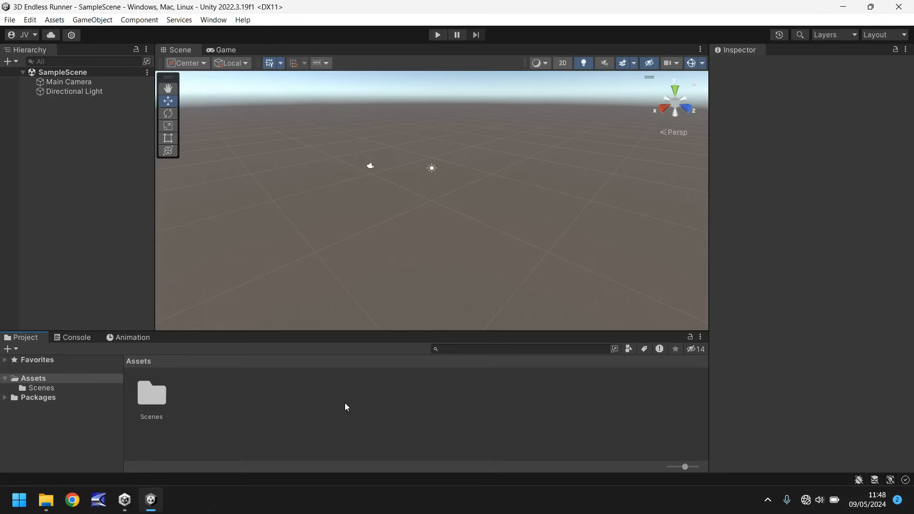
{"action": "mouse_move", "coordinate": [72, 245]}
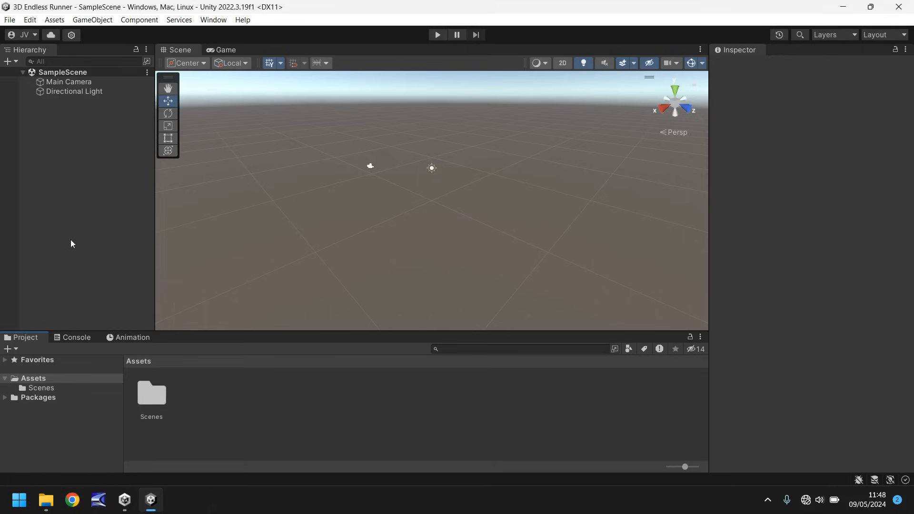
{"action": "mouse_move", "coordinate": [60, 144]}
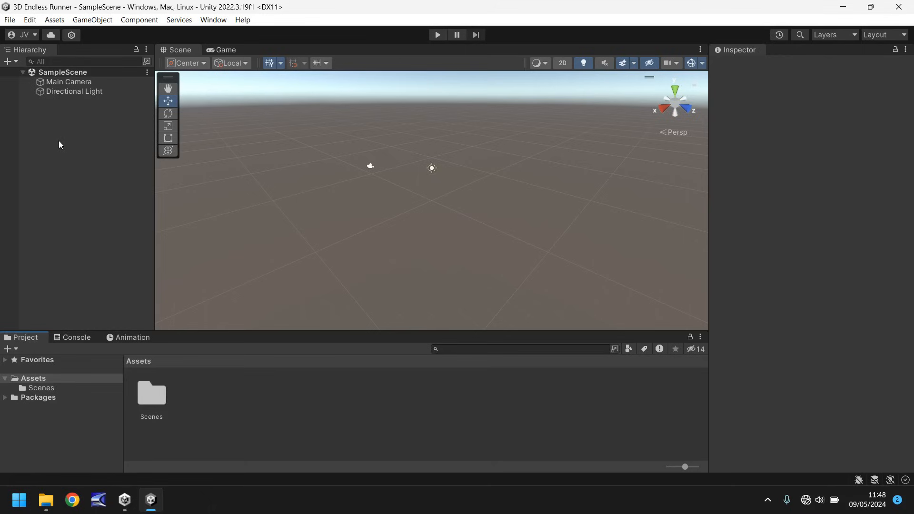
{"action": "mouse_move", "coordinate": [54, 123]}
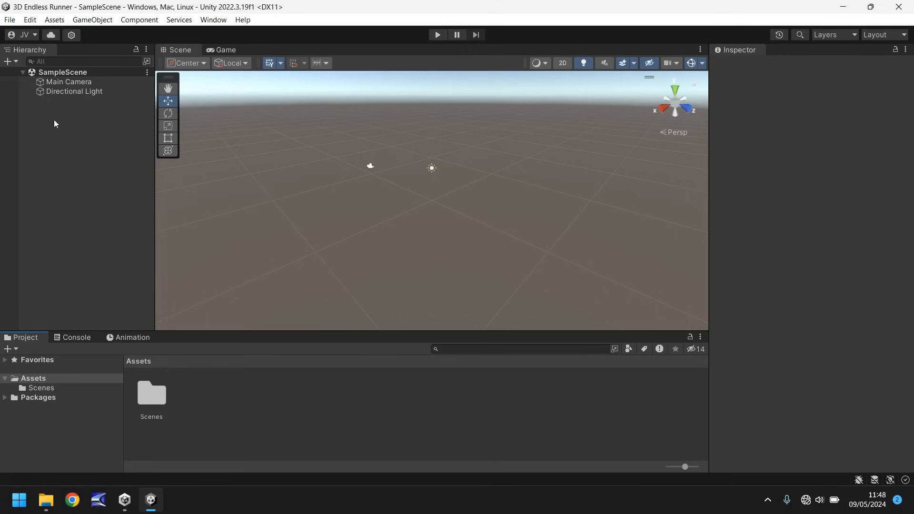
{"action": "mouse_move", "coordinate": [78, 172]}
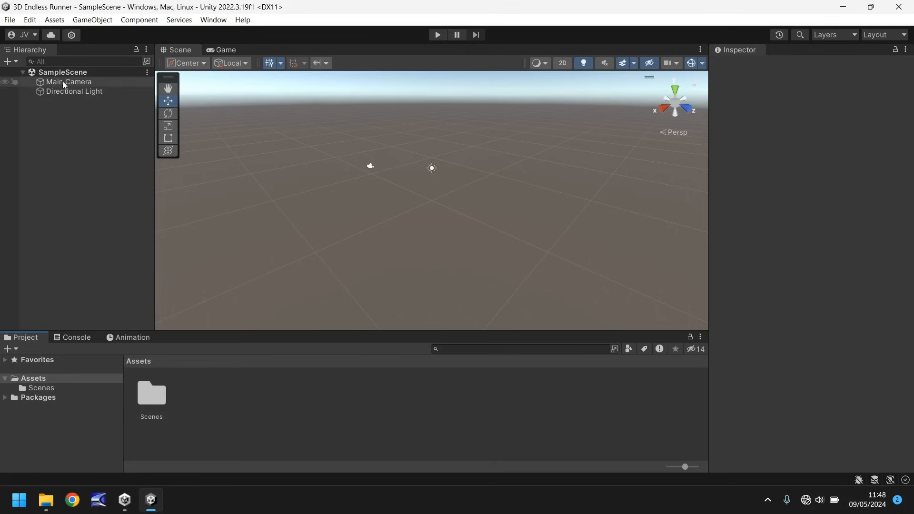
{"action": "left_click", "coordinate": [66, 82]}
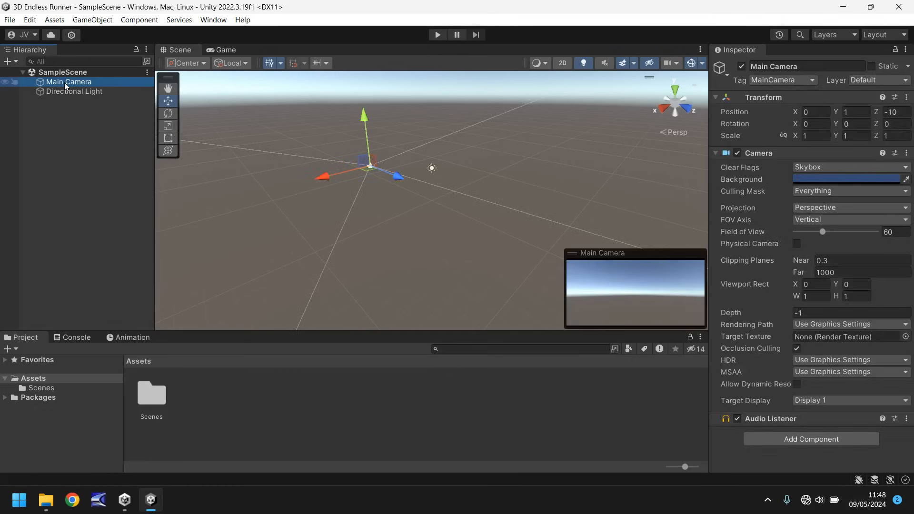
{"action": "left_click", "coordinate": [74, 91]}
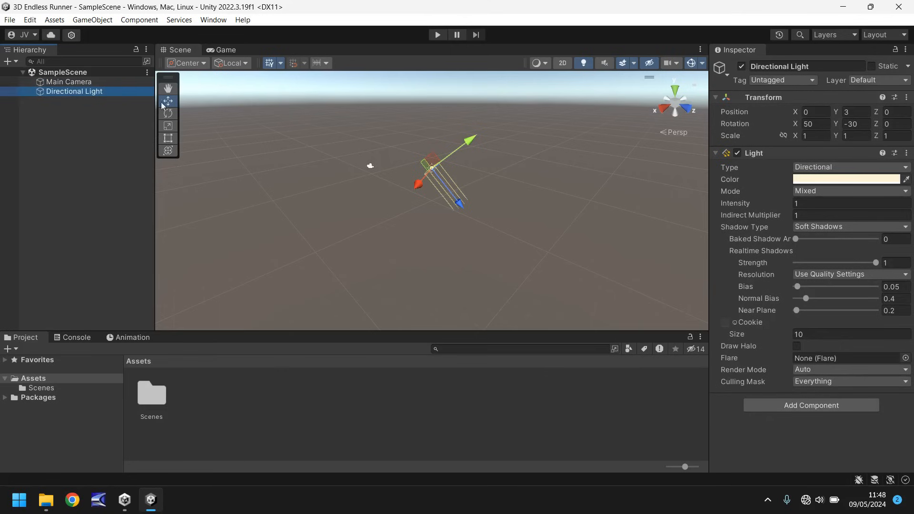
{"action": "left_click", "coordinate": [69, 81]}
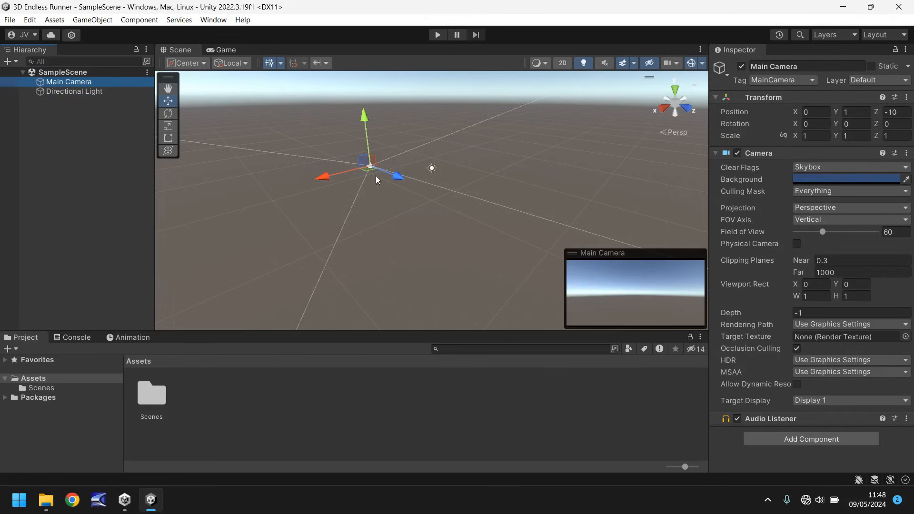
{"action": "mouse_move", "coordinate": [432, 170]}
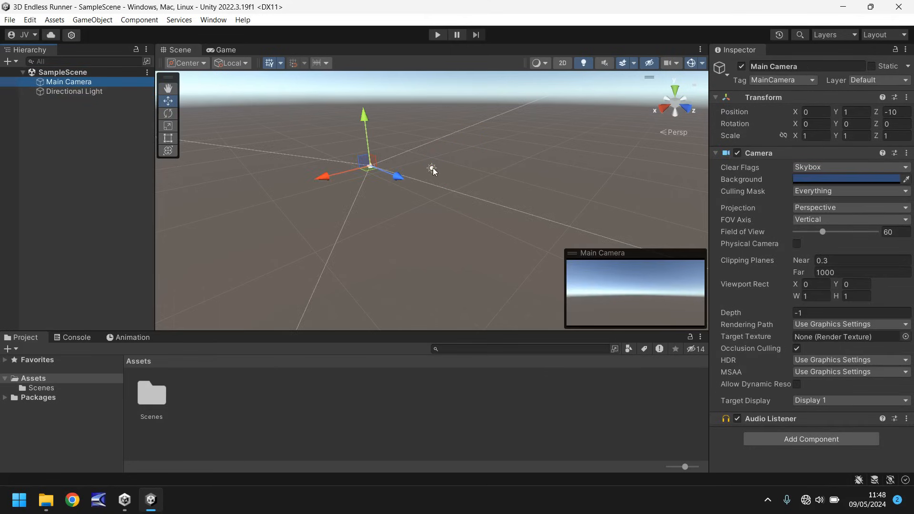
{"action": "mouse_move", "coordinate": [369, 172]}
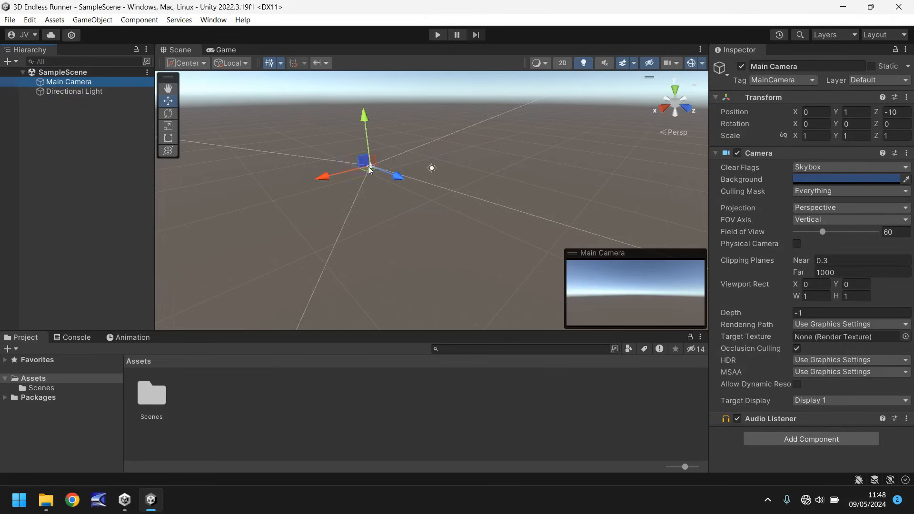
{"action": "mouse_move", "coordinate": [429, 197]}
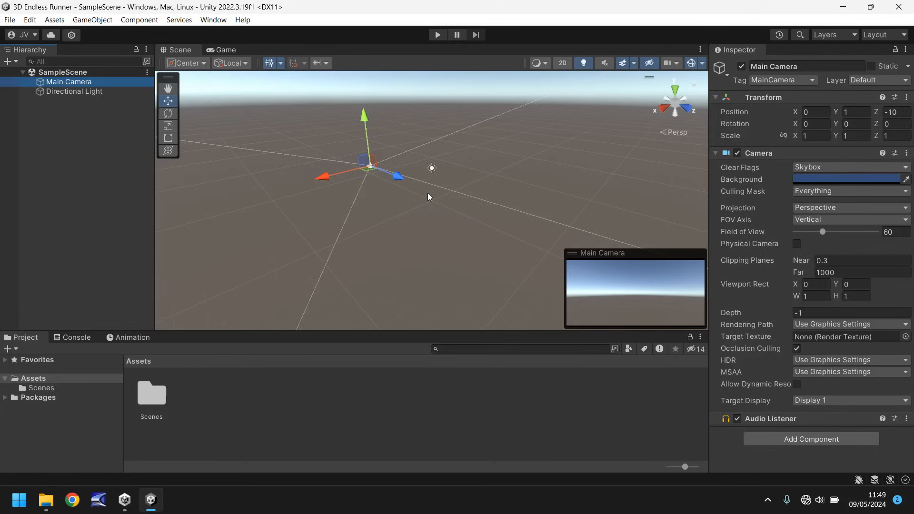
{"action": "left_click", "coordinate": [75, 91]}
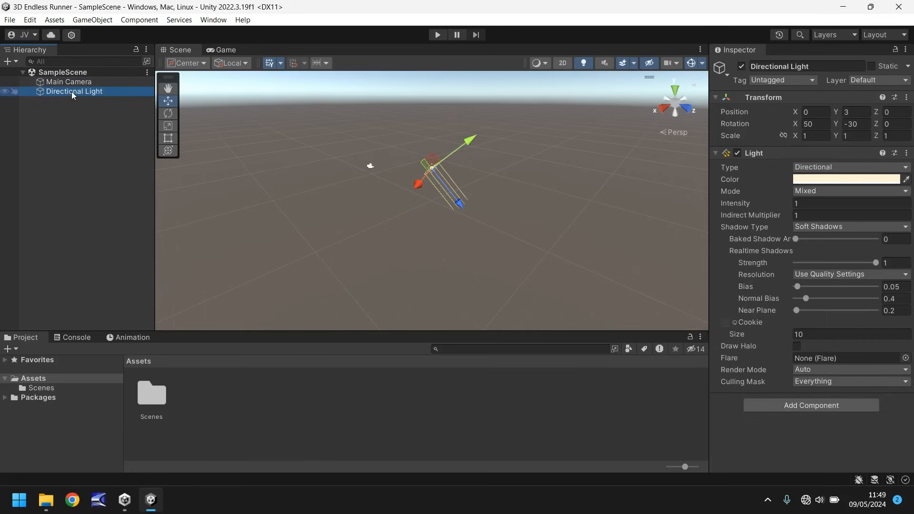
{"action": "mouse_move", "coordinate": [56, 146]}
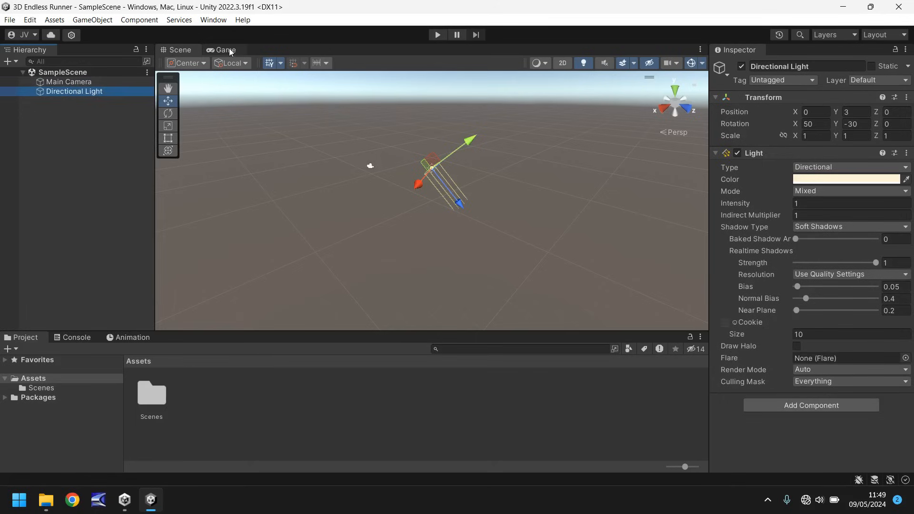
- Switch to the Game view showing sky above an empty horizon
{"action": "left_click", "coordinate": [227, 50]}
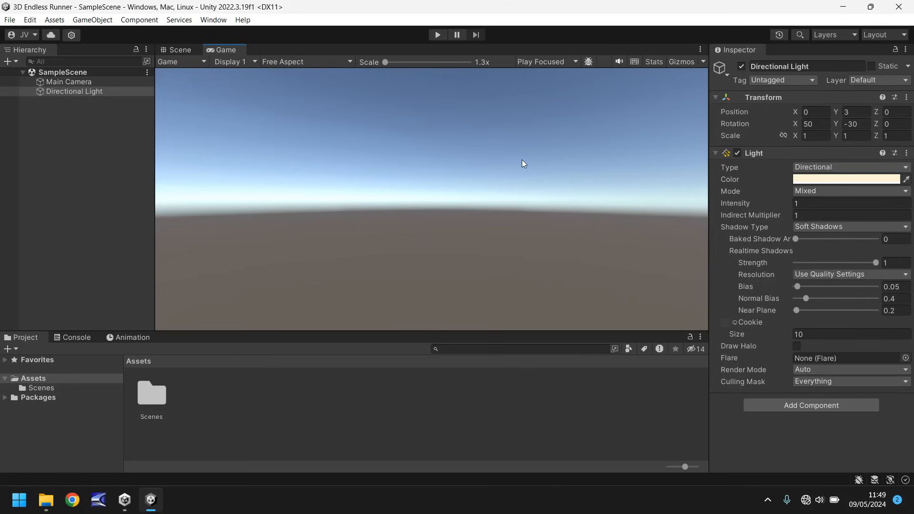
{"action": "mouse_move", "coordinate": [548, 161]}
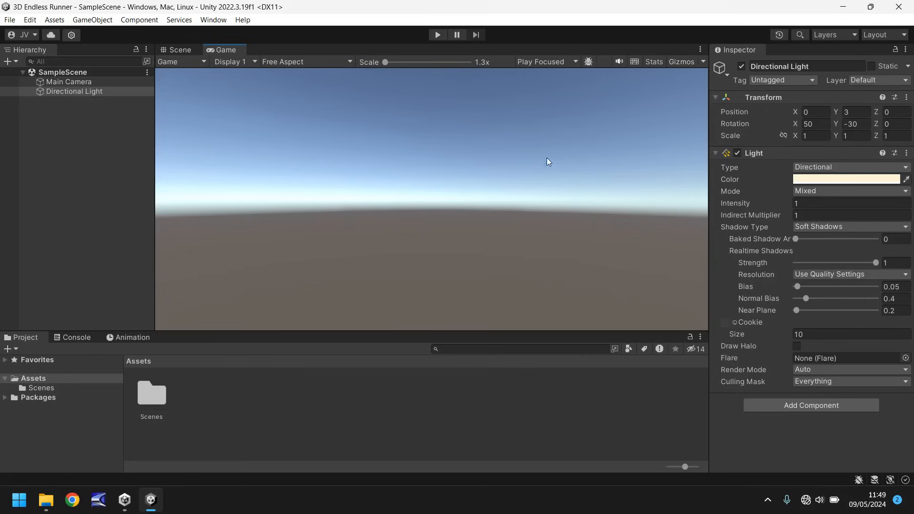
{"action": "mouse_move", "coordinate": [335, 160]}
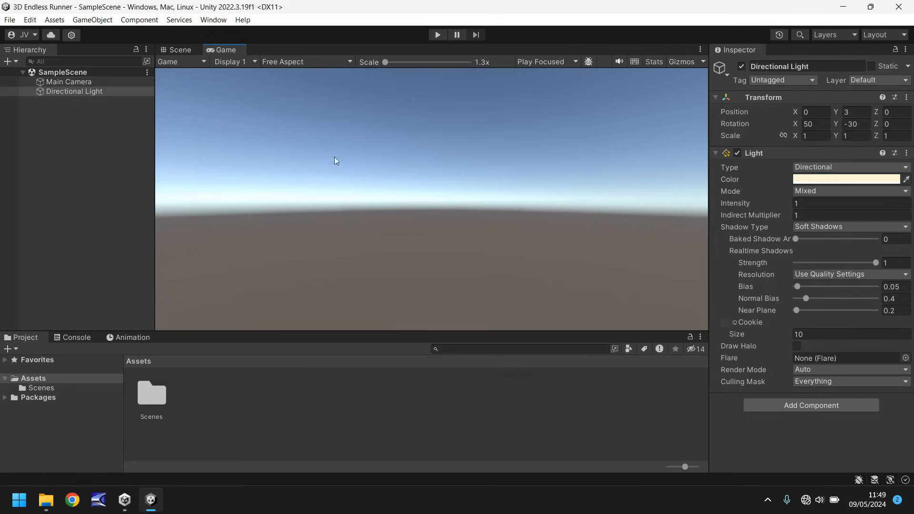
- Return to the Scene view with the Directional Light settings still showing
{"action": "left_click", "coordinate": [178, 49]}
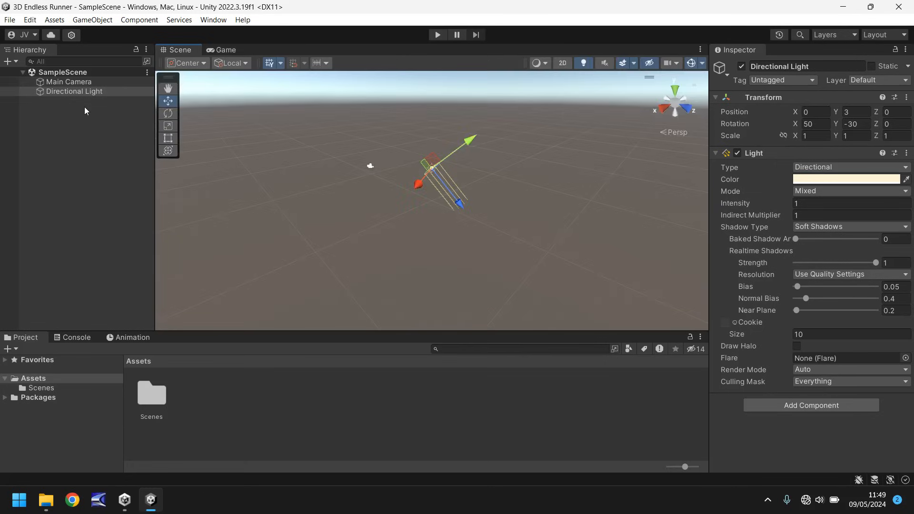
{"action": "mouse_move", "coordinate": [70, 113]}
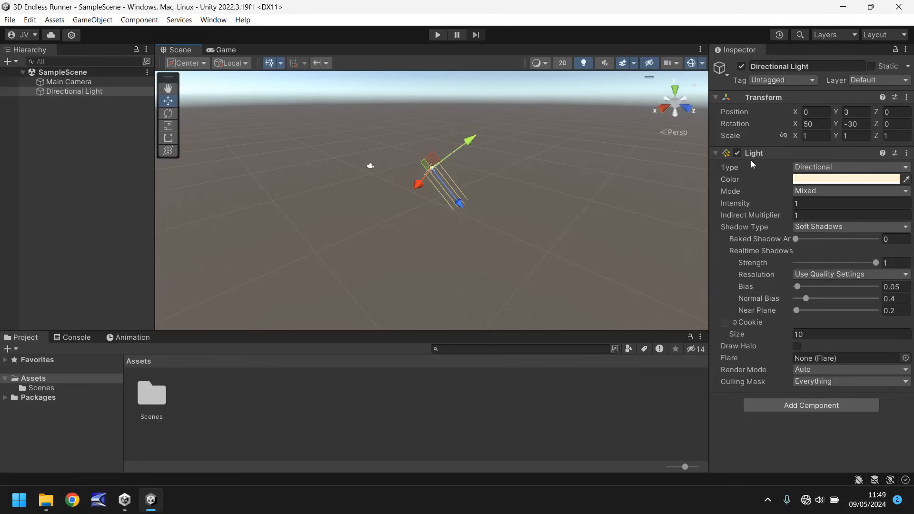
{"action": "mouse_move", "coordinate": [756, 170]}
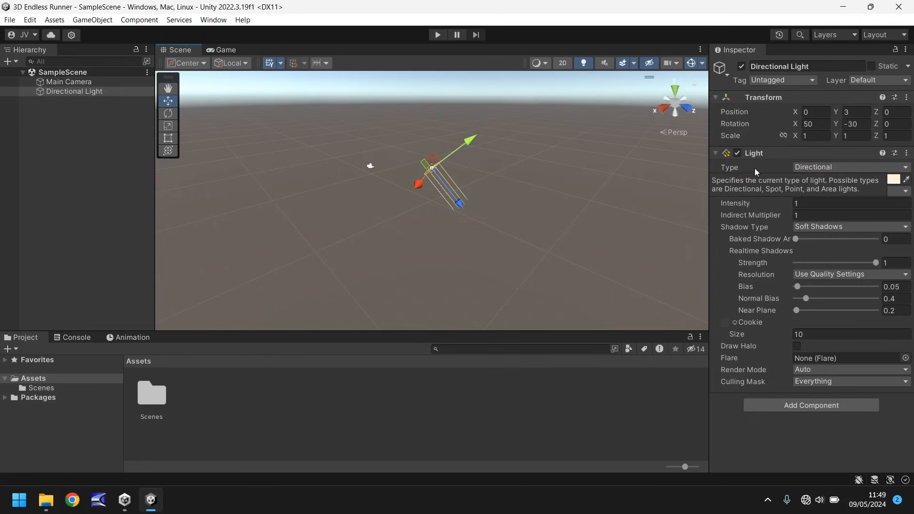
{"action": "left_click", "coordinate": [74, 92]}
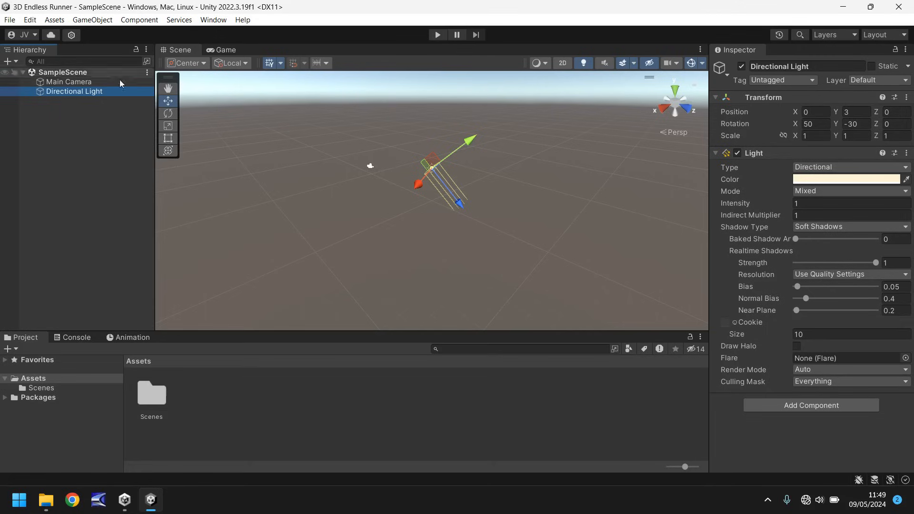
{"action": "left_click", "coordinate": [70, 81]}
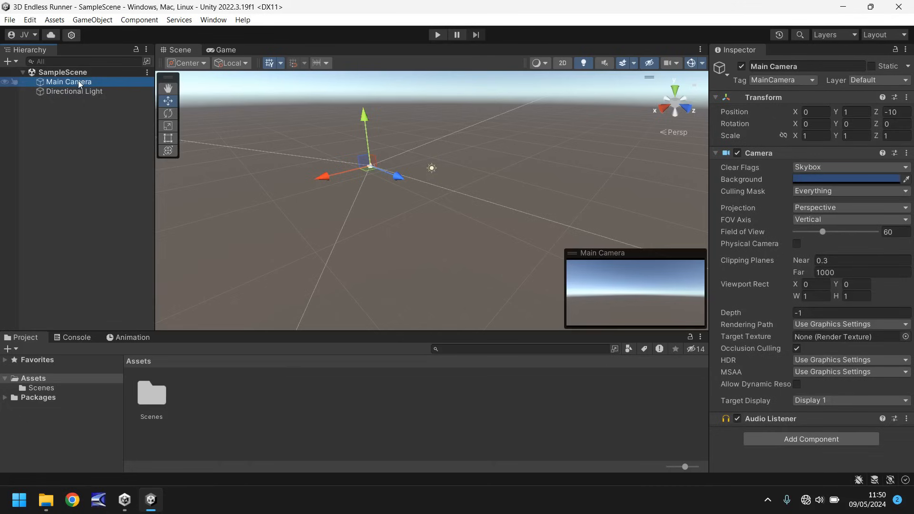
{"action": "mouse_move", "coordinate": [776, 177]}
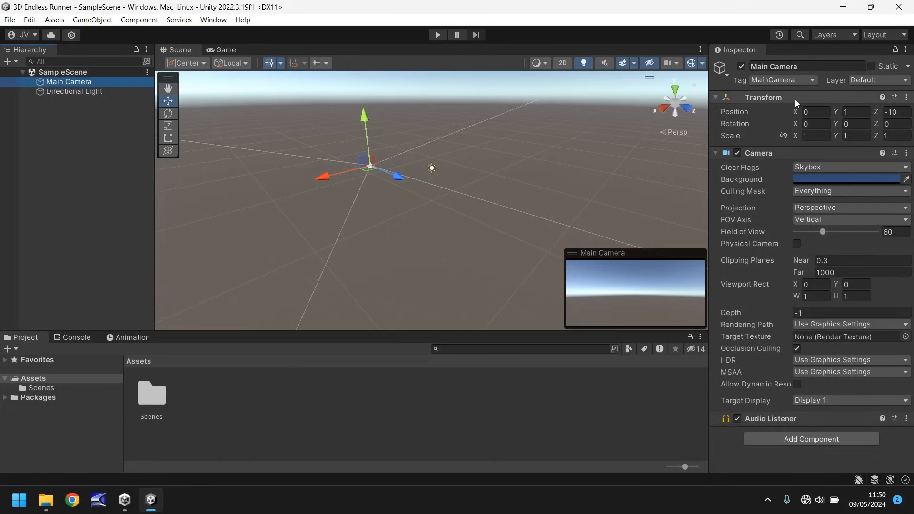
{"action": "left_click", "coordinate": [75, 91]}
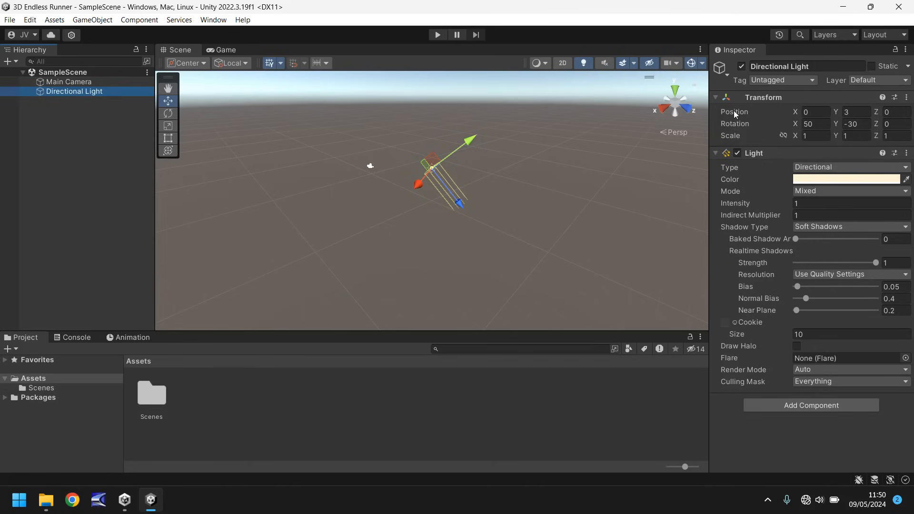
{"action": "mouse_move", "coordinate": [759, 125]}
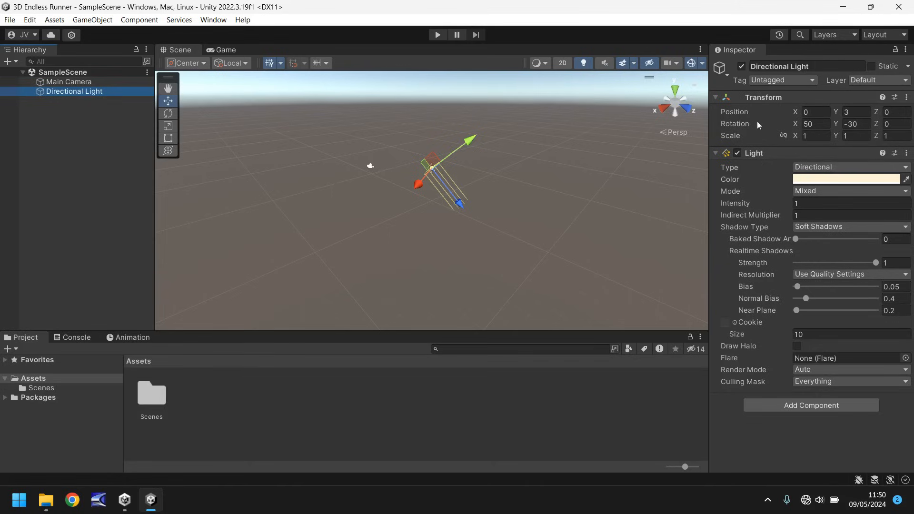
{"action": "mouse_move", "coordinate": [731, 137]}
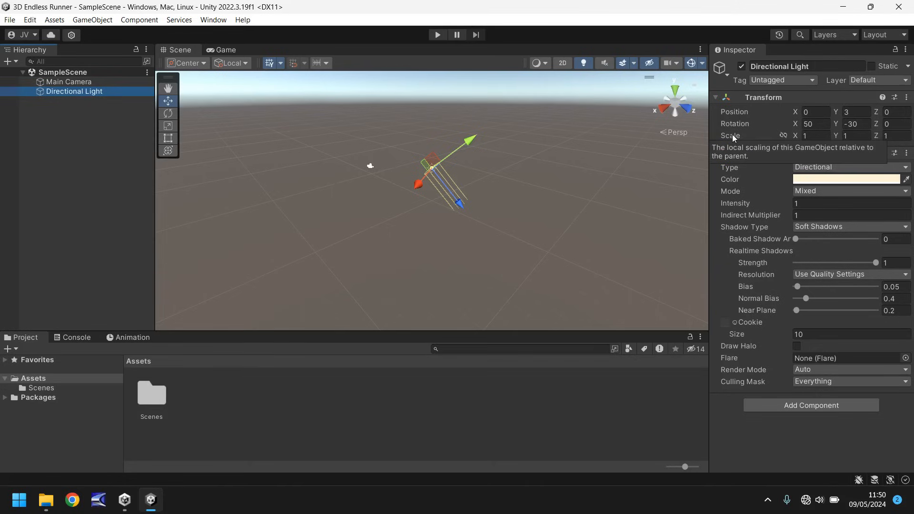
{"action": "mouse_move", "coordinate": [751, 139]}
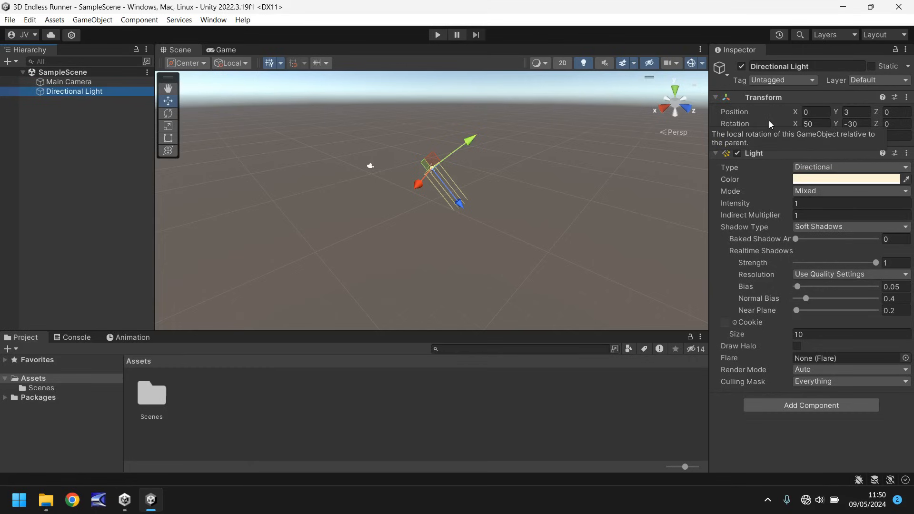
{"action": "mouse_move", "coordinate": [356, 251]}
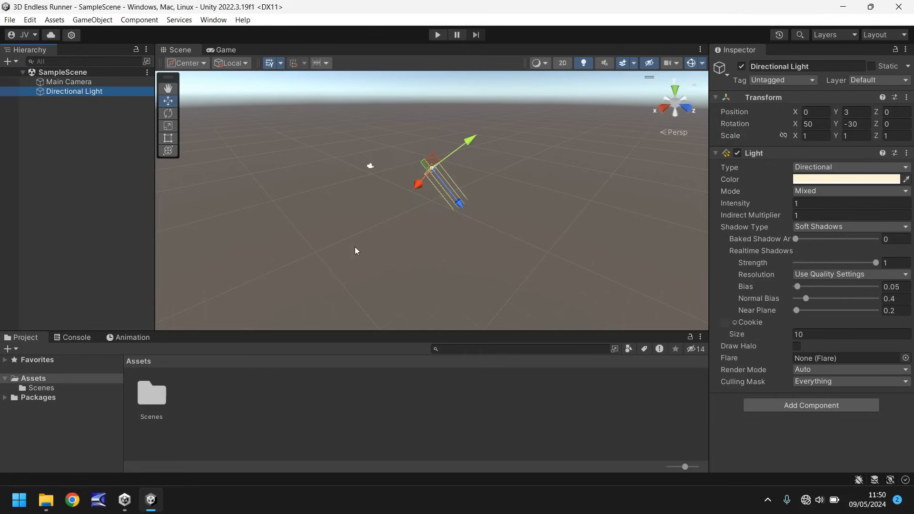
{"action": "mouse_move", "coordinate": [223, 424]}
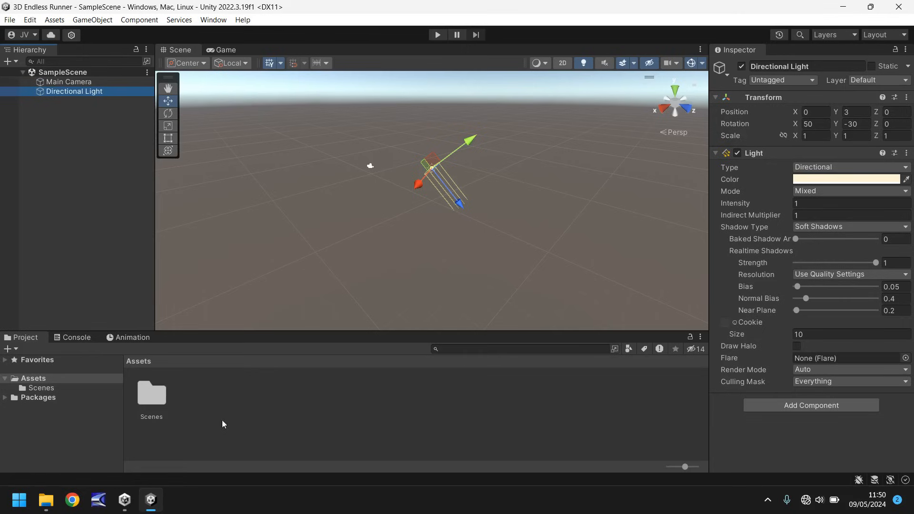
{"action": "mouse_move", "coordinate": [237, 427]}
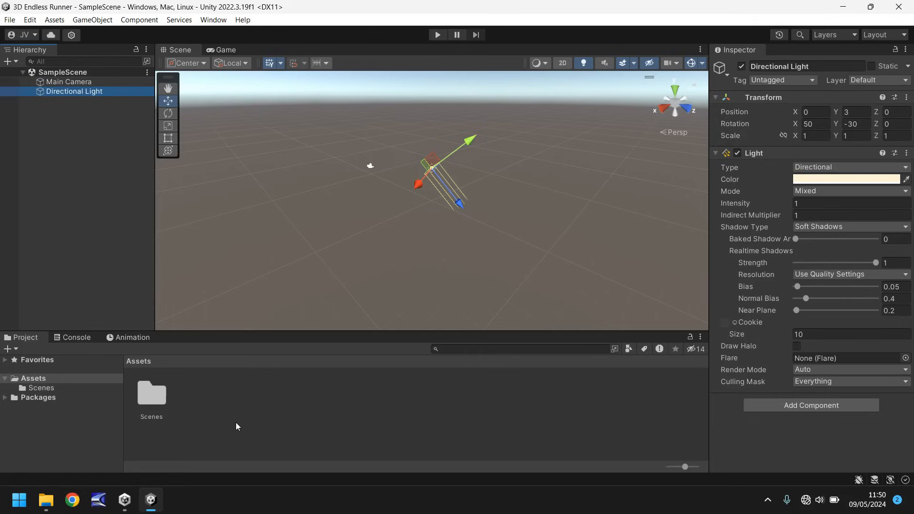
{"action": "mouse_move", "coordinate": [241, 423]}
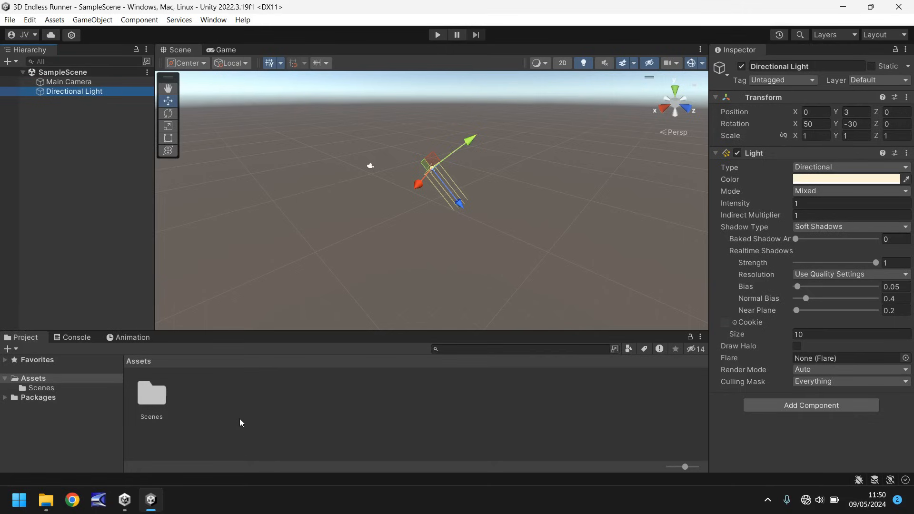
{"action": "mouse_move", "coordinate": [311, 415]}
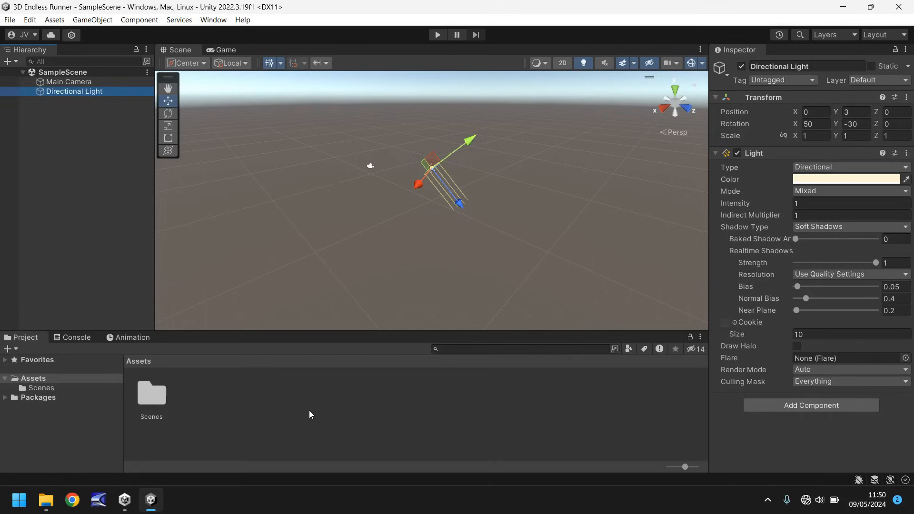
{"action": "mouse_move", "coordinate": [172, 397]}
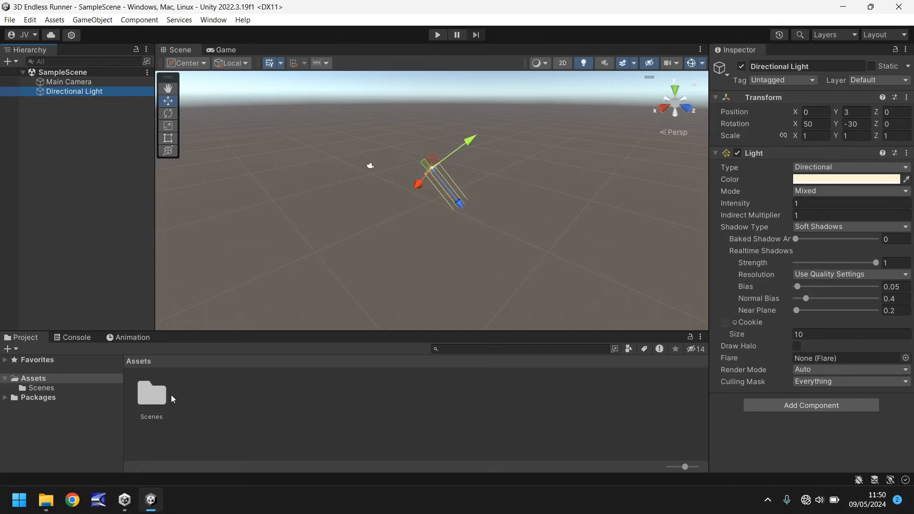
{"action": "mouse_move", "coordinate": [182, 400]}
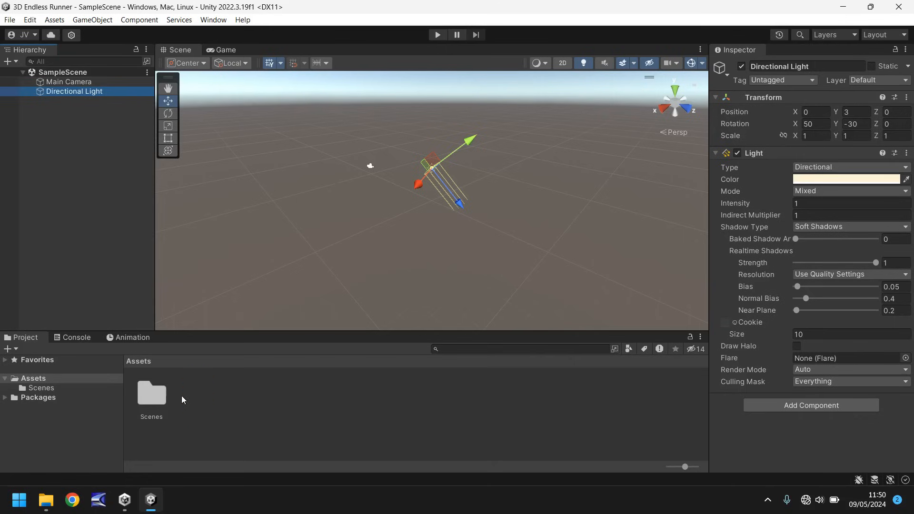
{"action": "mouse_move", "coordinate": [162, 407]}
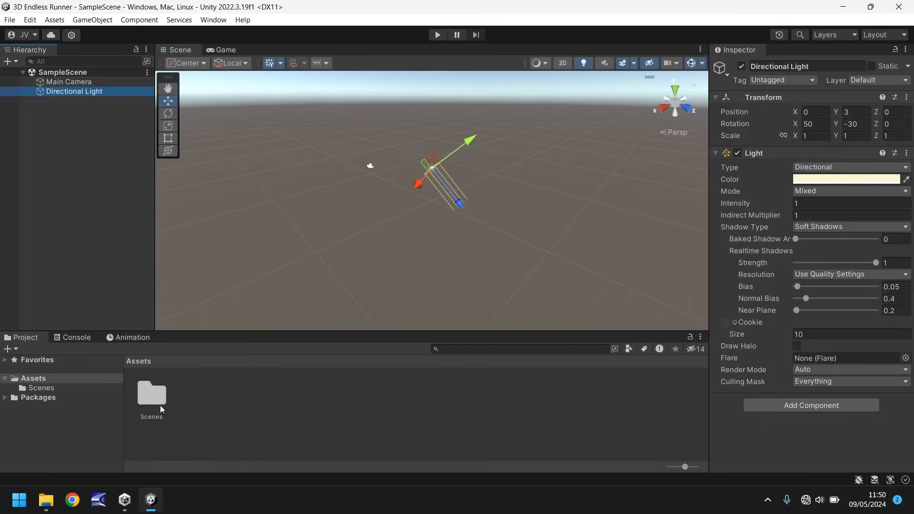
{"action": "mouse_move", "coordinate": [199, 409]}
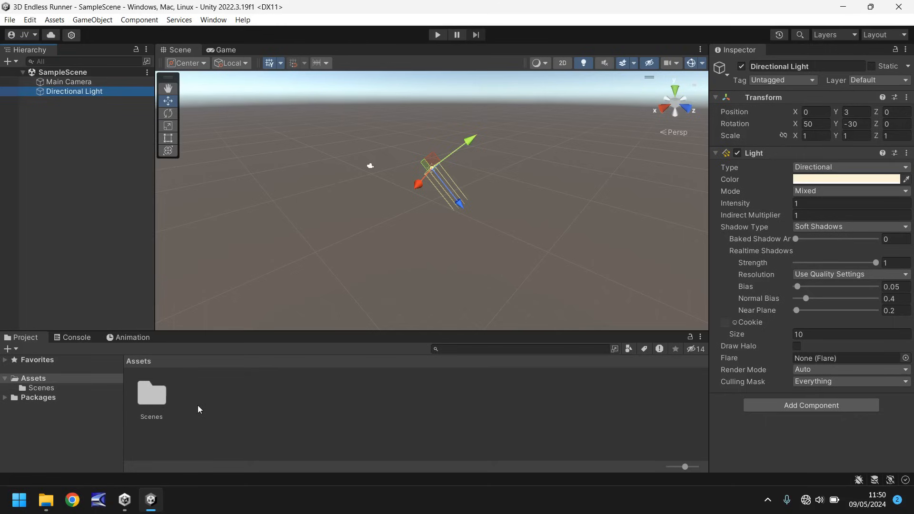
{"action": "left_click", "coordinate": [76, 337]}
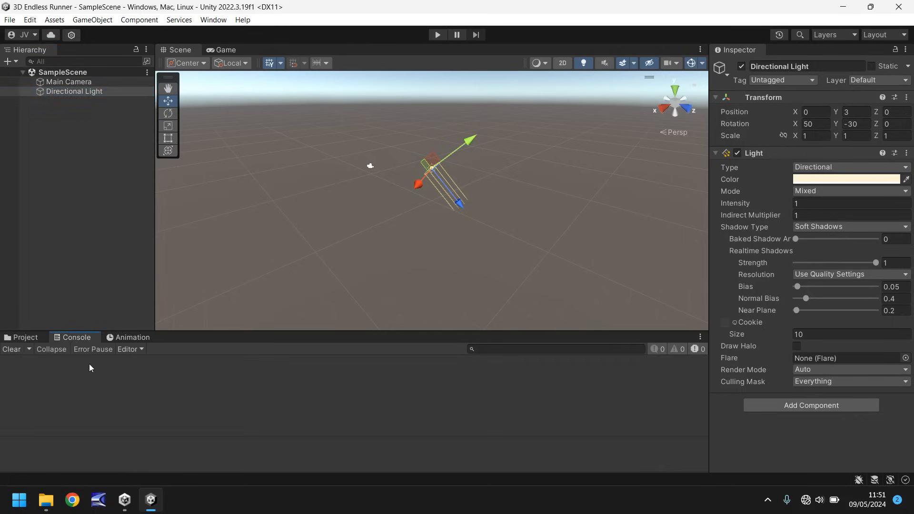
{"action": "mouse_move", "coordinate": [100, 378]}
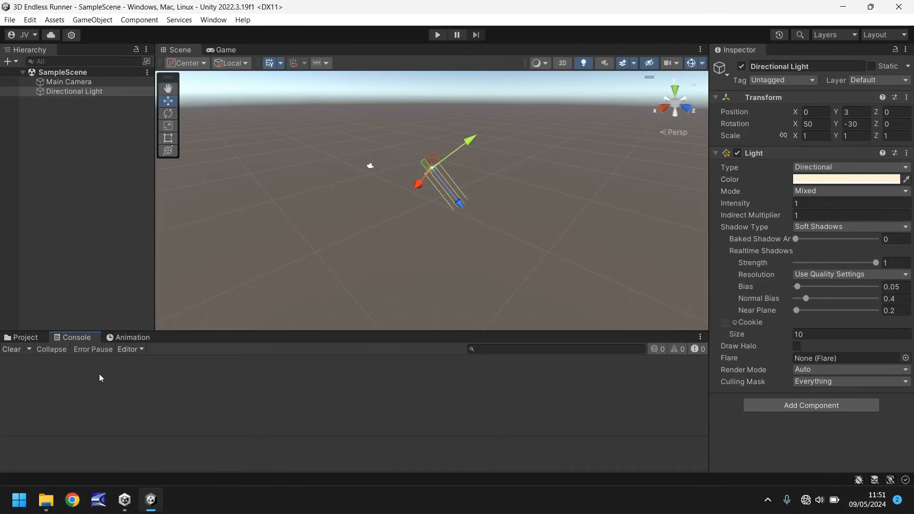
{"action": "mouse_move", "coordinate": [39, 375]}
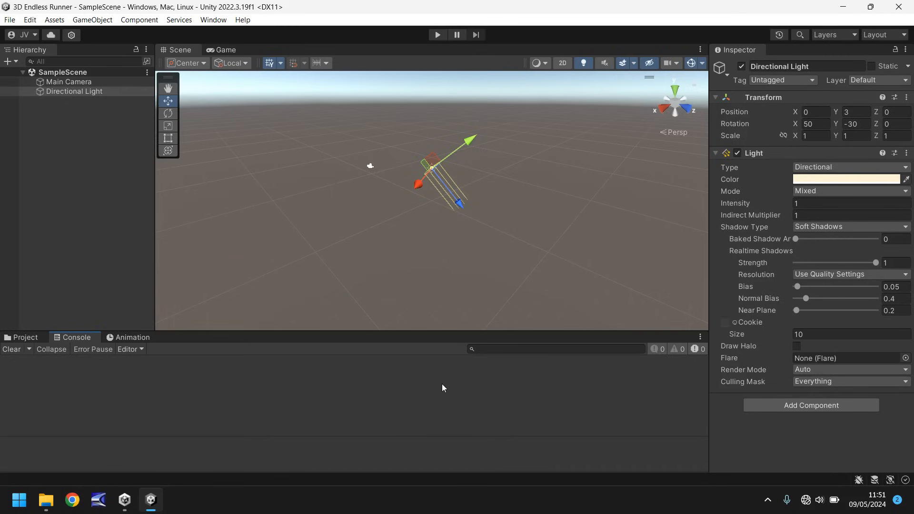
{"action": "mouse_move", "coordinate": [200, 385]}
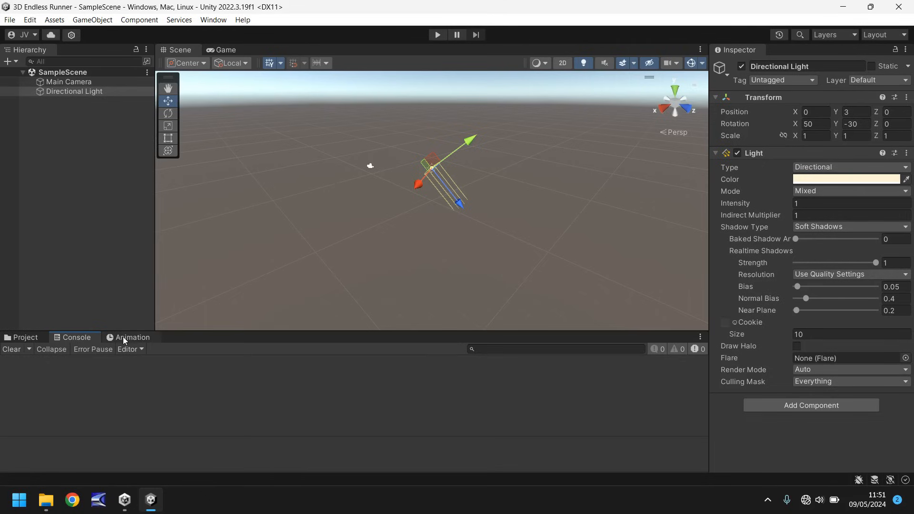
- Check the Animation panel and its tab menu, then switch the lower panel to Project Assets
{"action": "left_click", "coordinate": [132, 338]}
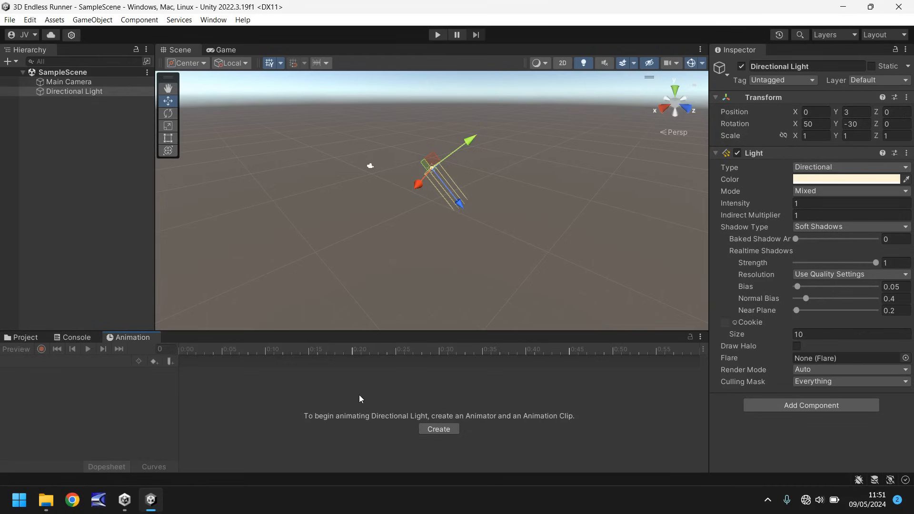
{"action": "mouse_move", "coordinate": [695, 365]}
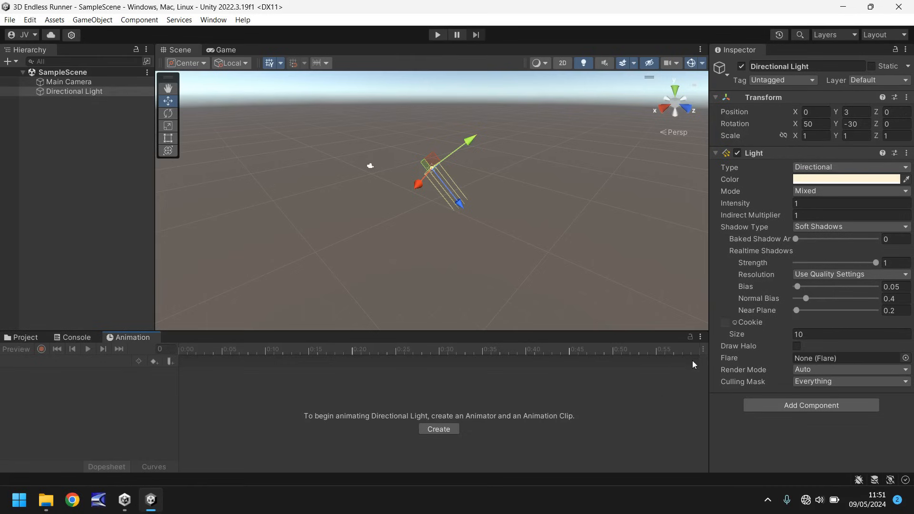
{"action": "left_click", "coordinate": [702, 336]}
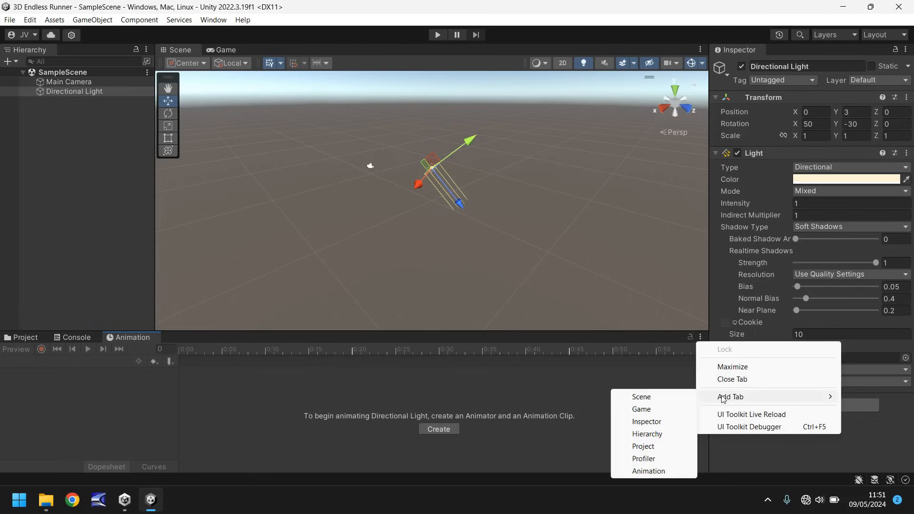
{"action": "mouse_move", "coordinate": [649, 472]}
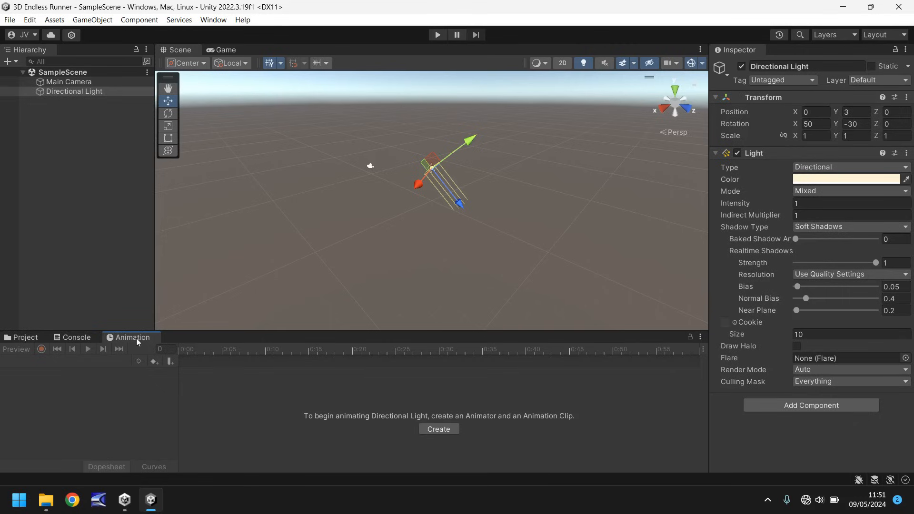
{"action": "right_click", "coordinate": [132, 338]}
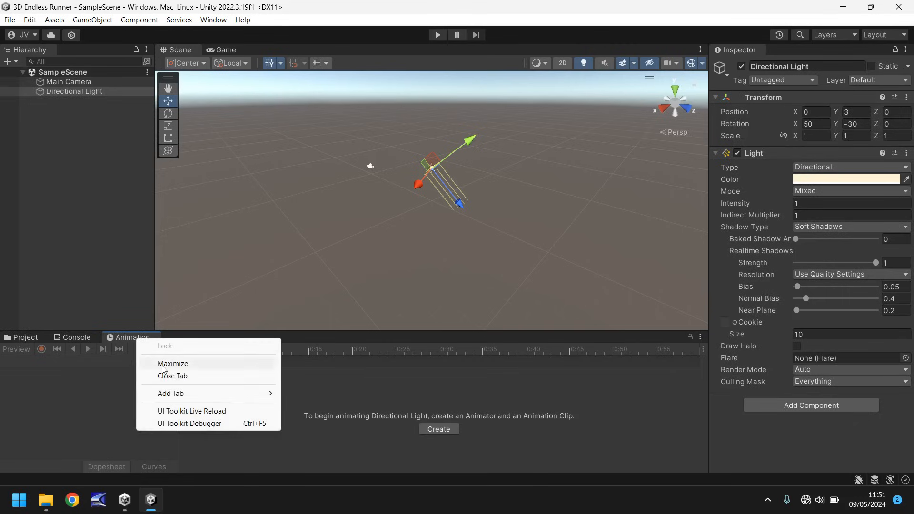
{"action": "left_click", "coordinate": [386, 398]}
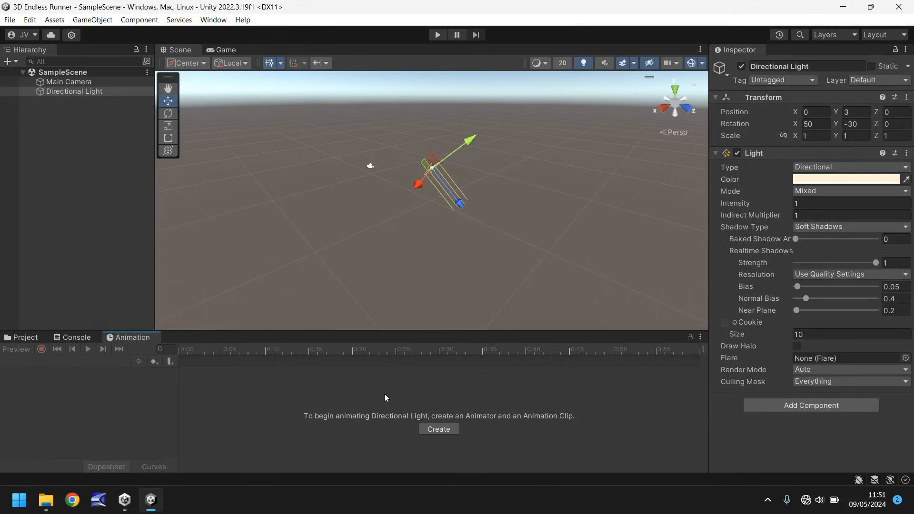
{"action": "left_click", "coordinate": [25, 338]}
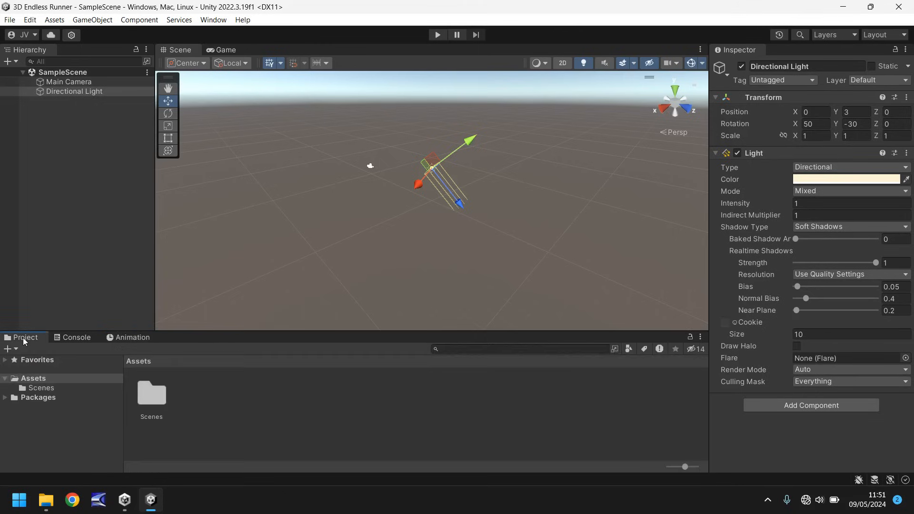
{"action": "left_click", "coordinate": [225, 50]}
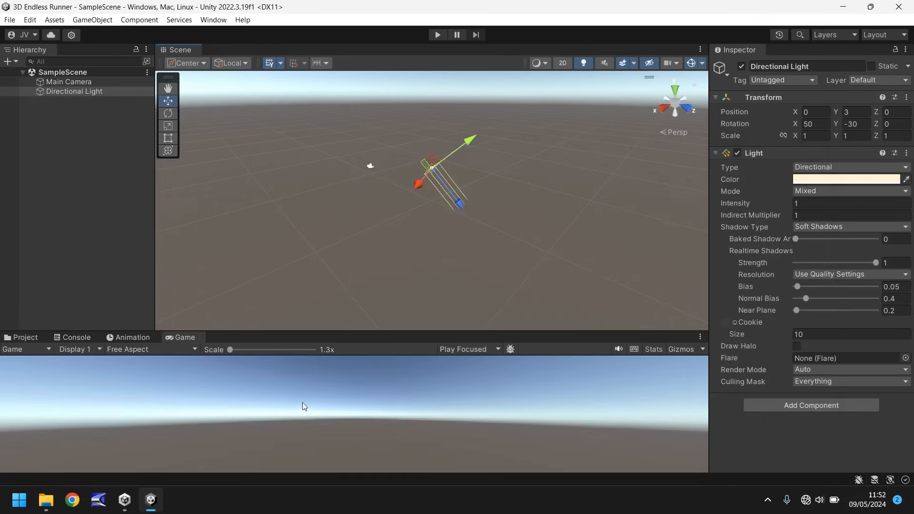
{"action": "mouse_move", "coordinate": [155, 217]}
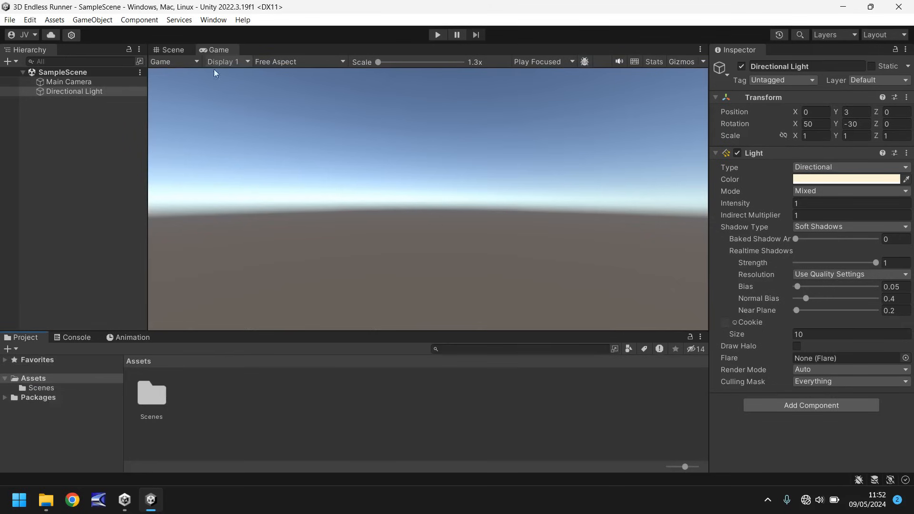
{"action": "left_click", "coordinate": [171, 50]}
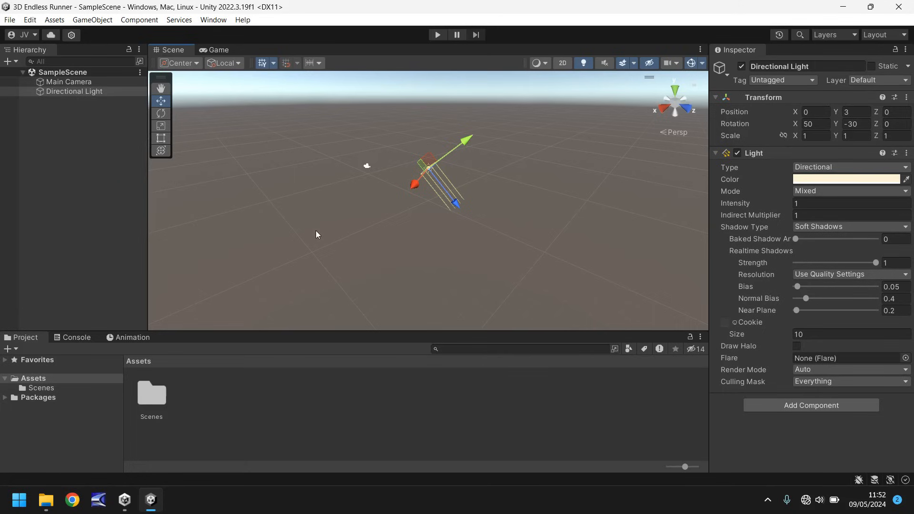
{"action": "mouse_move", "coordinate": [765, 394]}
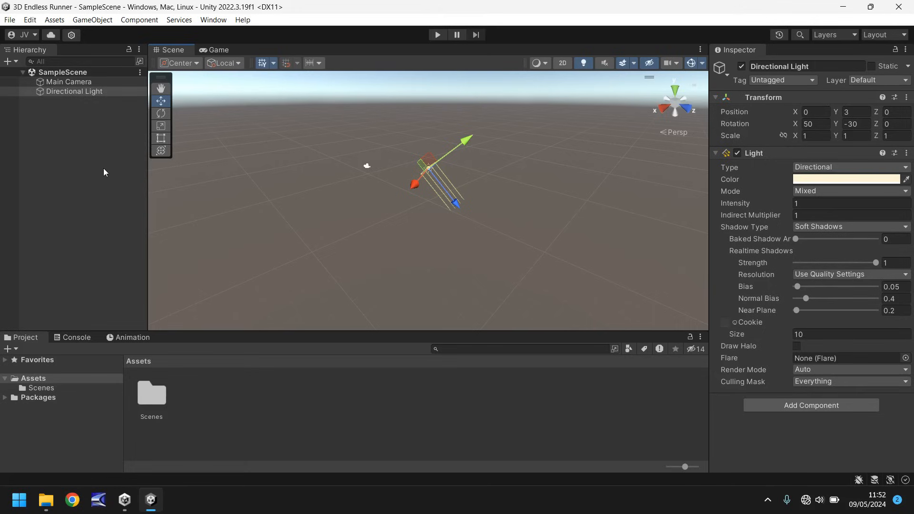
{"action": "mouse_move", "coordinate": [108, 196]}
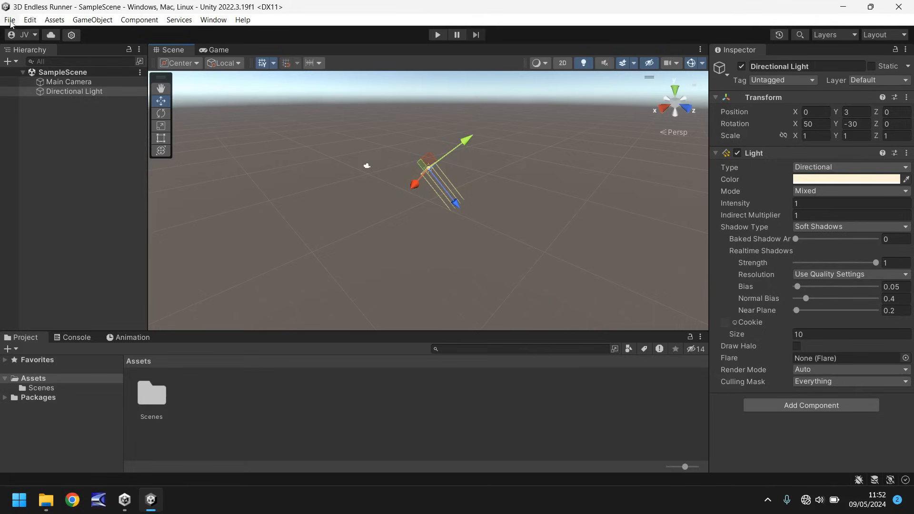
- Open File > Build Settings and scroll through the target platforms
{"action": "left_click", "coordinate": [10, 20]}
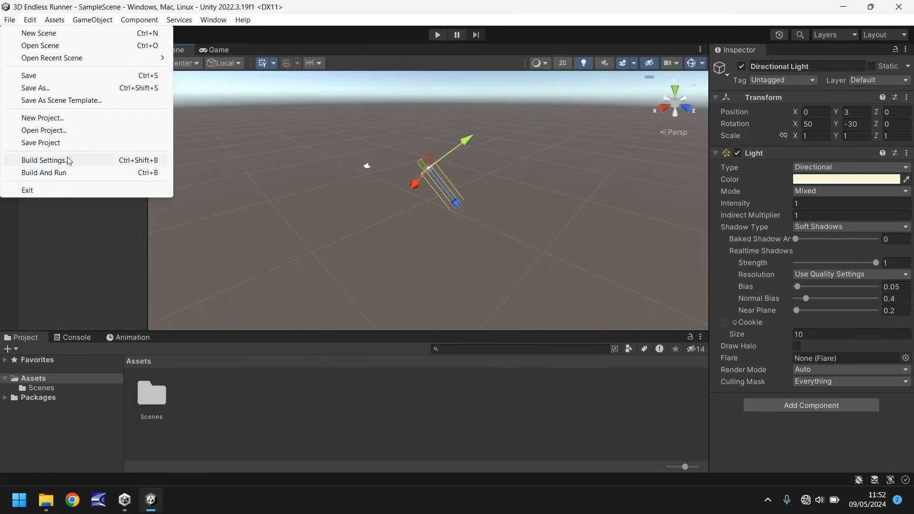
{"action": "left_click", "coordinate": [45, 160]}
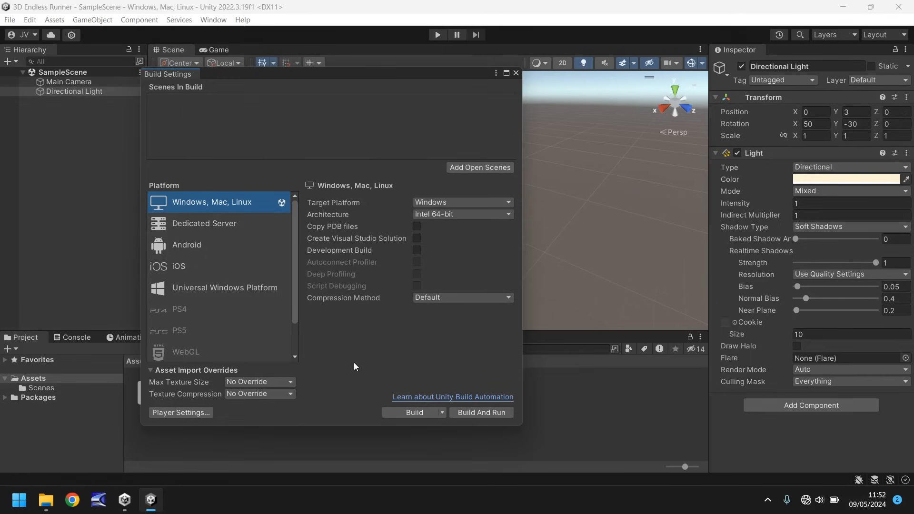
{"action": "mouse_move", "coordinate": [280, 205]}
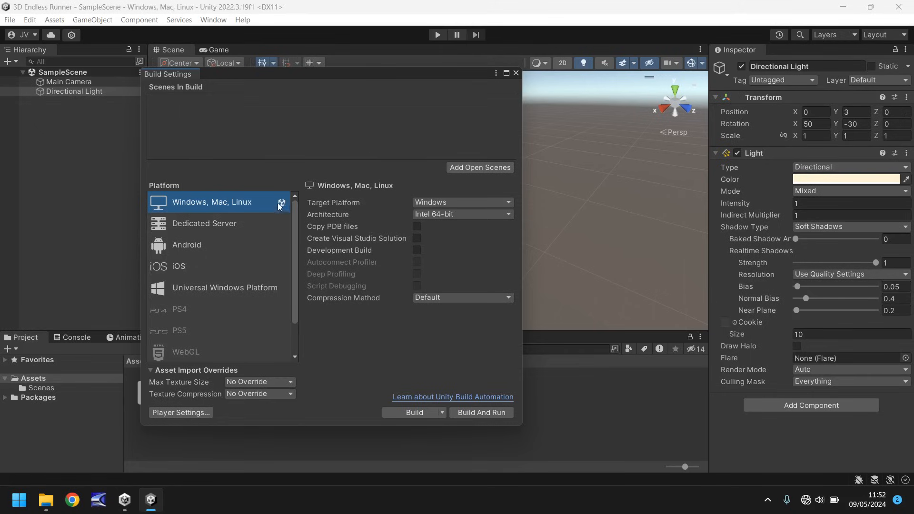
{"action": "mouse_move", "coordinate": [284, 202]}
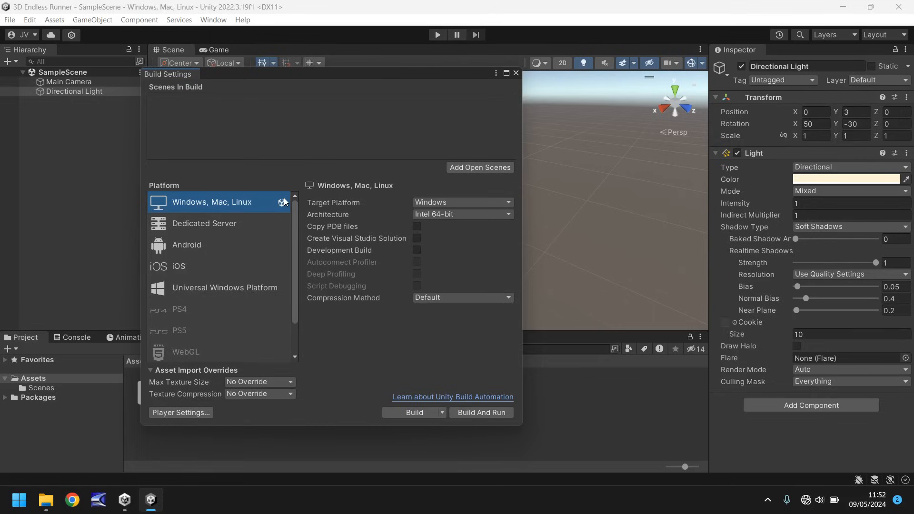
{"action": "scroll", "scroll_direction": "down", "scroll_amount": 3}
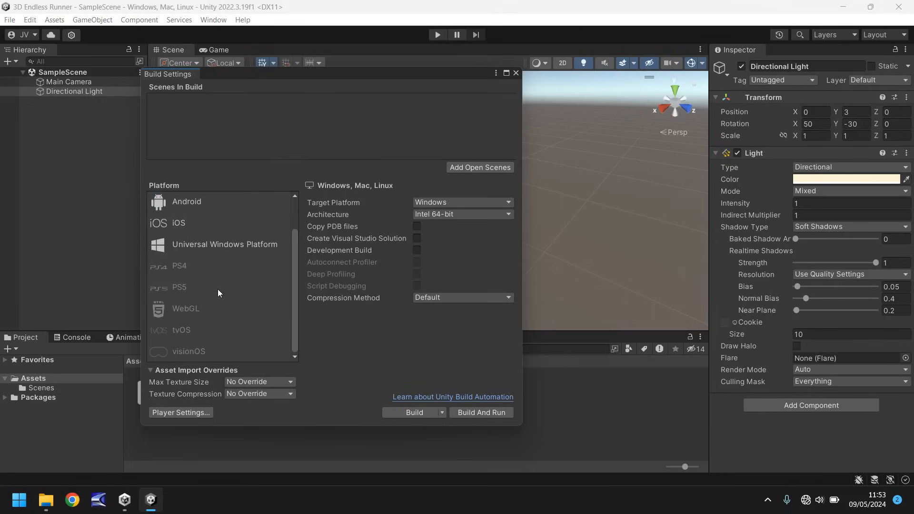
{"action": "mouse_move", "coordinate": [174, 271]}
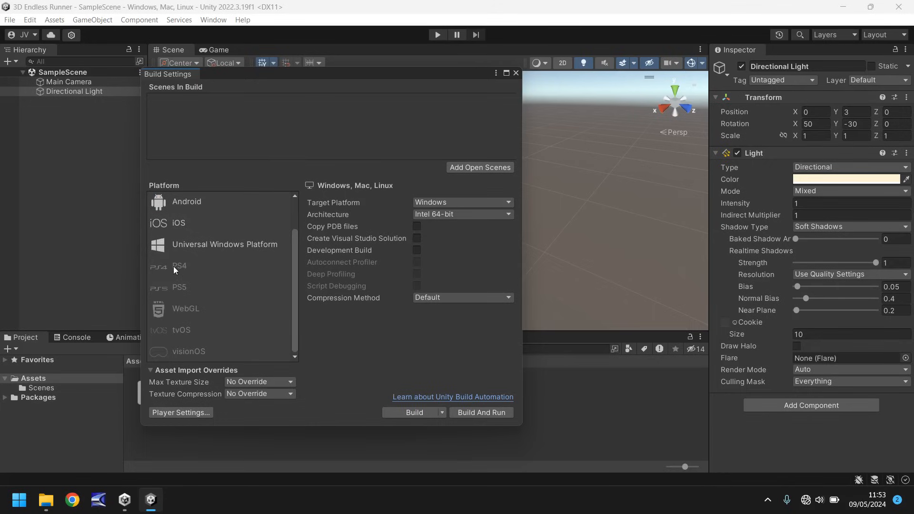
- Preview PS4 and Android options, reselect Windows, Mac, Linux, and close Build Settings
{"action": "left_click", "coordinate": [180, 266]}
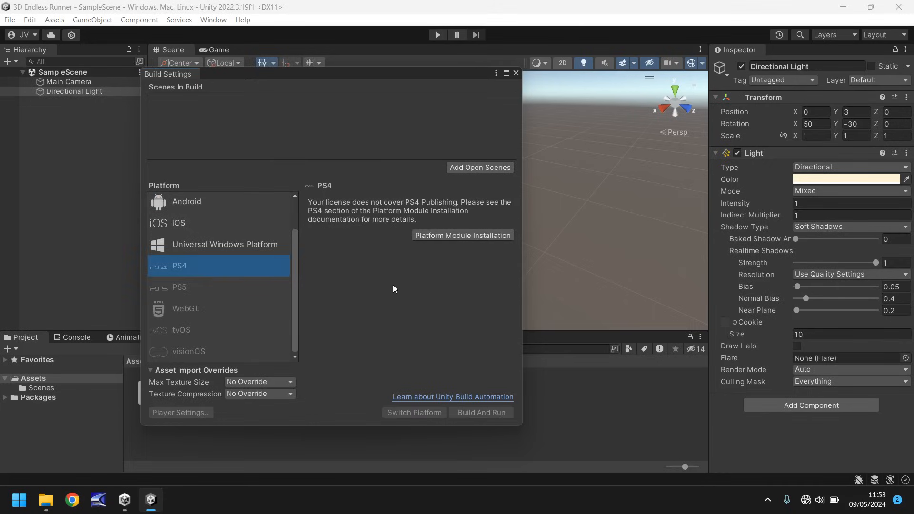
{"action": "mouse_move", "coordinate": [221, 252]}
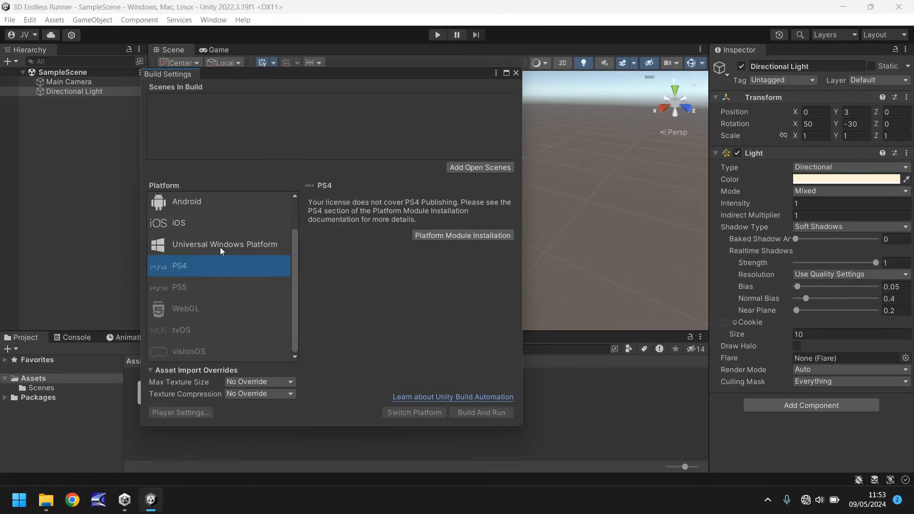
{"action": "left_click", "coordinate": [186, 201]}
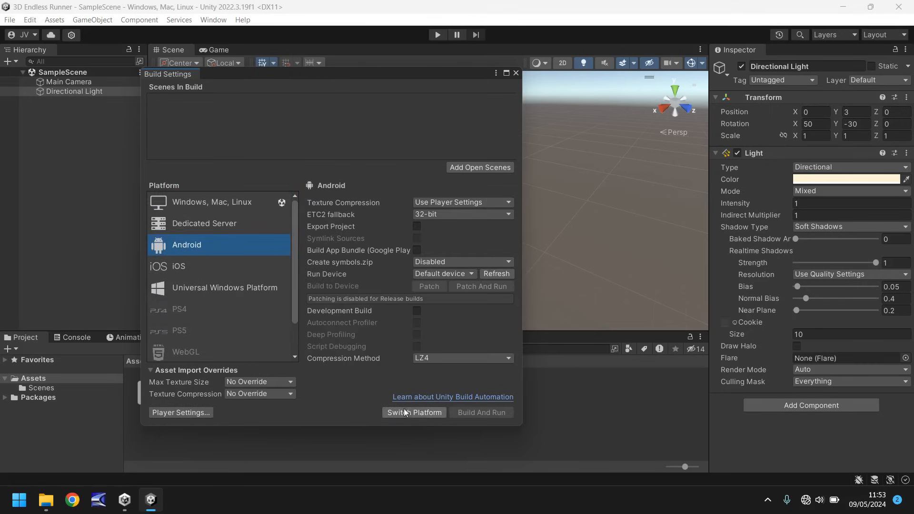
{"action": "mouse_move", "coordinate": [320, 398]}
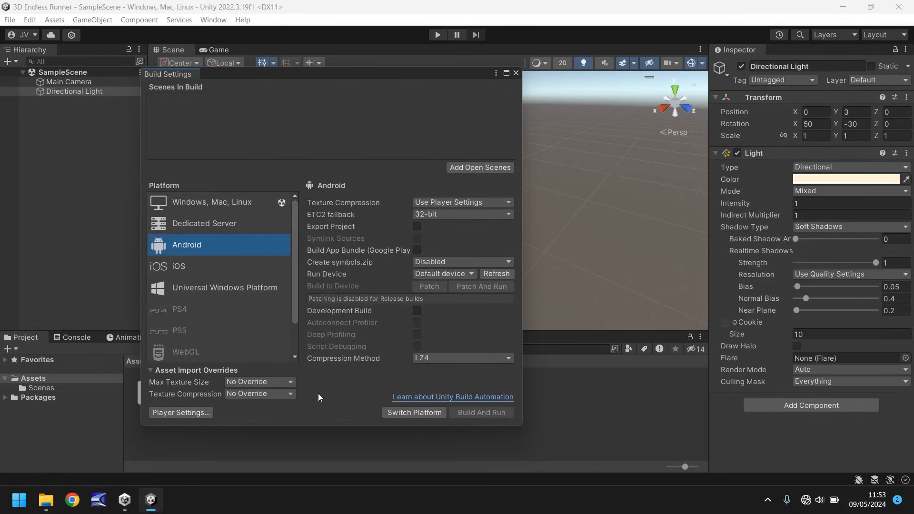
{"action": "mouse_move", "coordinate": [326, 396]}
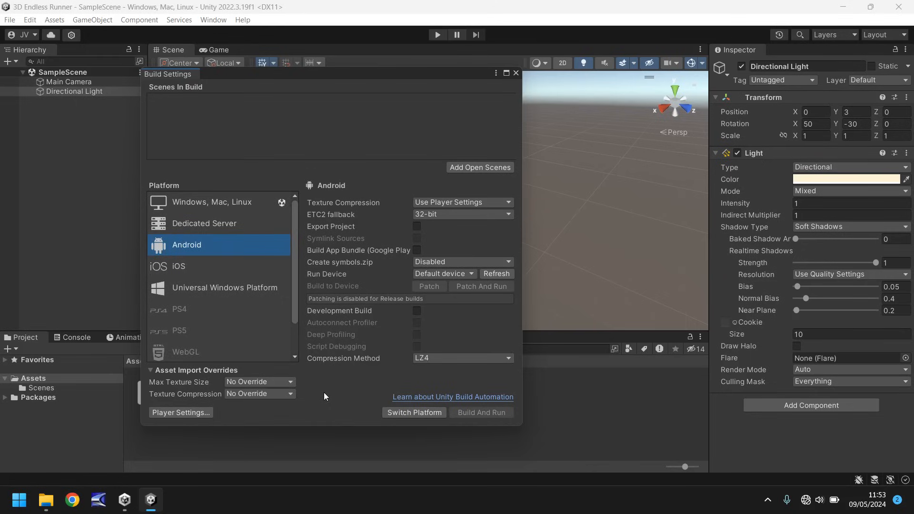
{"action": "mouse_move", "coordinate": [339, 395]}
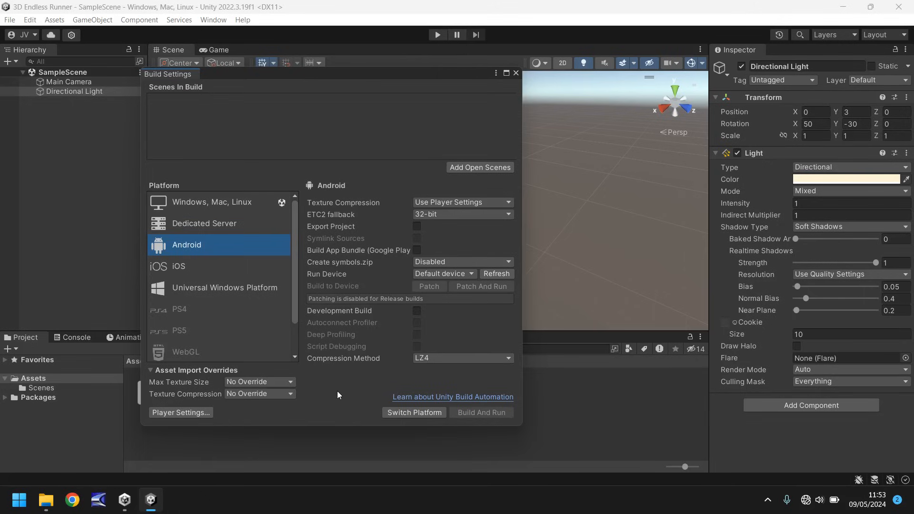
{"action": "mouse_move", "coordinate": [336, 398]}
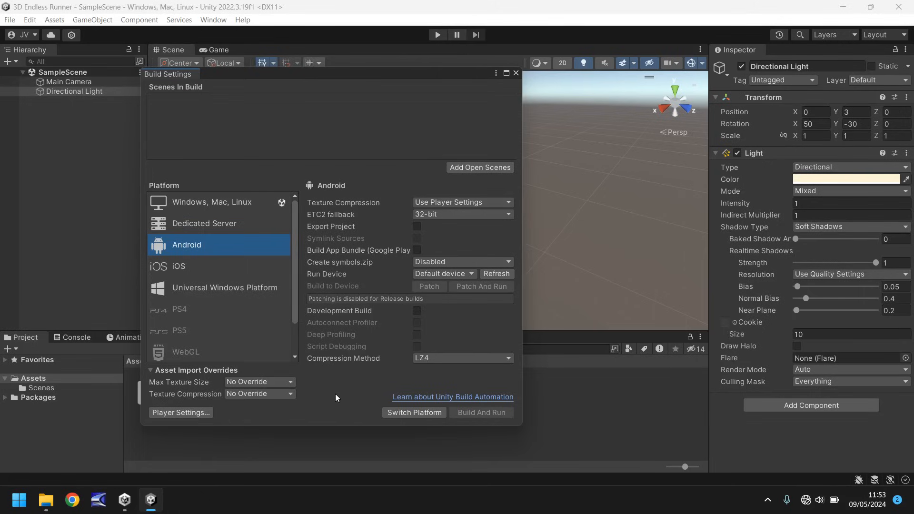
{"action": "left_click", "coordinate": [213, 202]}
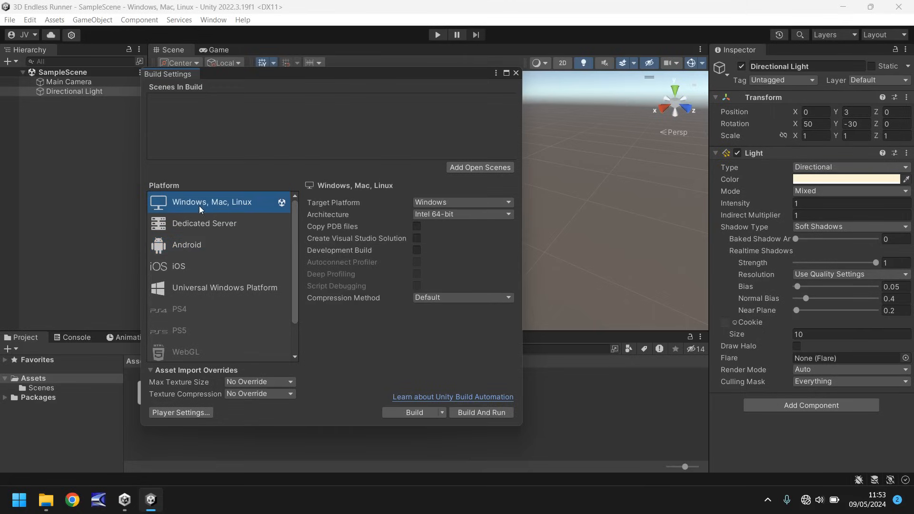
{"action": "mouse_move", "coordinate": [178, 206]}
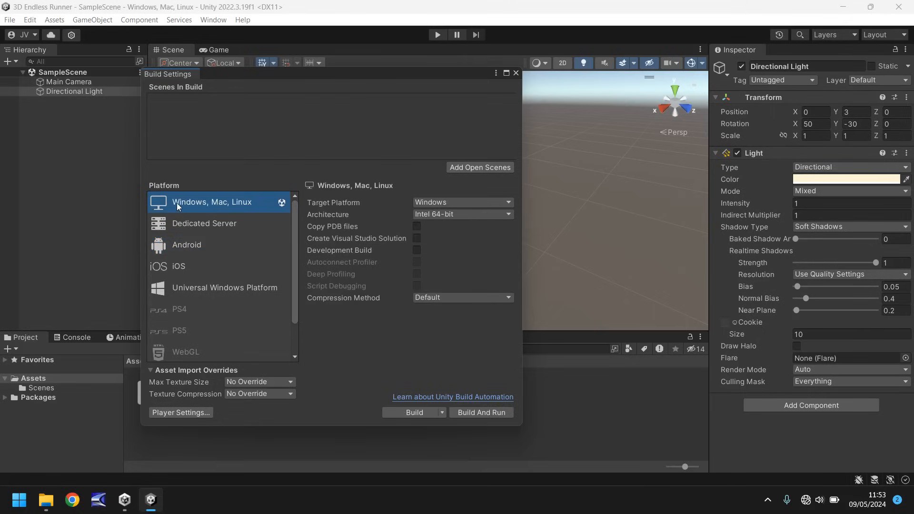
{"action": "mouse_move", "coordinate": [490, 52]}
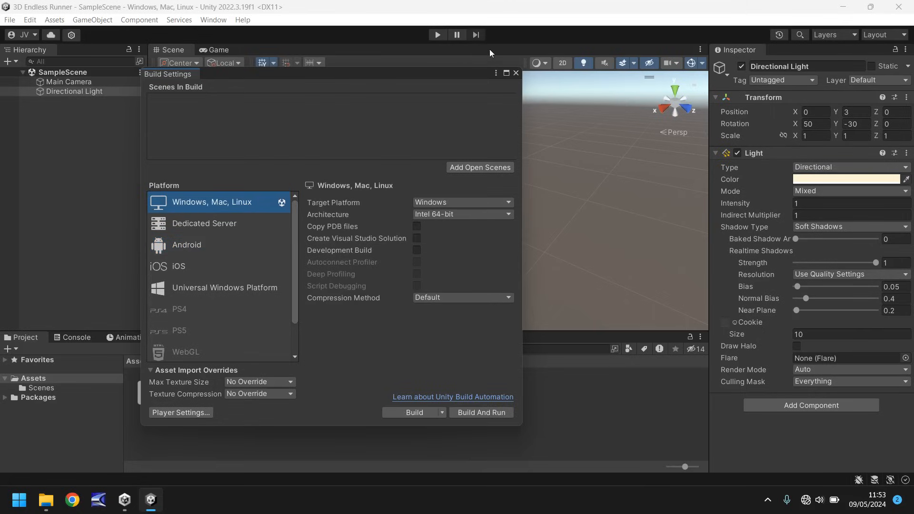
{"action": "left_click", "coordinate": [516, 73]}
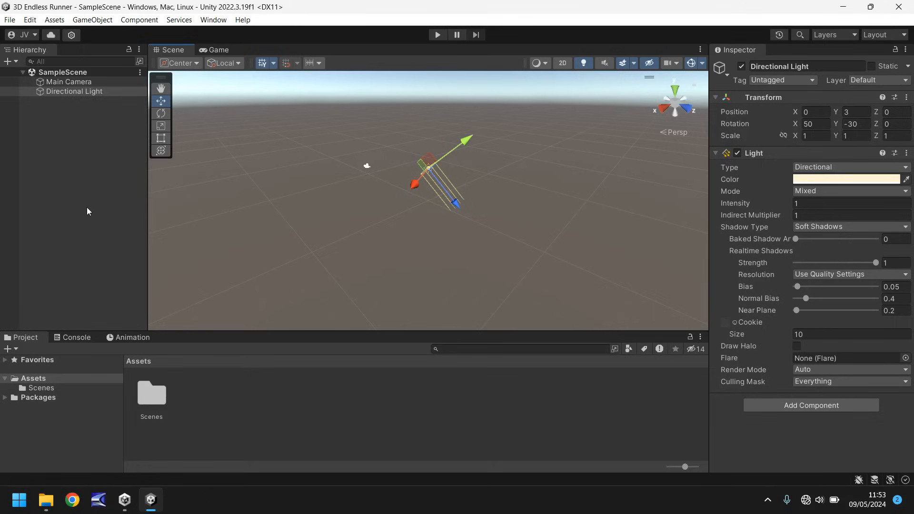
{"action": "mouse_move", "coordinate": [401, 396]}
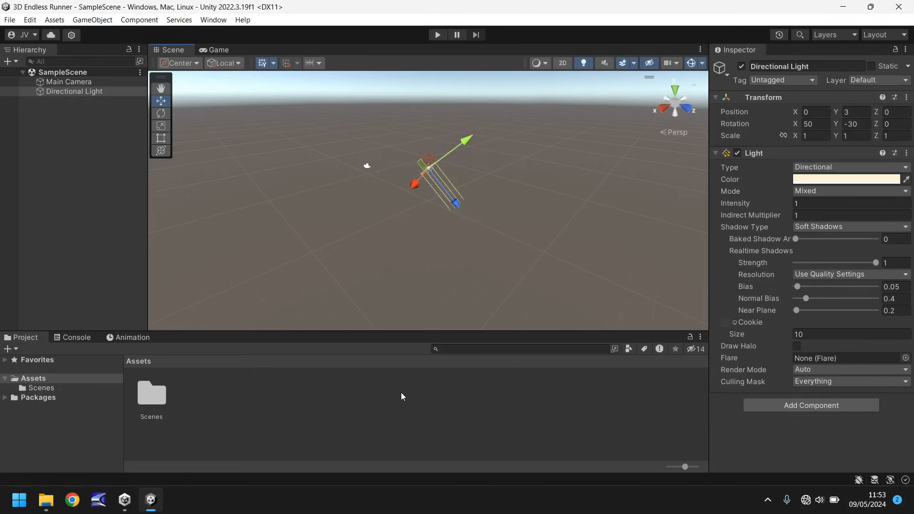
{"action": "mouse_move", "coordinate": [466, 123]}
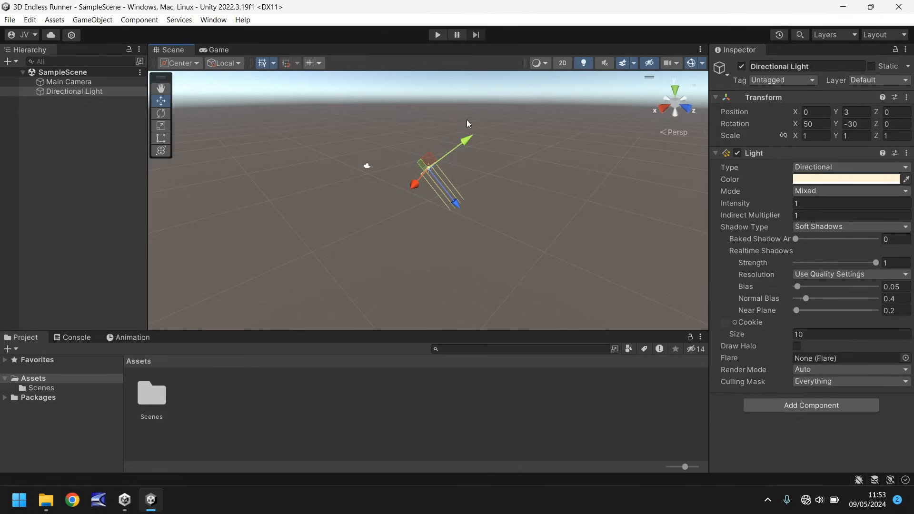
{"action": "mouse_move", "coordinate": [319, 238]}
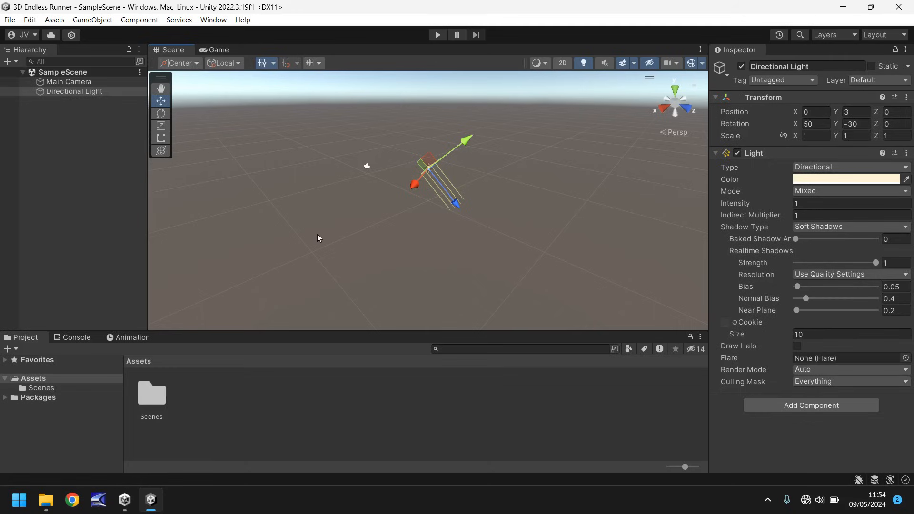
{"action": "mouse_move", "coordinate": [316, 223]}
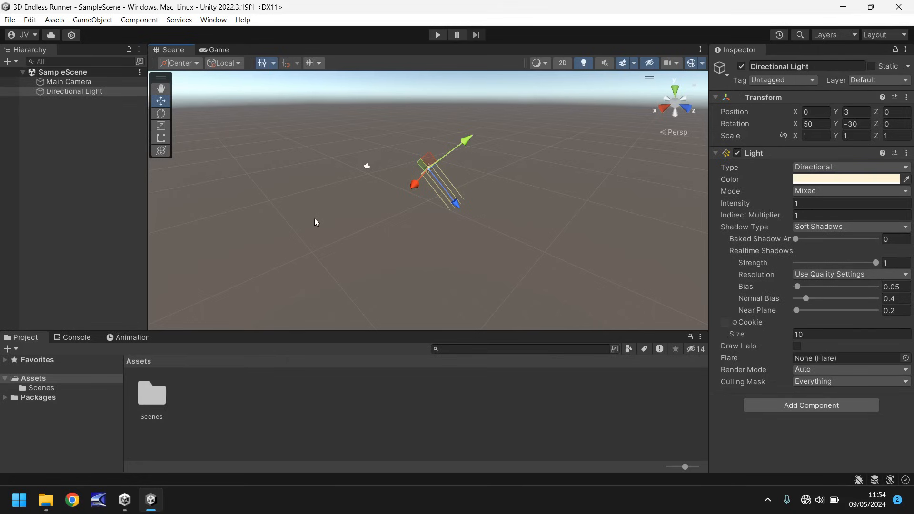
{"action": "mouse_move", "coordinate": [331, 245]}
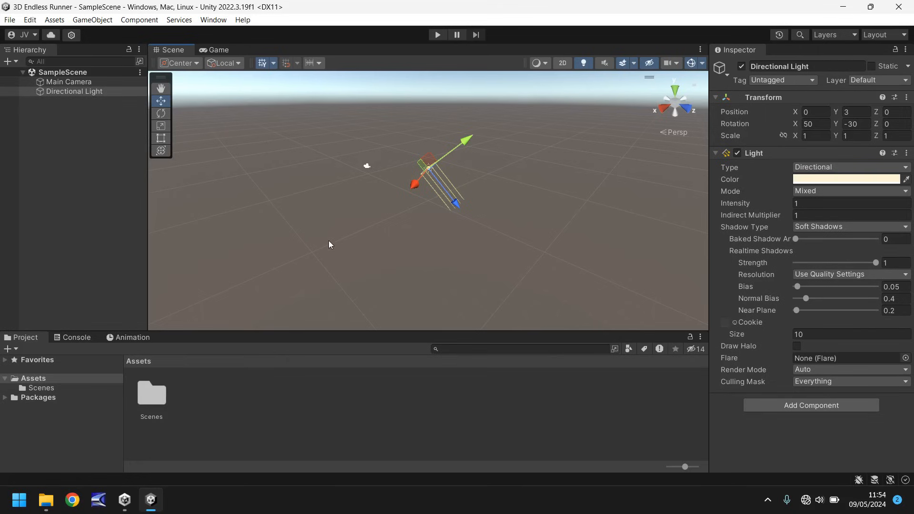
- Open the GameObject menu to list the 3D objects that can be created
{"action": "left_click", "coordinate": [93, 20]}
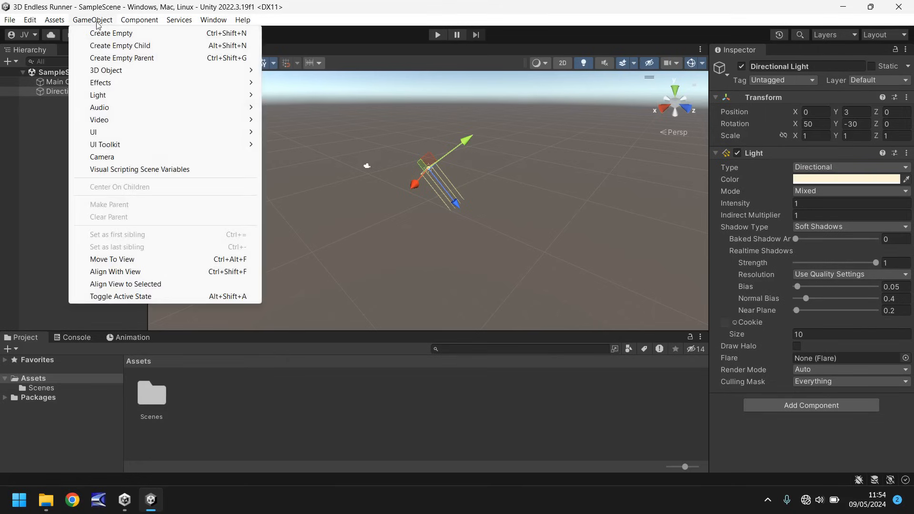
{"action": "mouse_move", "coordinate": [116, 70]}
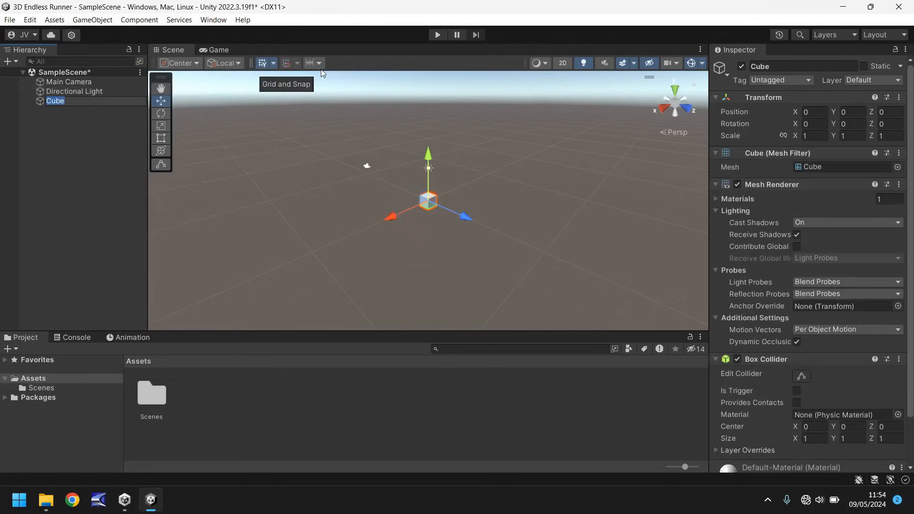
{"action": "mouse_move", "coordinate": [468, 254]}
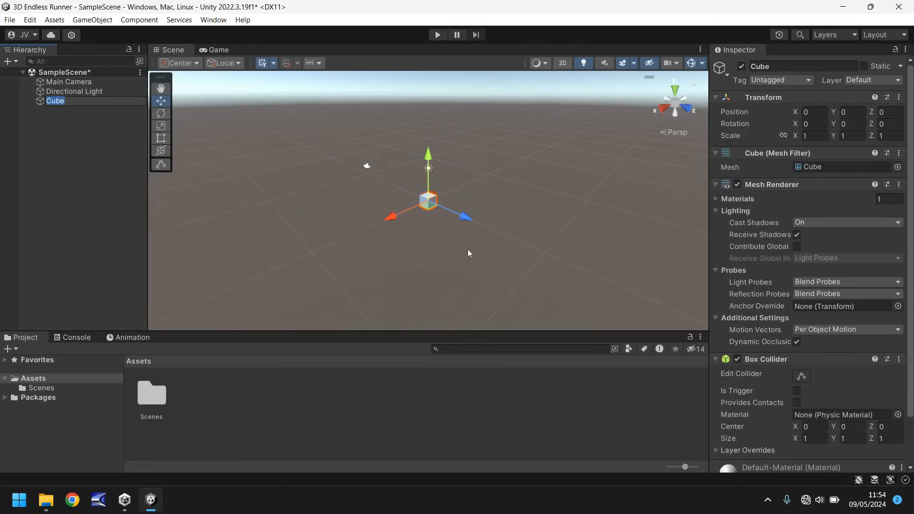
{"action": "mouse_move", "coordinate": [502, 212]}
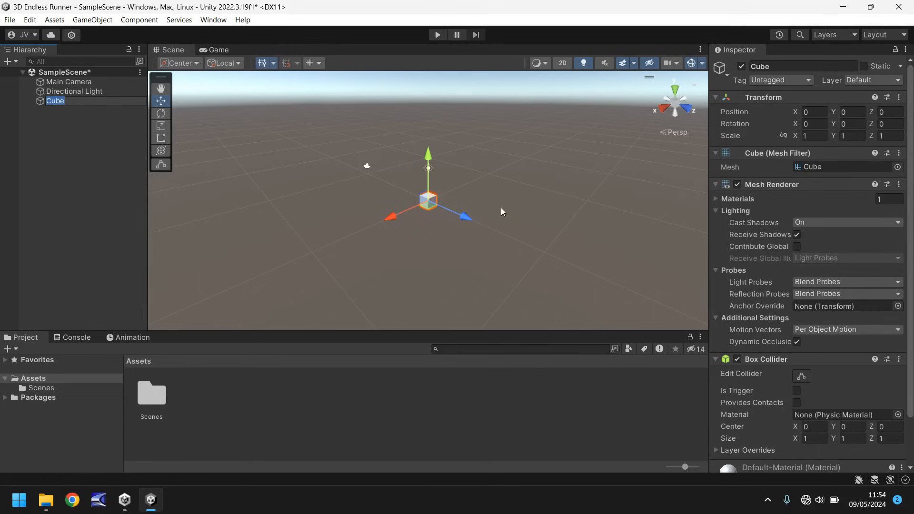
{"action": "mouse_move", "coordinate": [500, 214]}
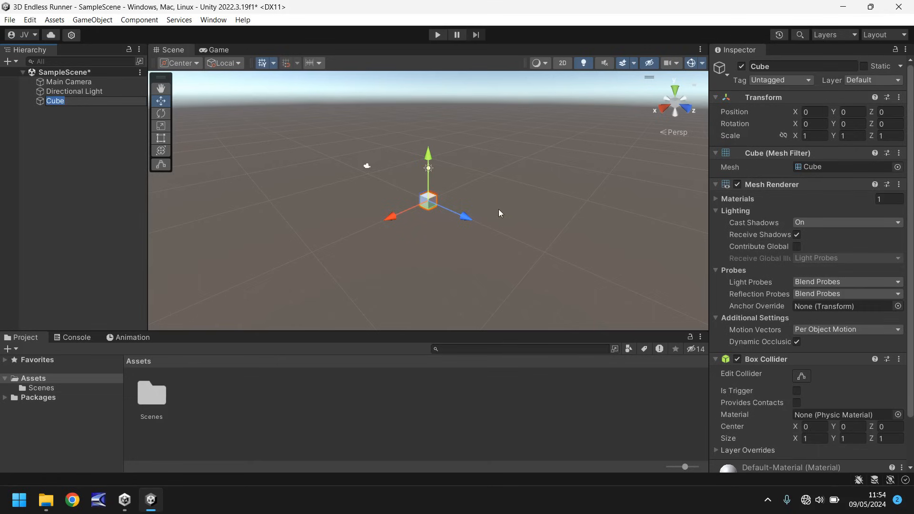
{"action": "mouse_move", "coordinate": [81, 146]}
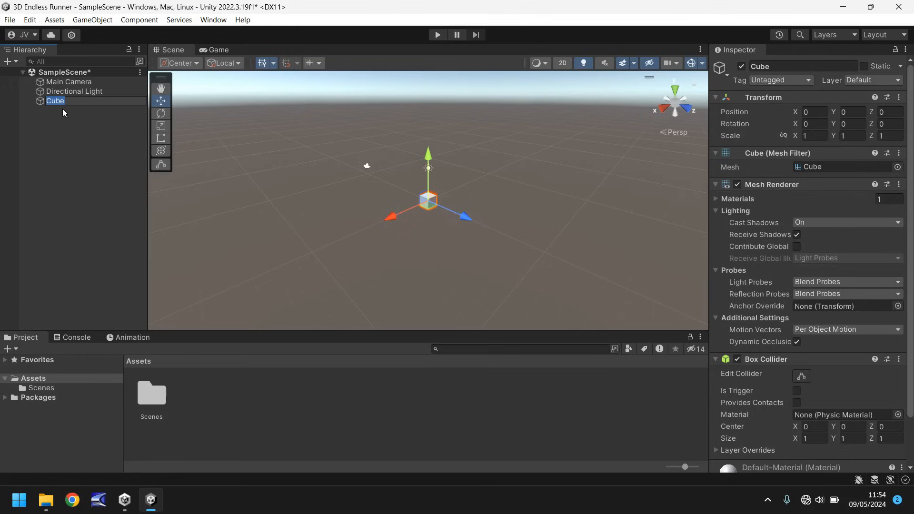
{"action": "mouse_move", "coordinate": [50, 130]}
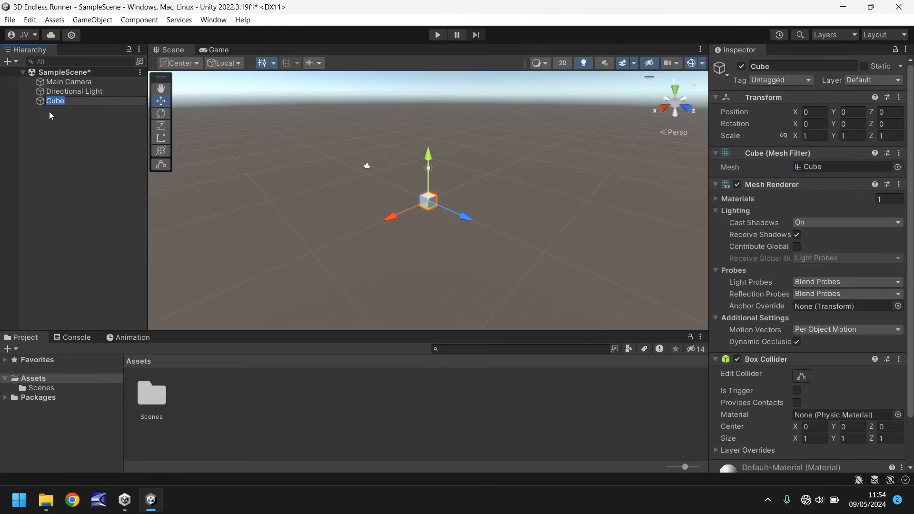
{"action": "mouse_move", "coordinate": [52, 125]}
{"action": "type", "text": "Section01"}
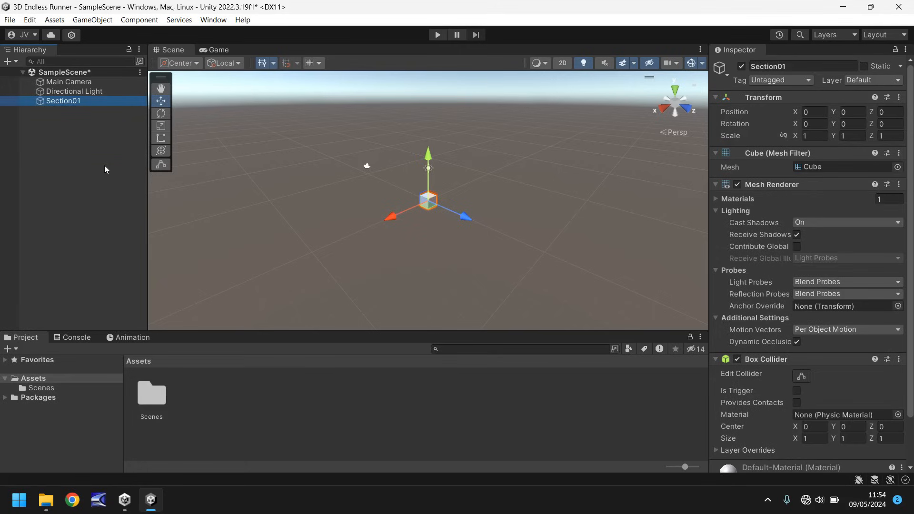
{"action": "mouse_move", "coordinate": [362, 198]}
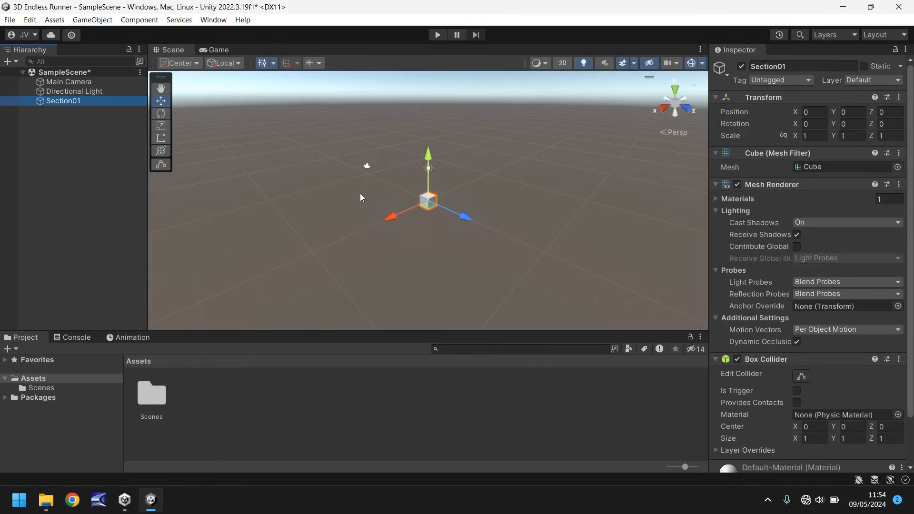
{"action": "mouse_move", "coordinate": [571, 170]}
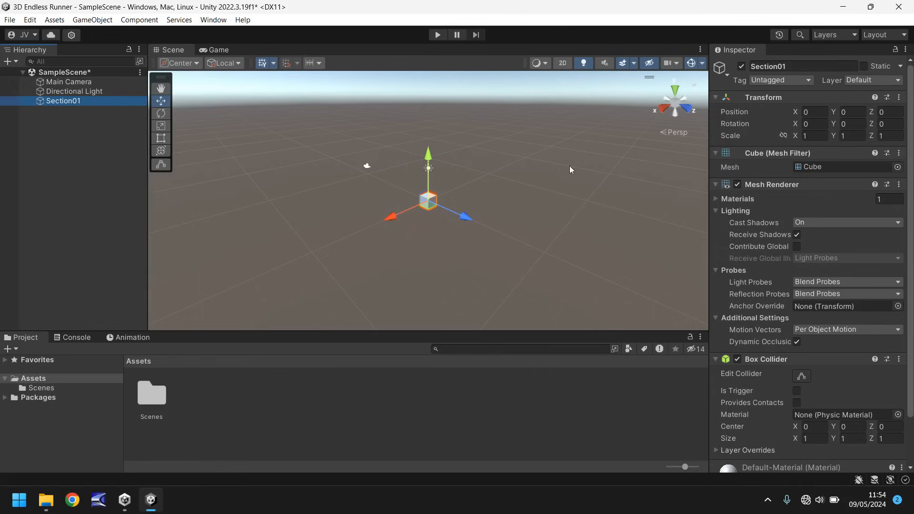
{"action": "mouse_move", "coordinate": [515, 233]}
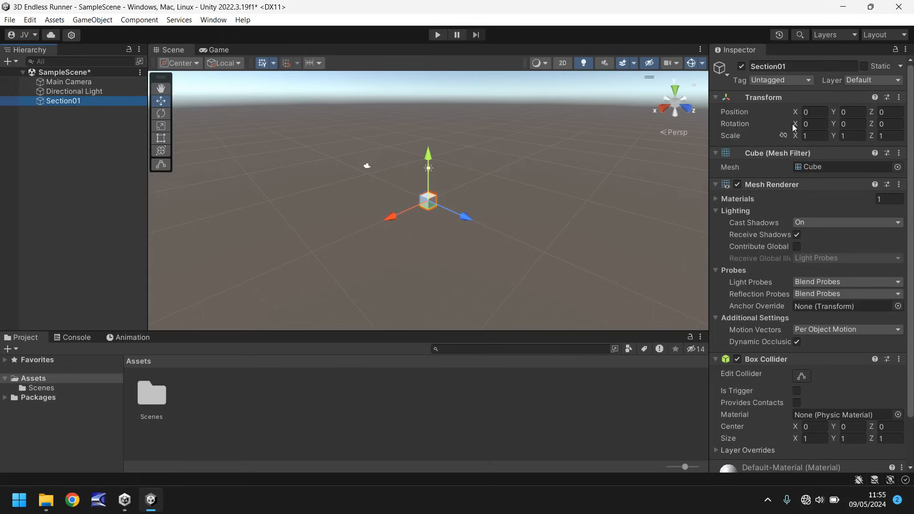
{"action": "mouse_move", "coordinate": [770, 123]}
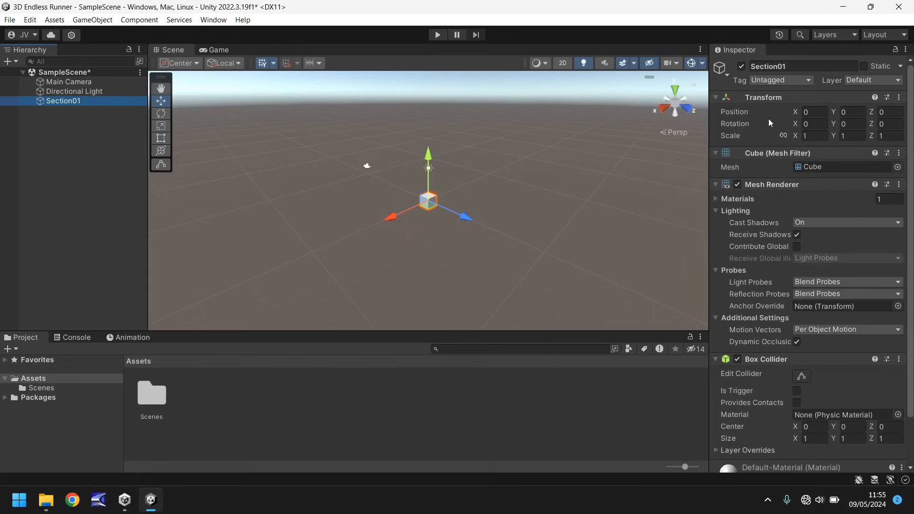
- Set Section01's Transform Scale X to 50
{"action": "left_click", "coordinate": [853, 112]}
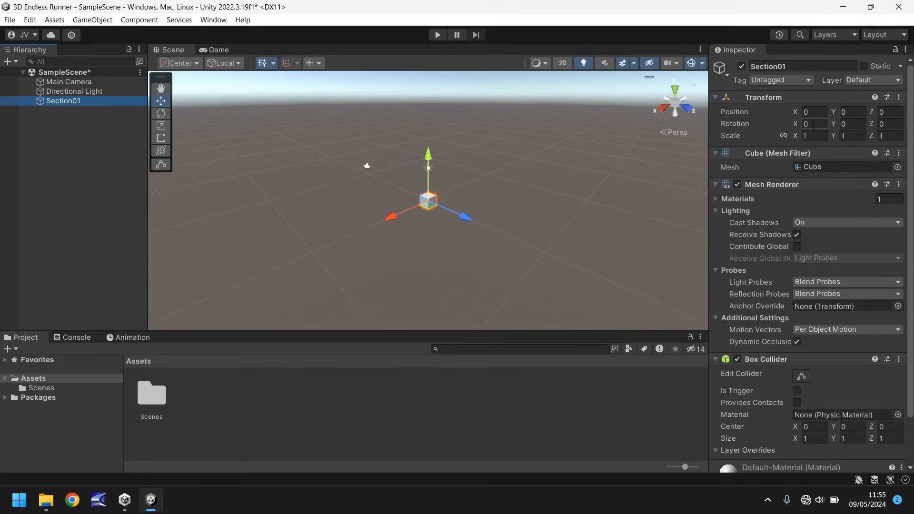
{"action": "mouse_move", "coordinate": [621, 166]}
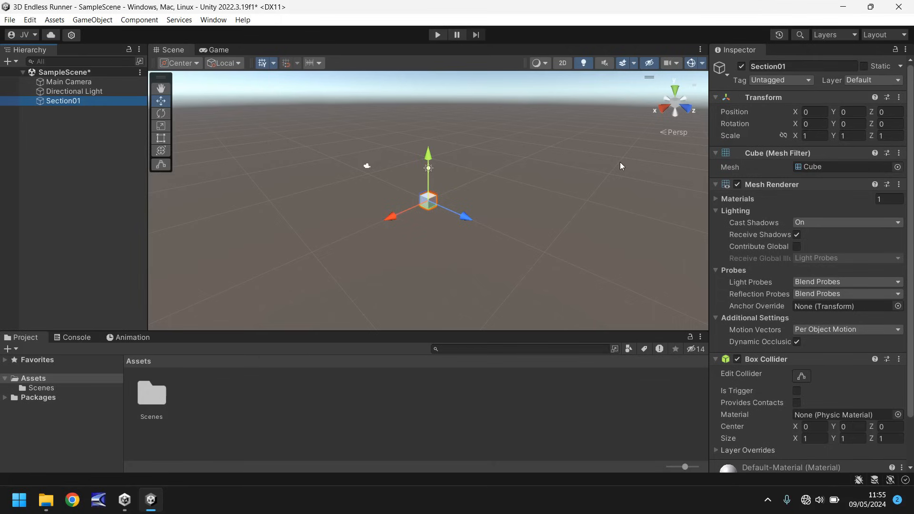
{"action": "mouse_move", "coordinate": [239, 294]}
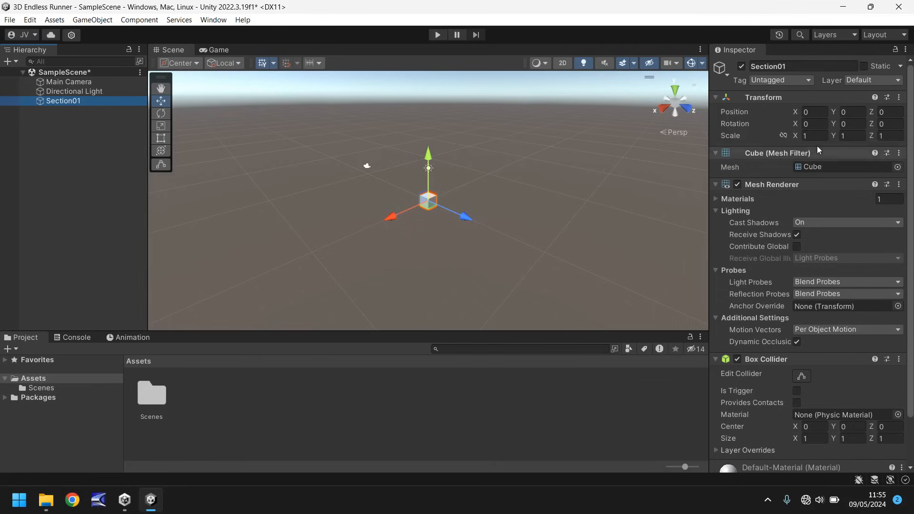
{"action": "left_click", "coordinate": [814, 136]}
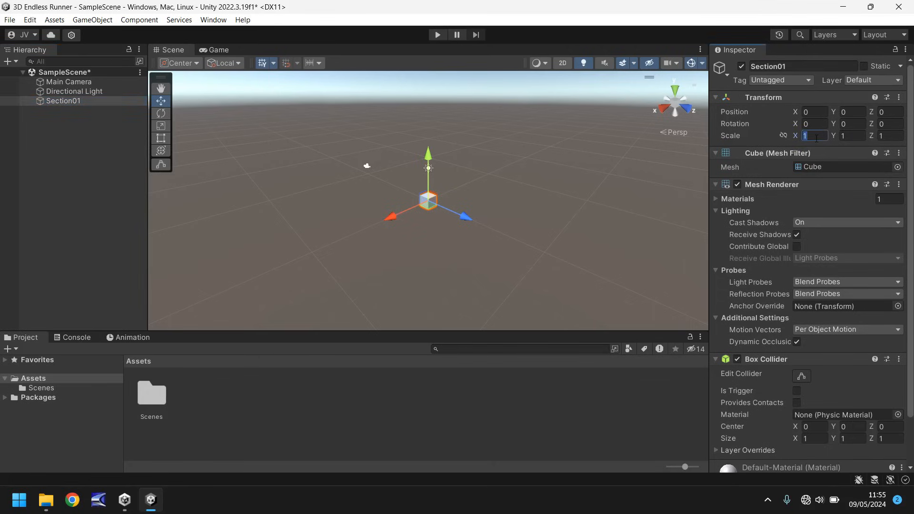
{"action": "type", "text": "50"}
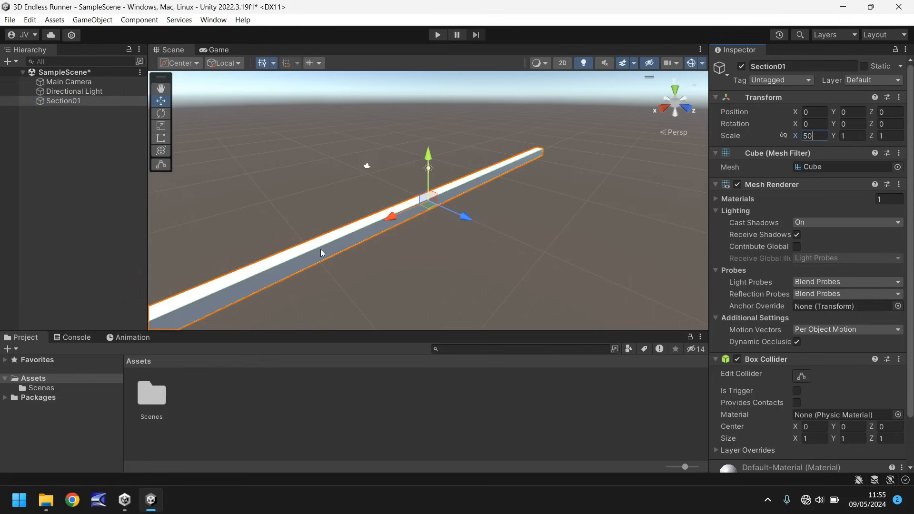
{"action": "mouse_move", "coordinate": [627, 204]}
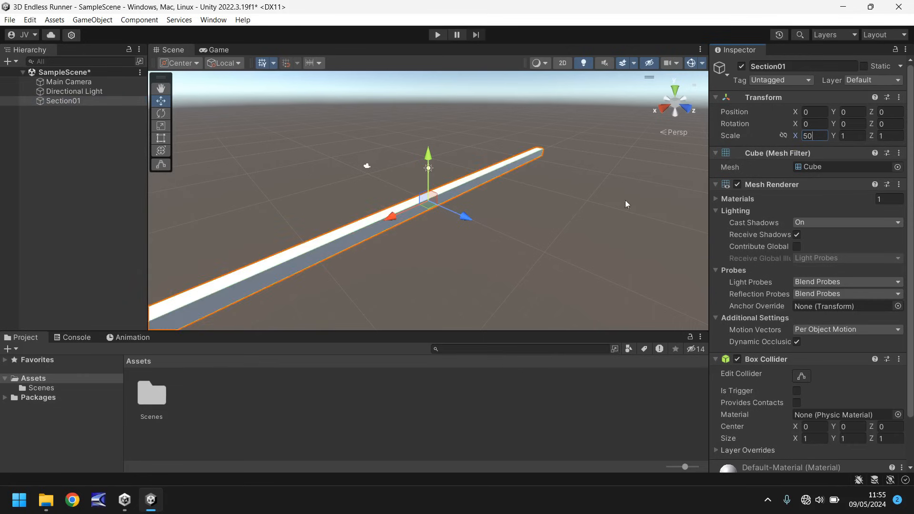
- Set Section01's Transform Scale Z to 20
{"action": "left_click", "coordinate": [891, 135]}
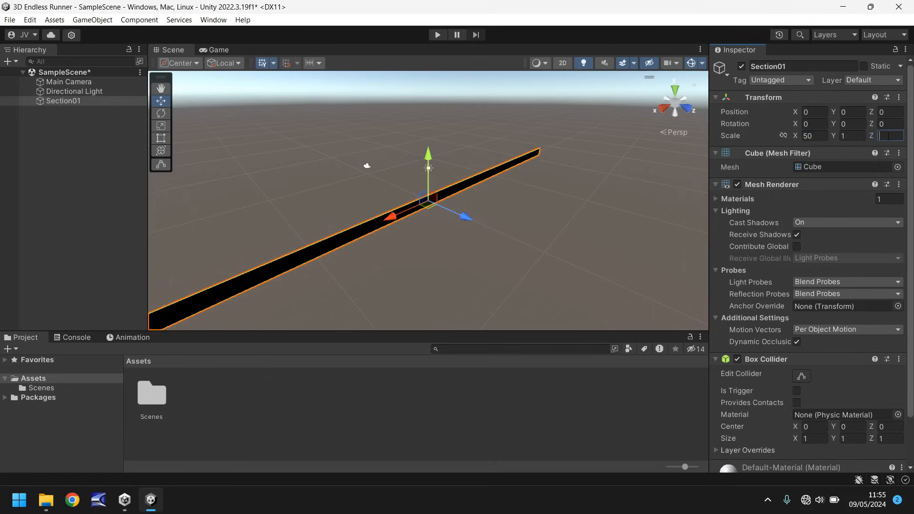
{"action": "type", "text": "20"}
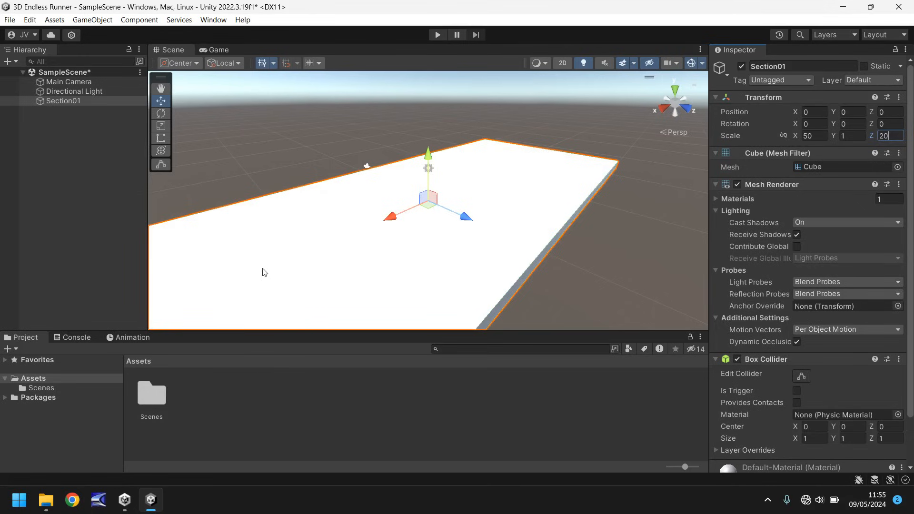
{"action": "mouse_move", "coordinate": [172, 313]}
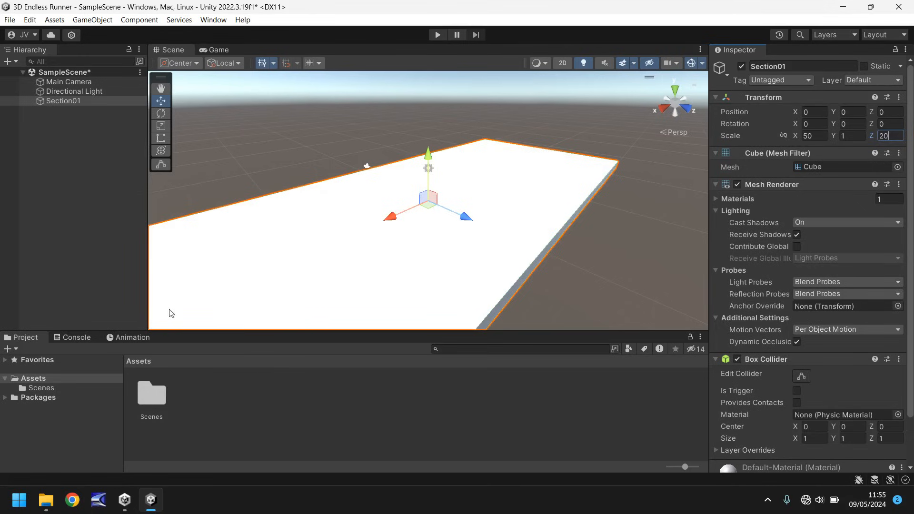
{"action": "mouse_move", "coordinate": [218, 252]}
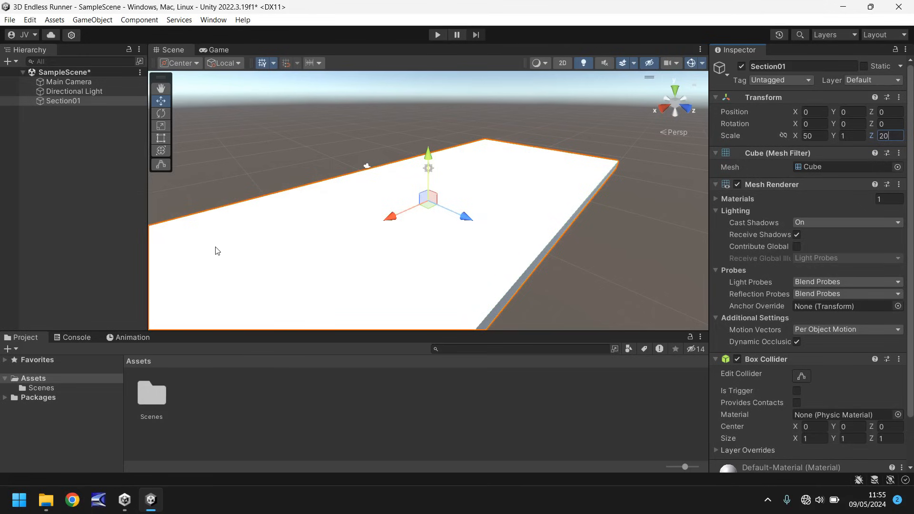
{"action": "mouse_move", "coordinate": [338, 167]}
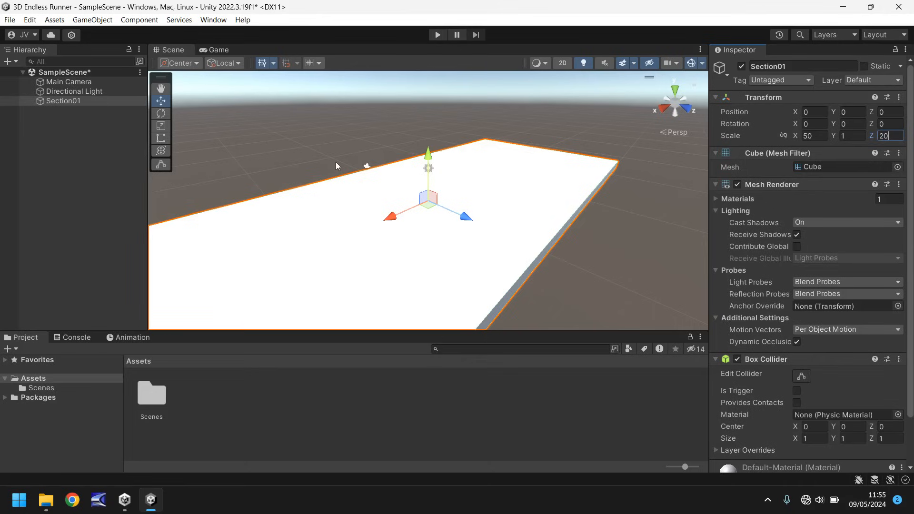
{"action": "mouse_move", "coordinate": [432, 130]}
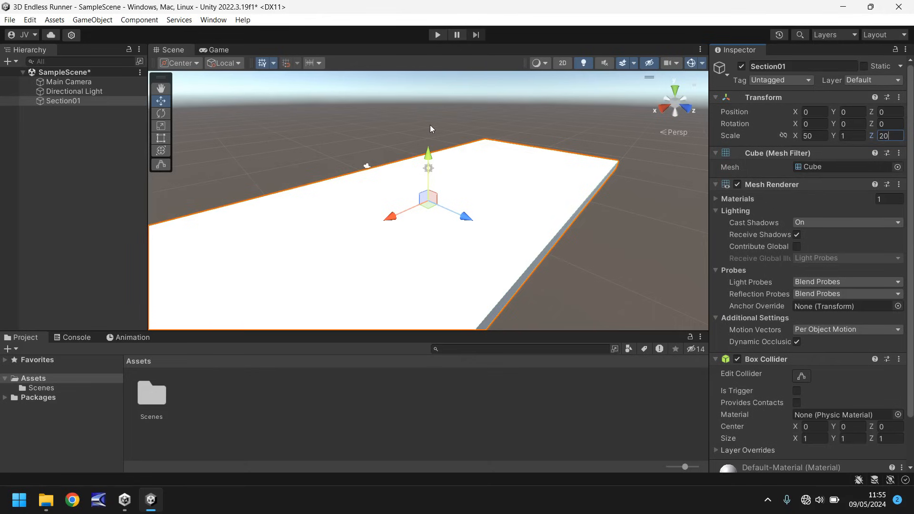
{"action": "mouse_move", "coordinate": [412, 129]}
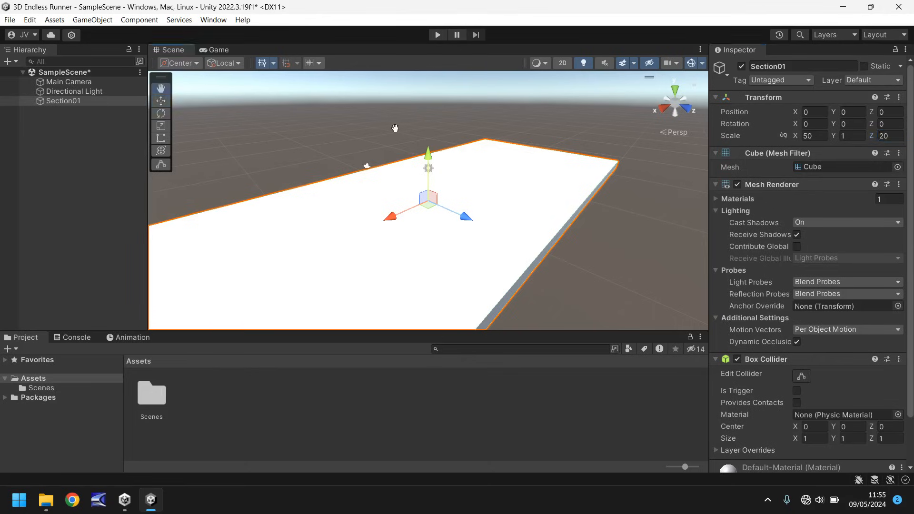
- Orbit and zoom out until the whole 50×1×20 Section01 plate is in view
{"action": "left_click_drag", "start_coordinate": [396, 127], "coordinate": [485, 115]}
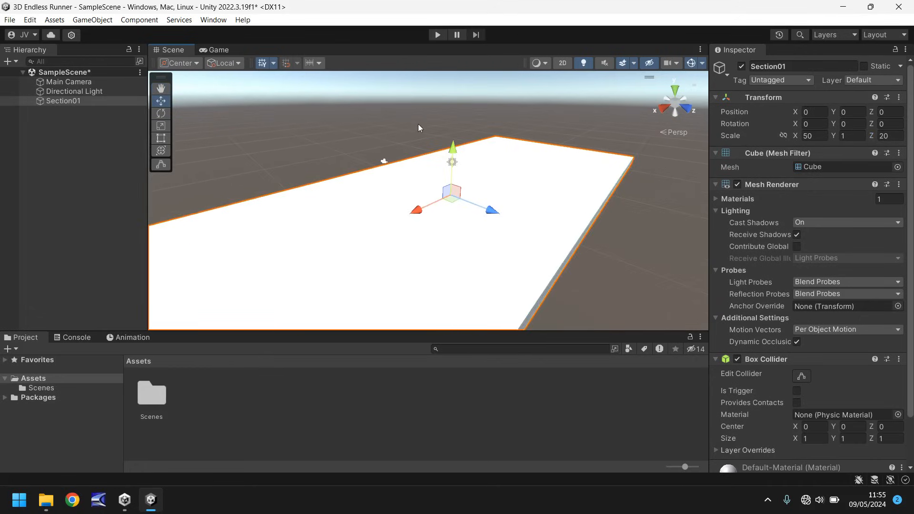
{"action": "mouse_move", "coordinate": [367, 166]}
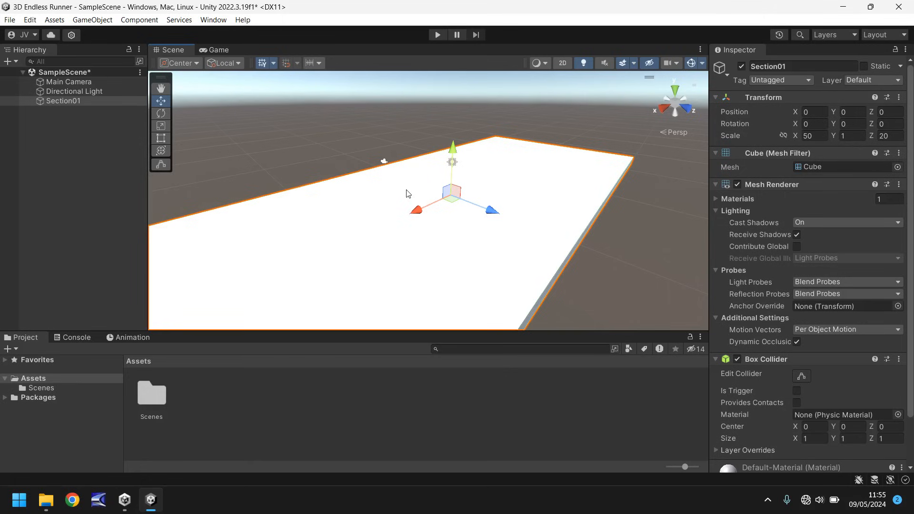
{"action": "mouse_move", "coordinate": [422, 141]}
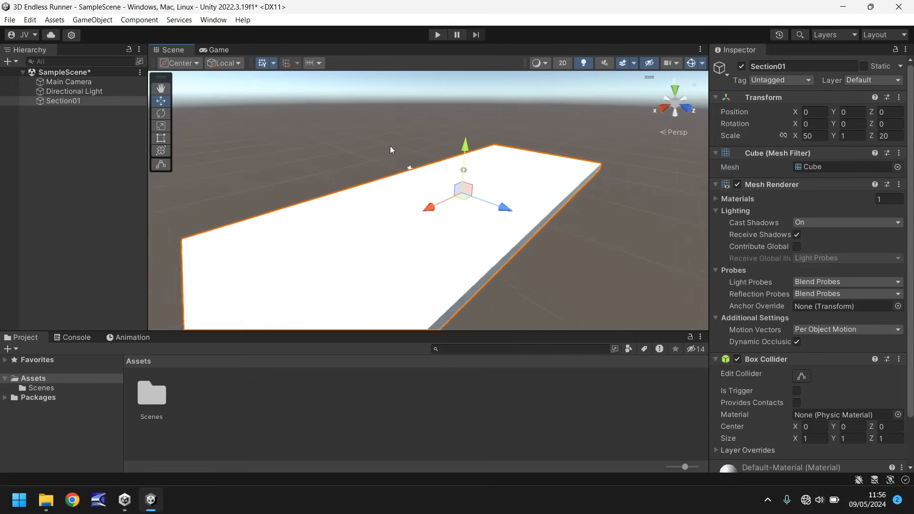
{"action": "left_click_drag", "start_coordinate": [391, 150], "coordinate": [378, 154]}
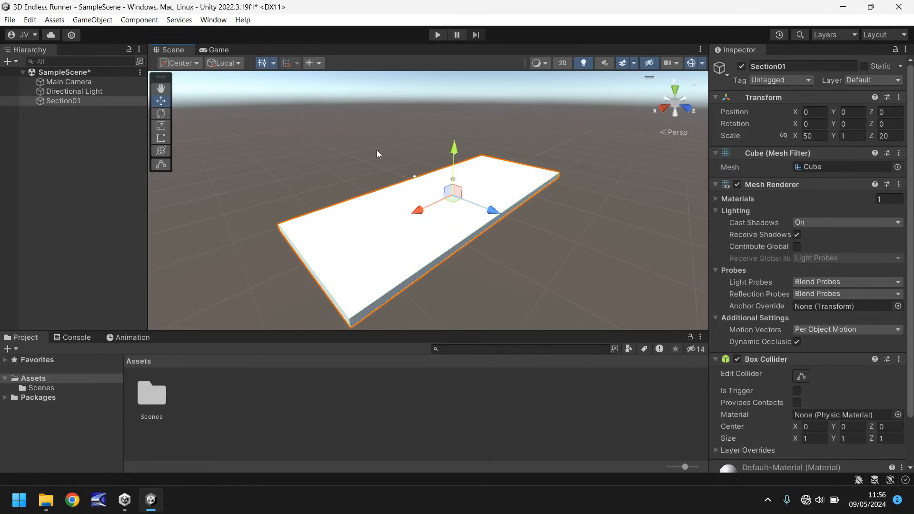
{"action": "mouse_move", "coordinate": [326, 147]}
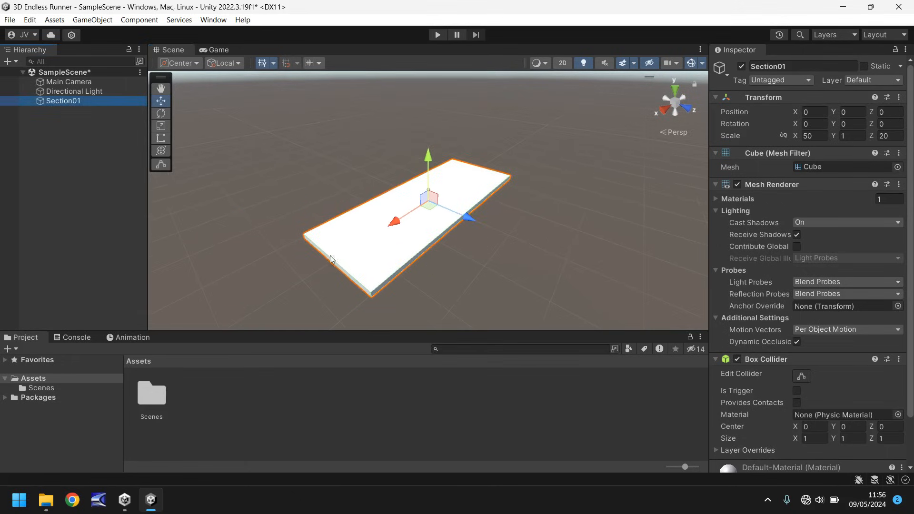
{"action": "mouse_move", "coordinate": [387, 224]}
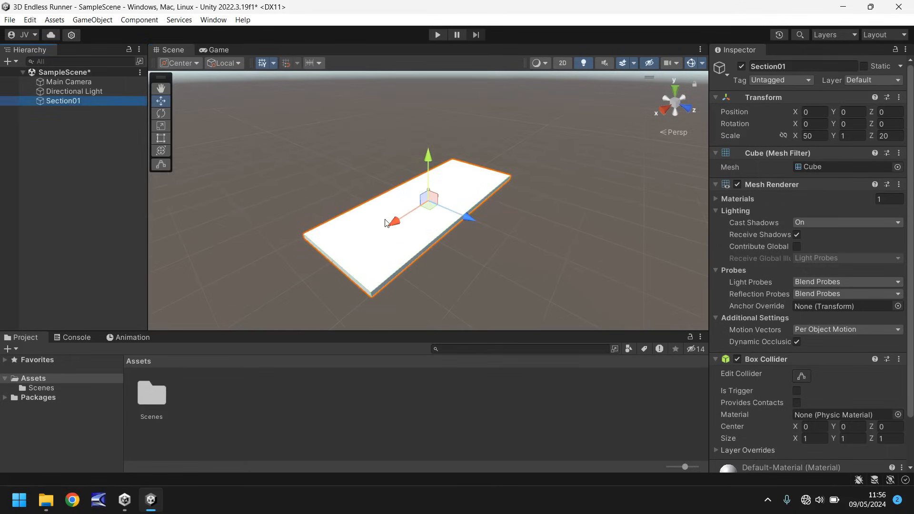
{"action": "mouse_move", "coordinate": [416, 193]}
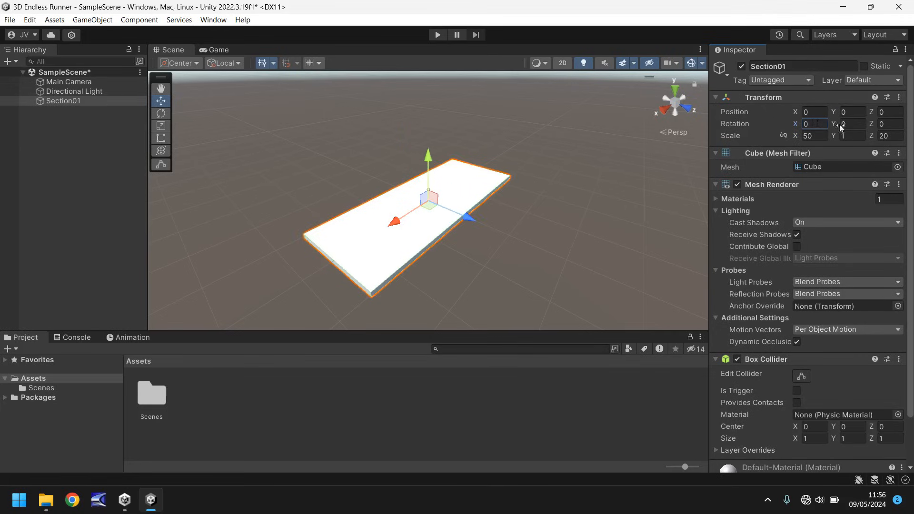
{"action": "left_click", "coordinate": [852, 124]}
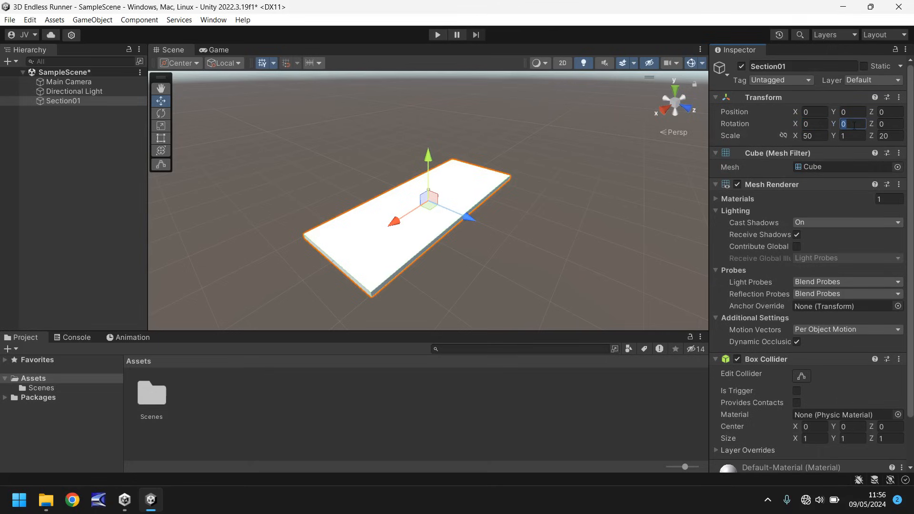
{"action": "type", "text": "50"}
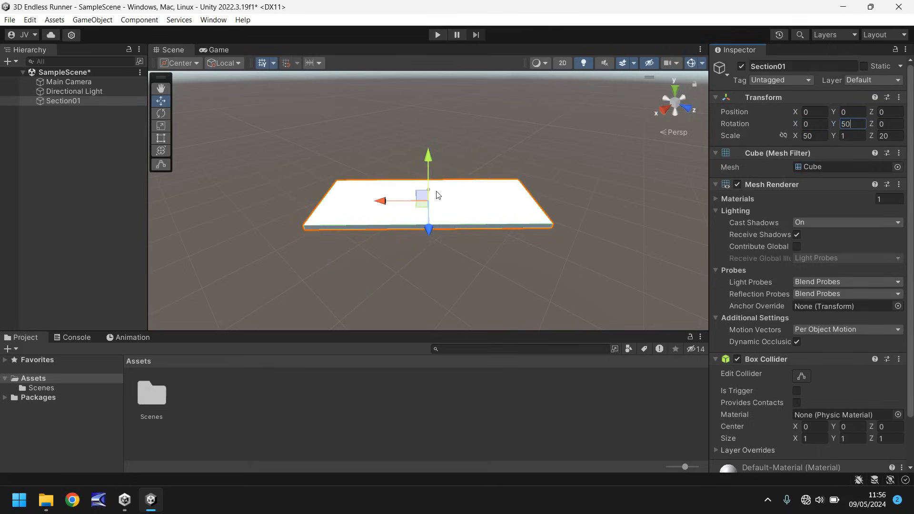
{"action": "mouse_move", "coordinate": [556, 189]}
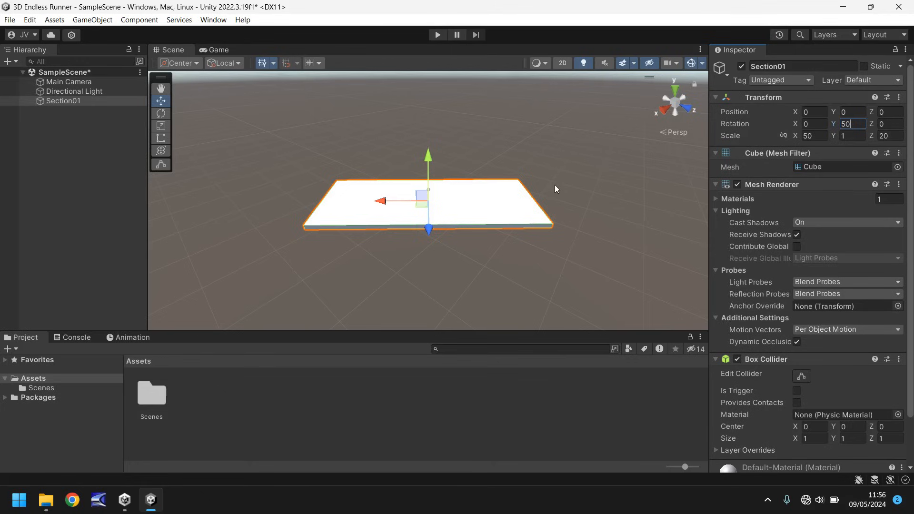
{"action": "type", "text": "0"}
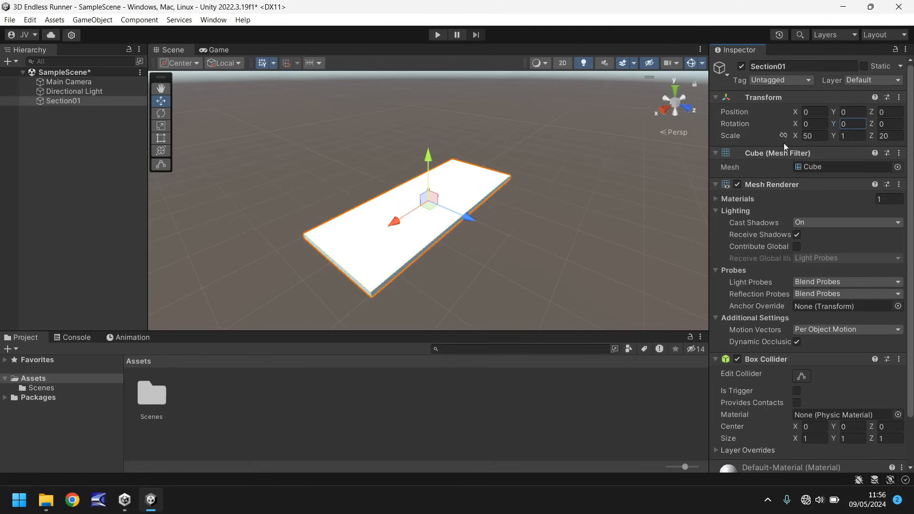
{"action": "mouse_move", "coordinate": [599, 201]}
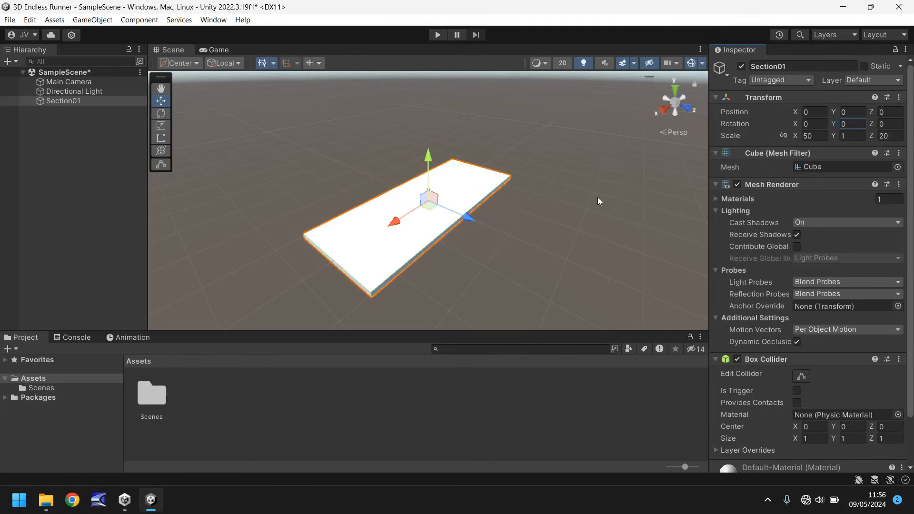
{"action": "mouse_move", "coordinate": [483, 143]}
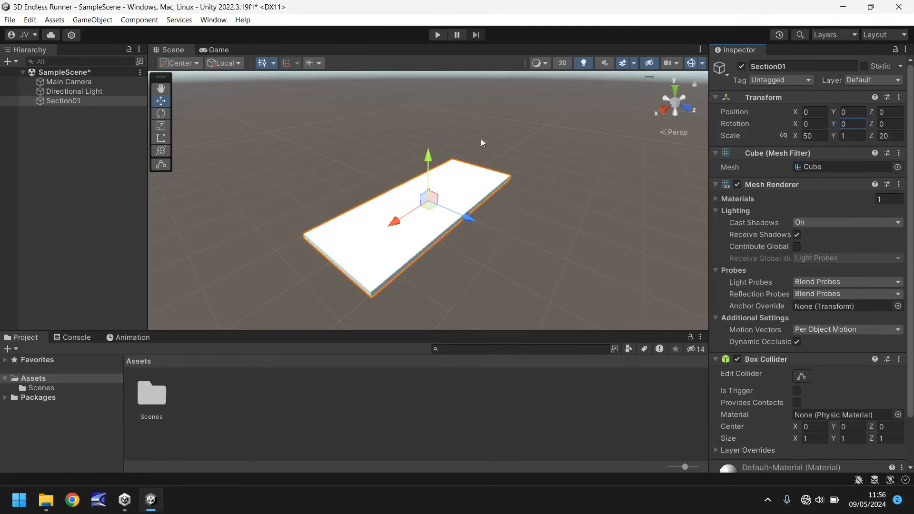
{"action": "mouse_move", "coordinate": [472, 154]}
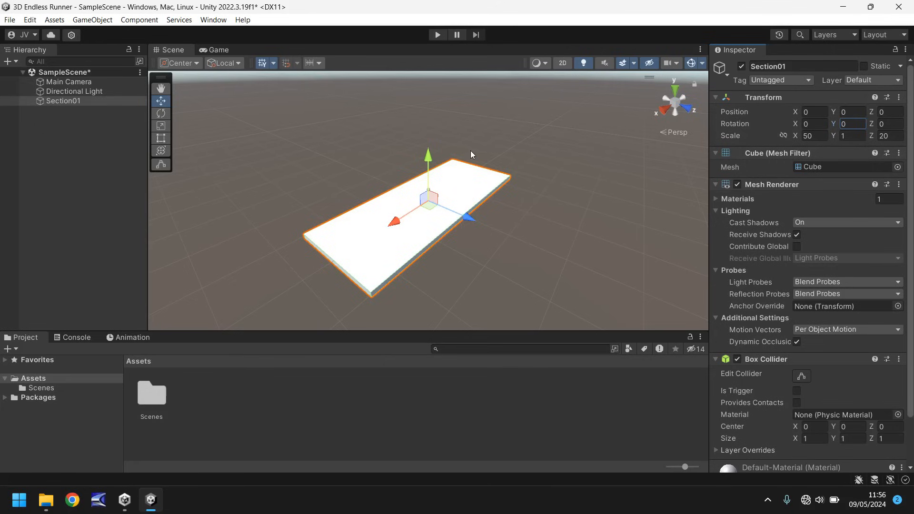
{"action": "mouse_move", "coordinate": [482, 127]}
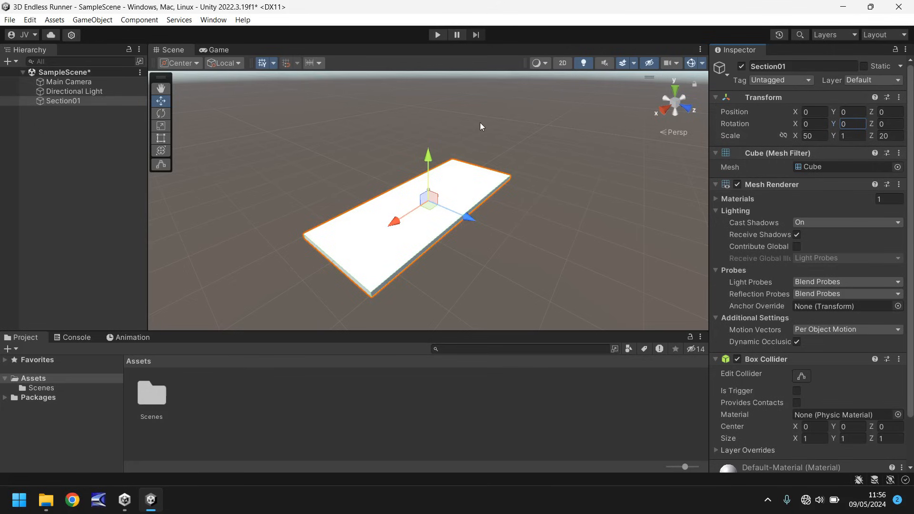
{"action": "mouse_move", "coordinate": [446, 129]}
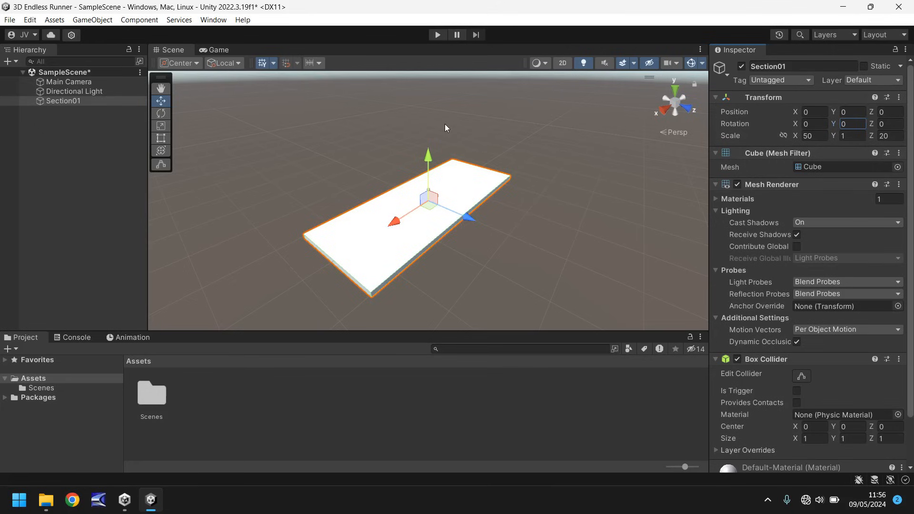
{"action": "mouse_move", "coordinate": [508, 122]}
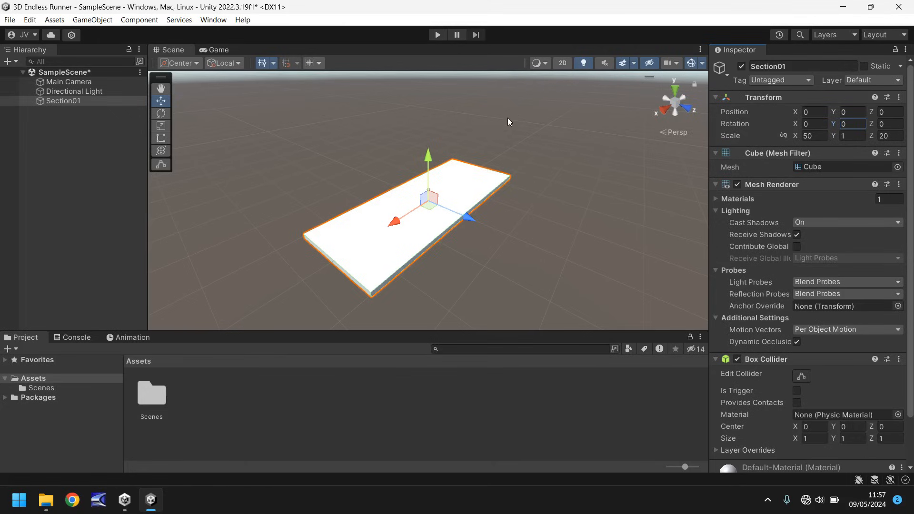
{"action": "mouse_move", "coordinate": [424, 227]}
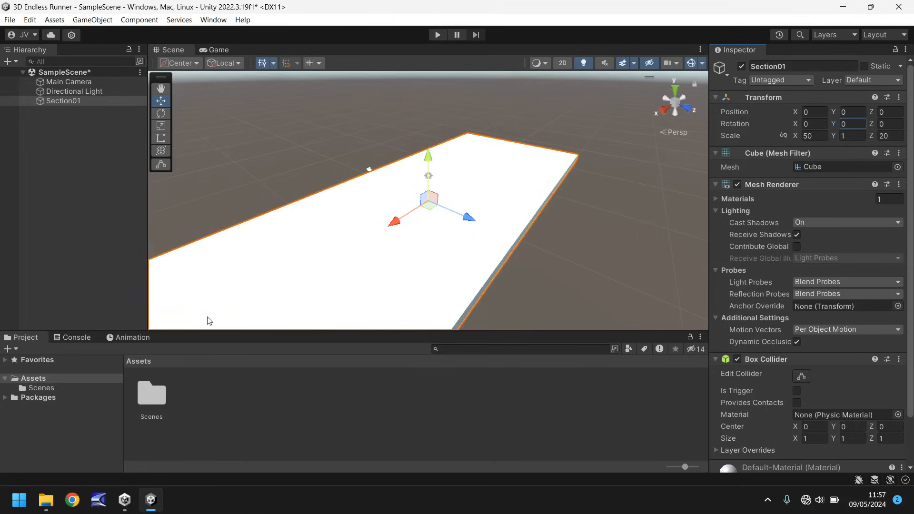
{"action": "mouse_move", "coordinate": [541, 139]}
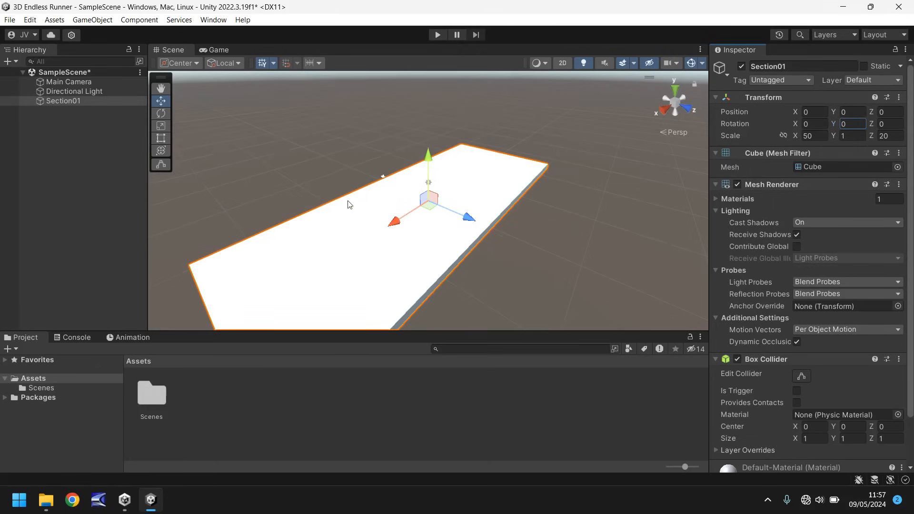
{"action": "mouse_move", "coordinate": [258, 218]}
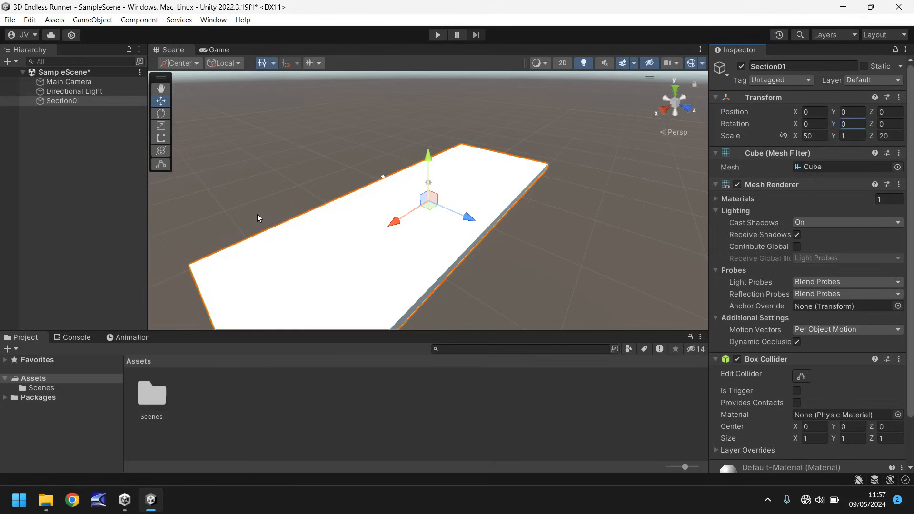
{"action": "mouse_move", "coordinate": [218, 290]}
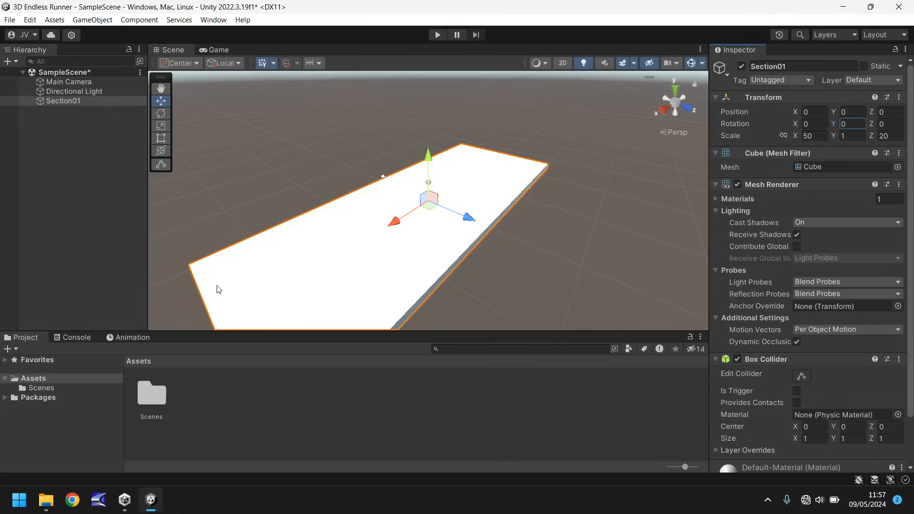
{"action": "mouse_move", "coordinate": [46, 302]}
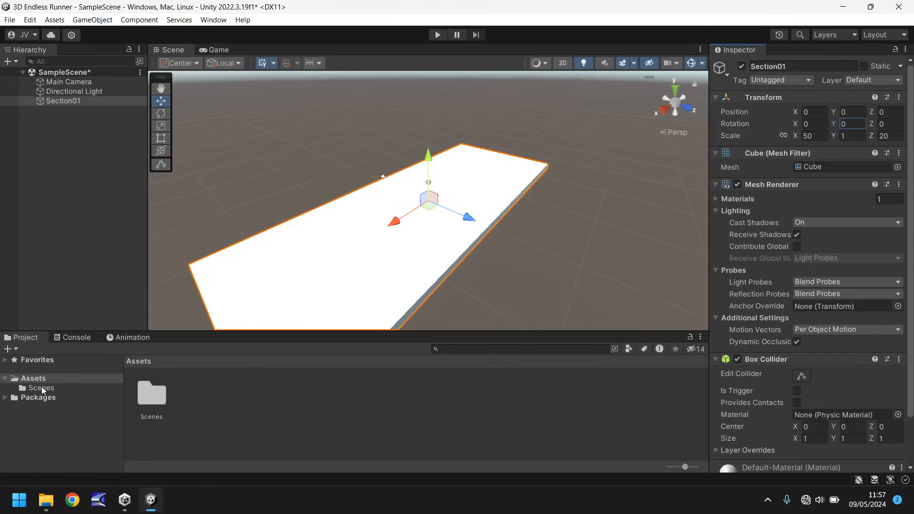
- Open the Scenes folder in the Project window to show SampleScene
{"action": "left_click", "coordinate": [41, 388]}
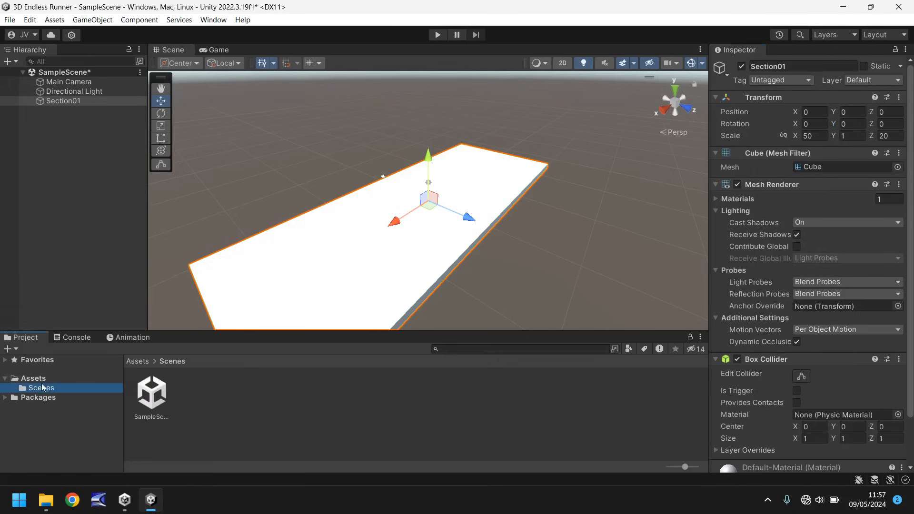
{"action": "mouse_move", "coordinate": [365, 228]}
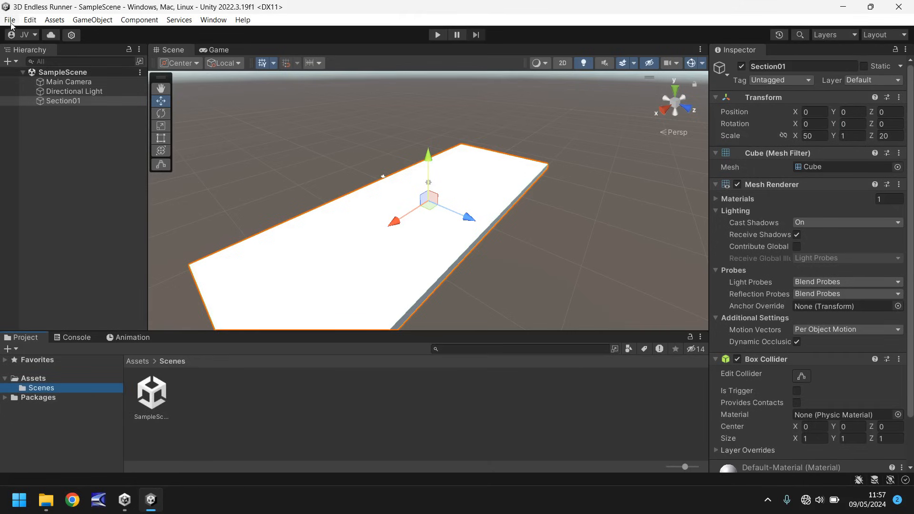
{"action": "mouse_move", "coordinate": [329, 209]}
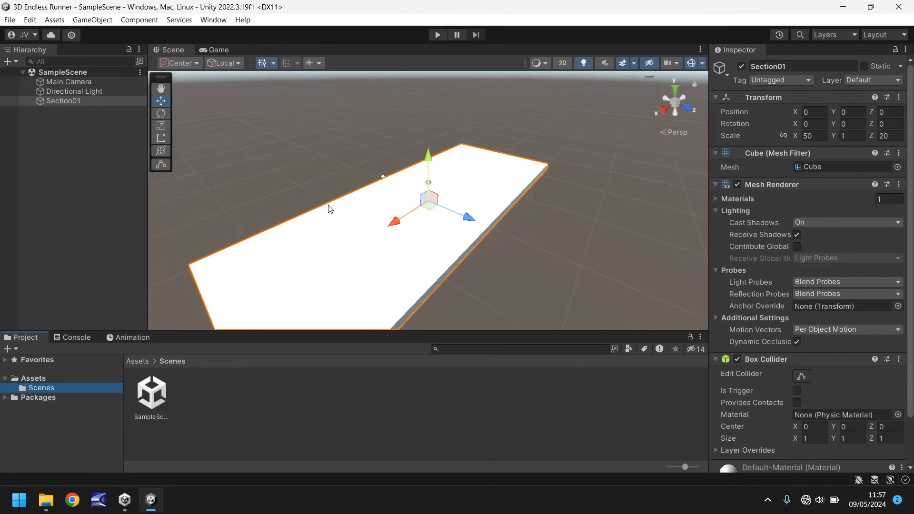
{"action": "mouse_move", "coordinate": [162, 398]}
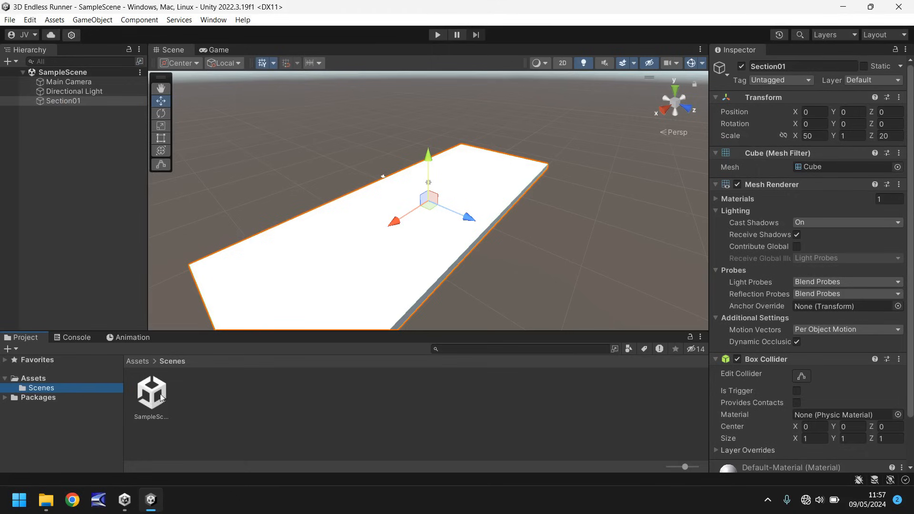
{"action": "mouse_move", "coordinate": [152, 391]}
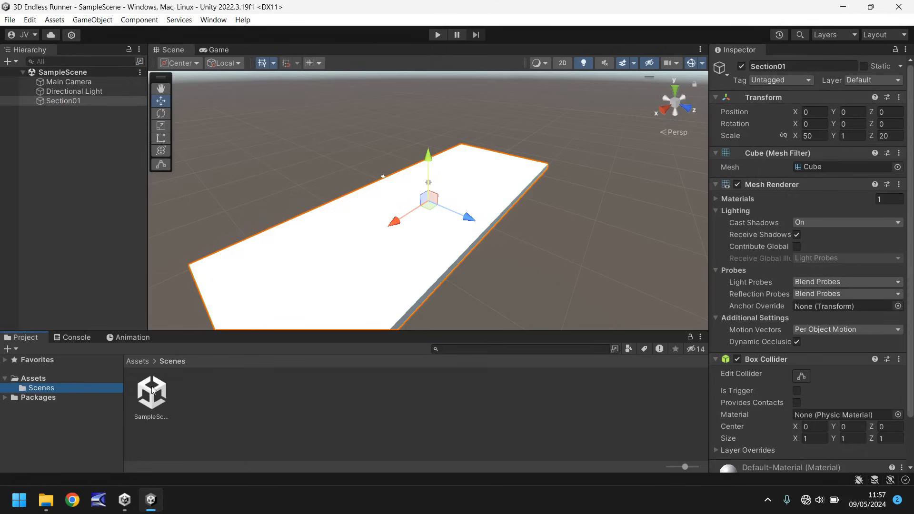
{"action": "mouse_move", "coordinate": [220, 405]}
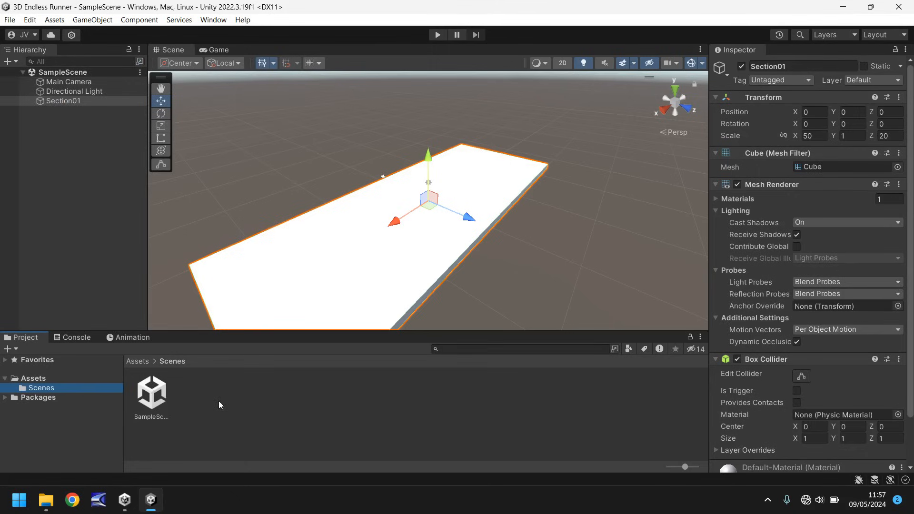
{"action": "mouse_move", "coordinate": [353, 186]}
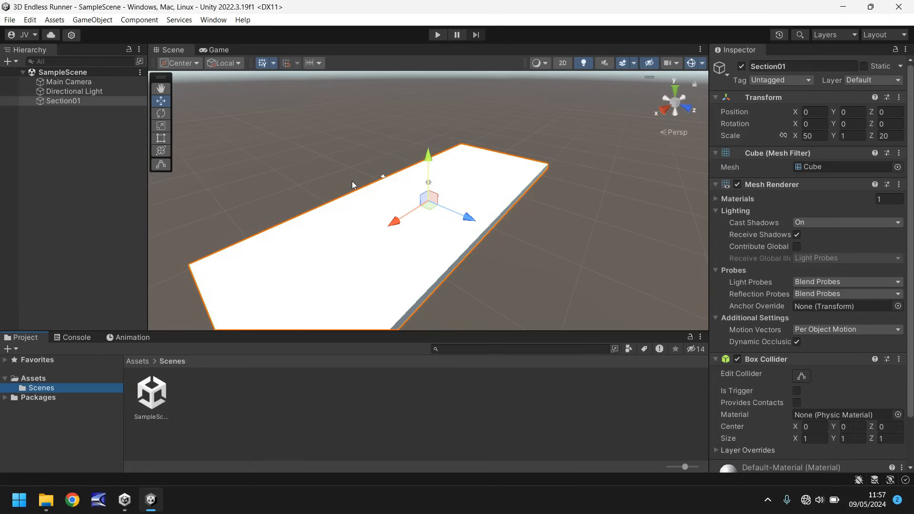